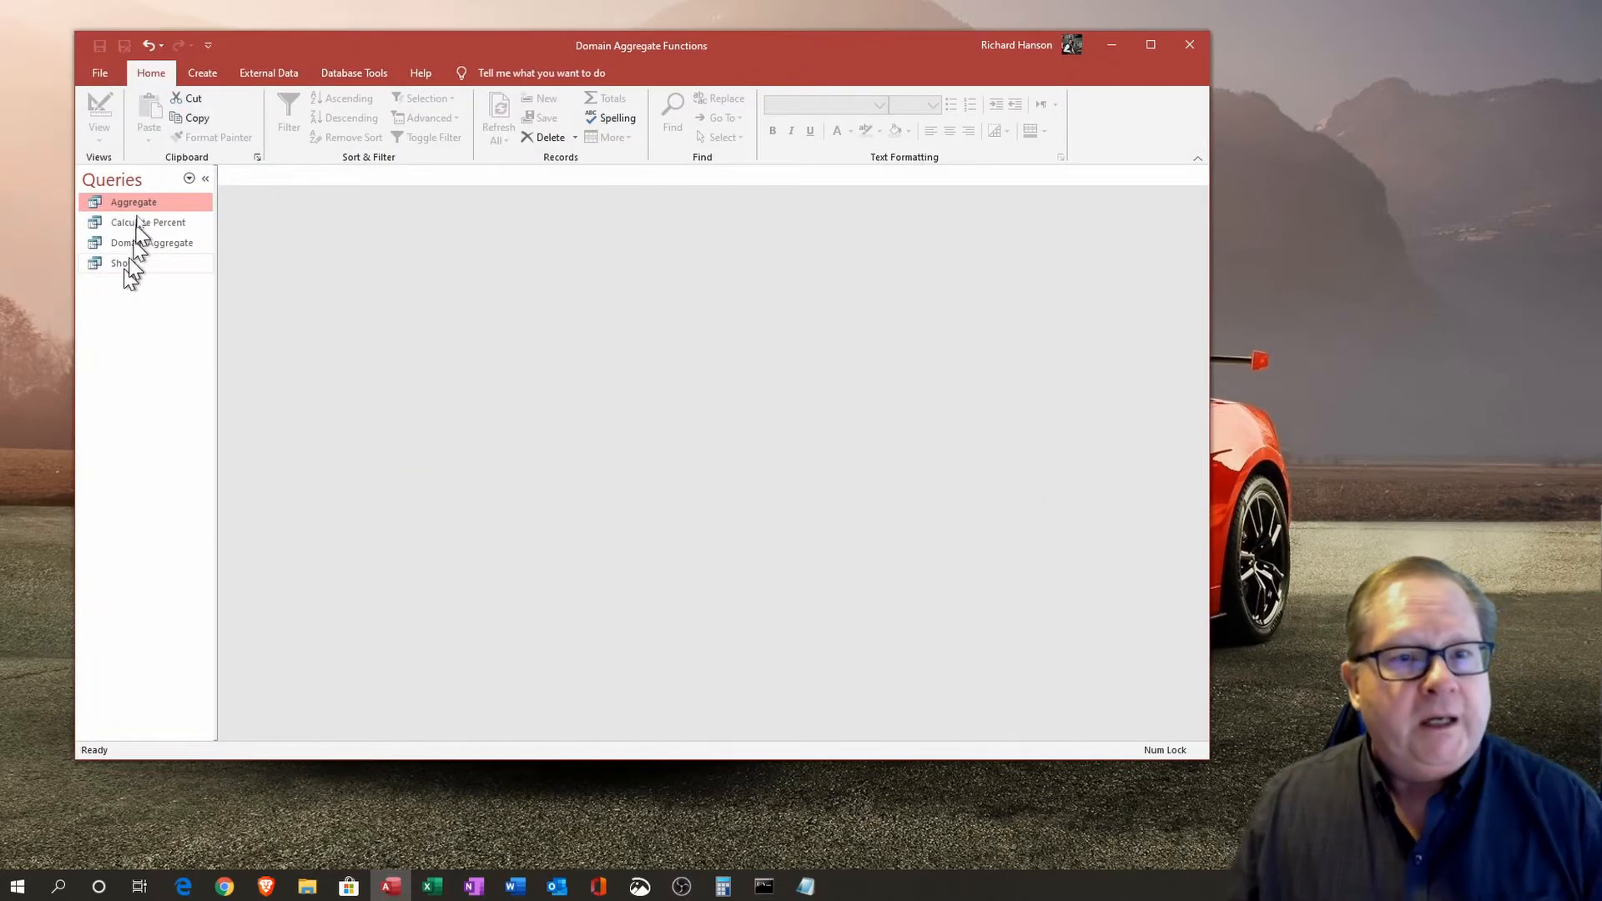
- Open the Aggregate query in Design View, grouping by Year and summing LineTotal
{"action": "right_click", "coordinate": [133, 201]}
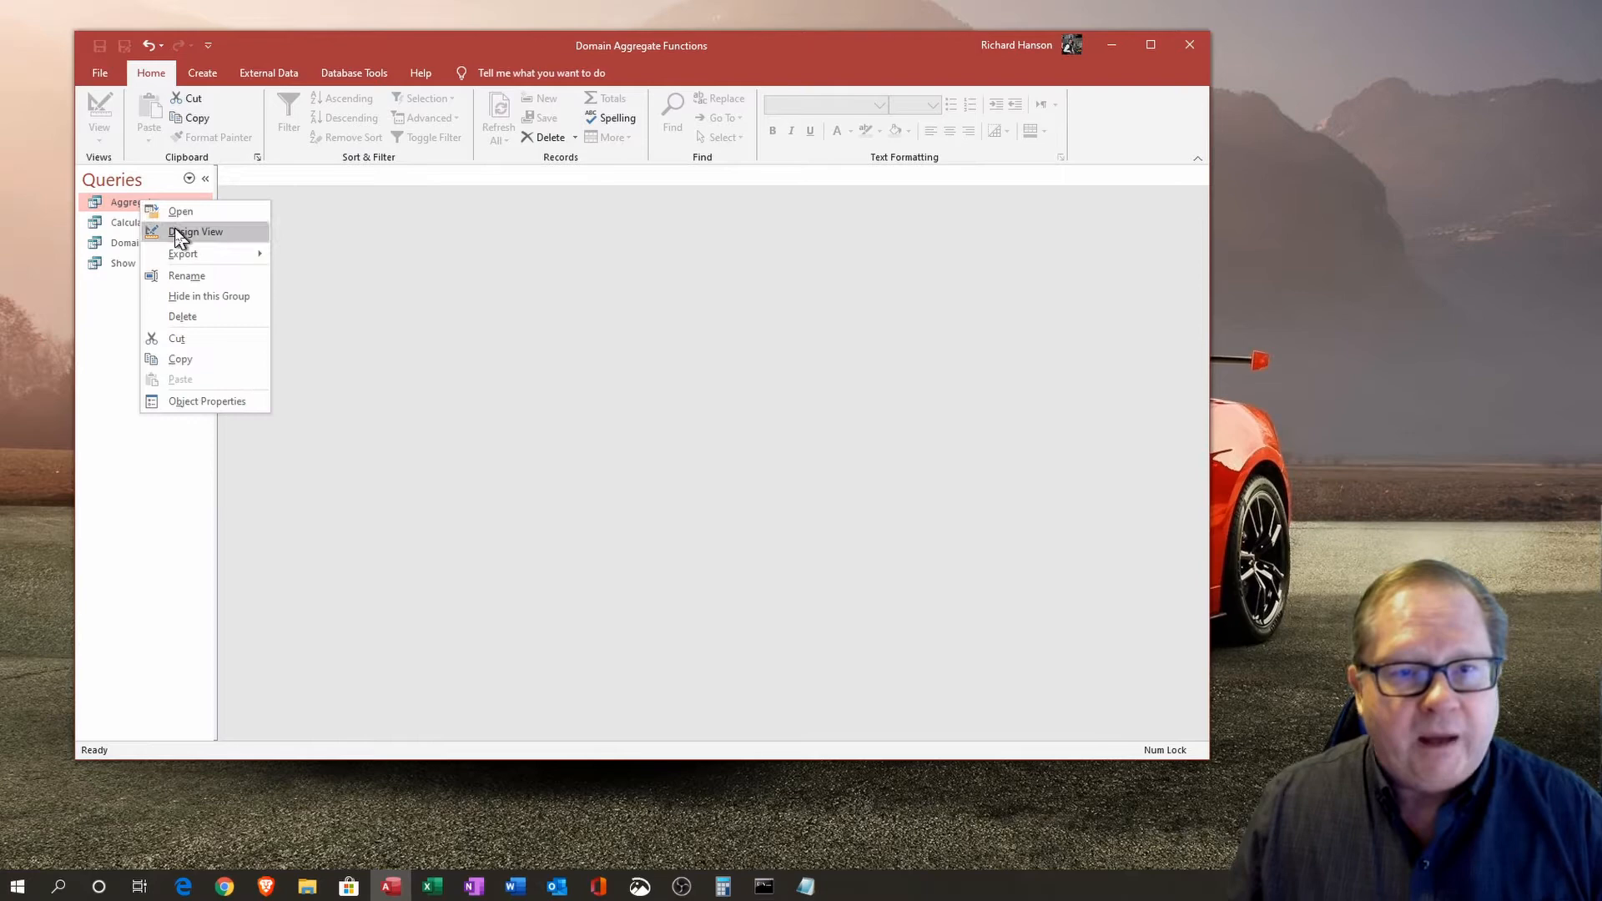
{"action": "left_click", "coordinate": [195, 231]}
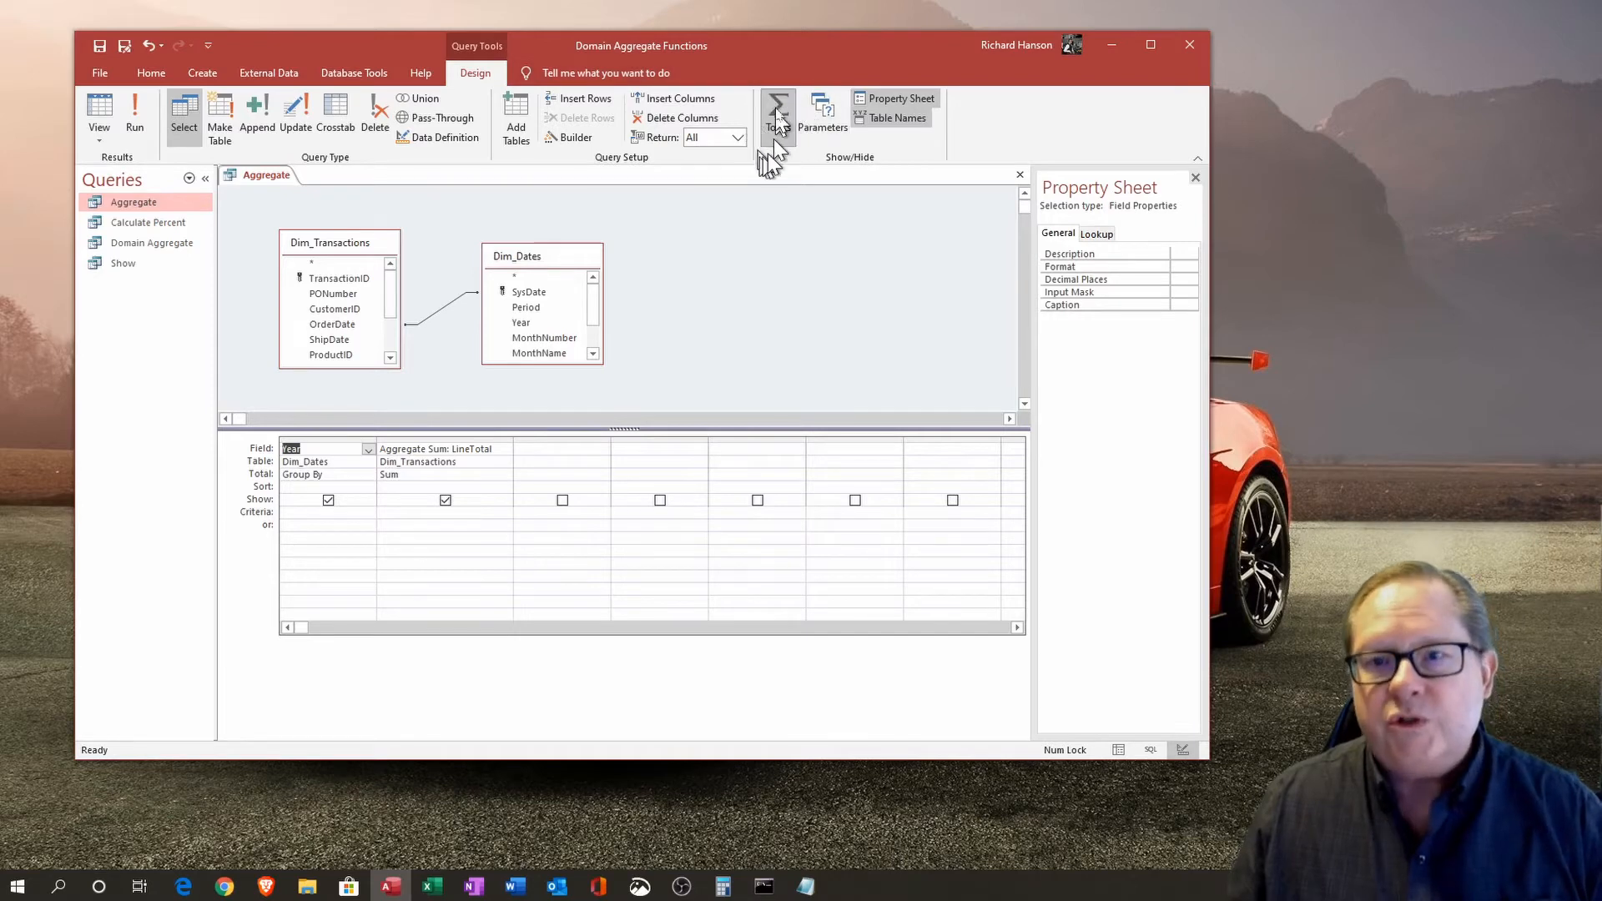
{"action": "mouse_move", "coordinate": [777, 113]}
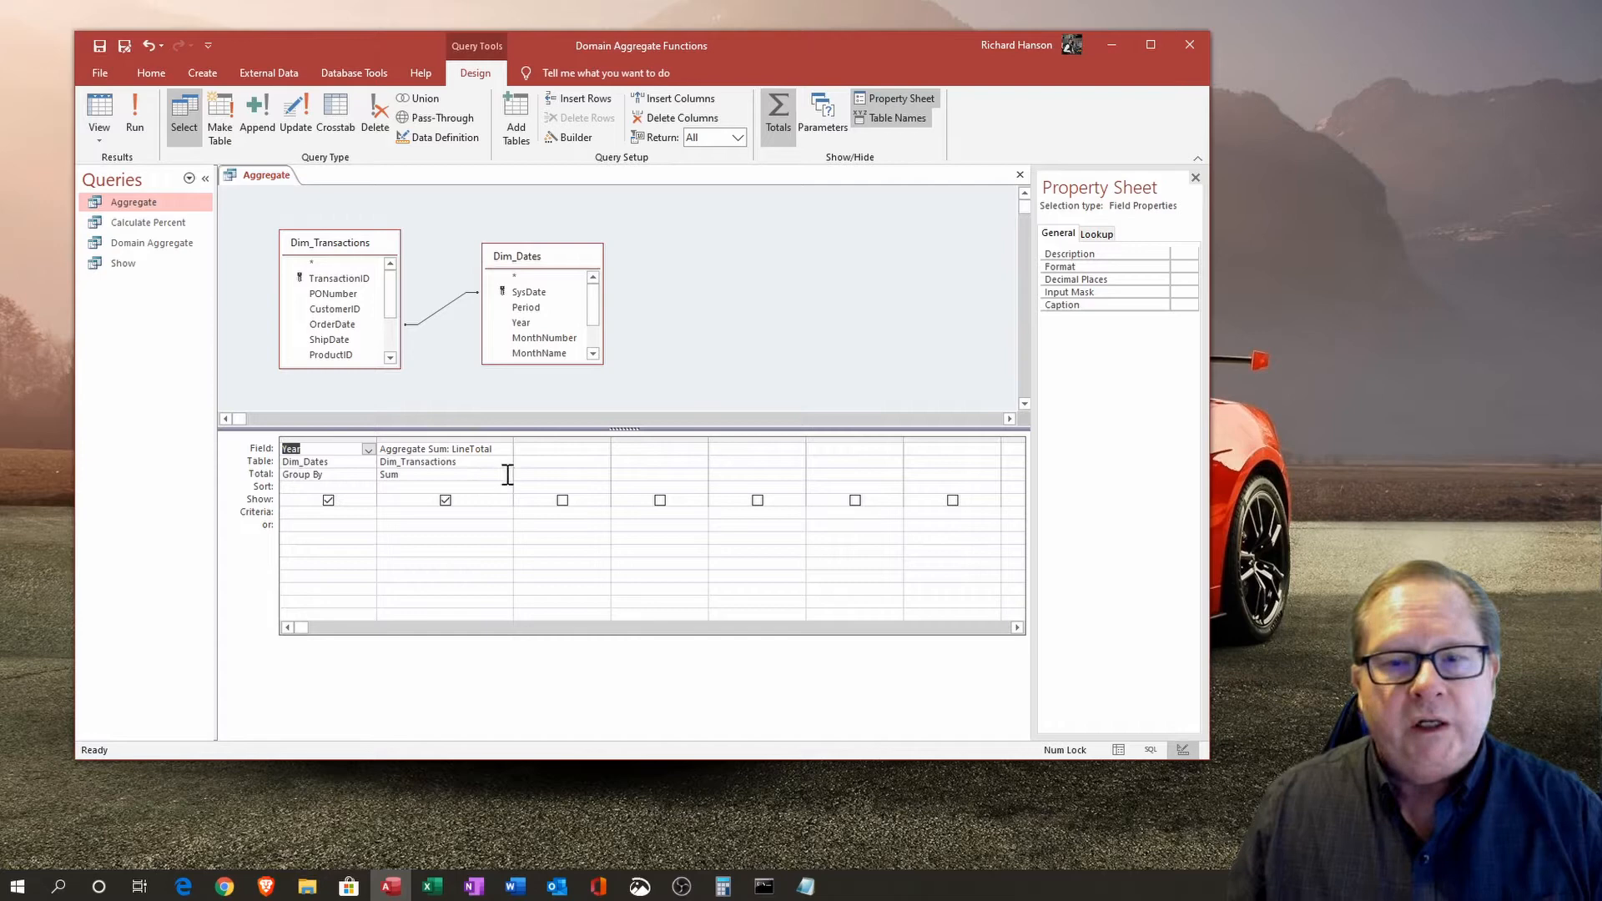
{"action": "left_click", "coordinate": [504, 474]}
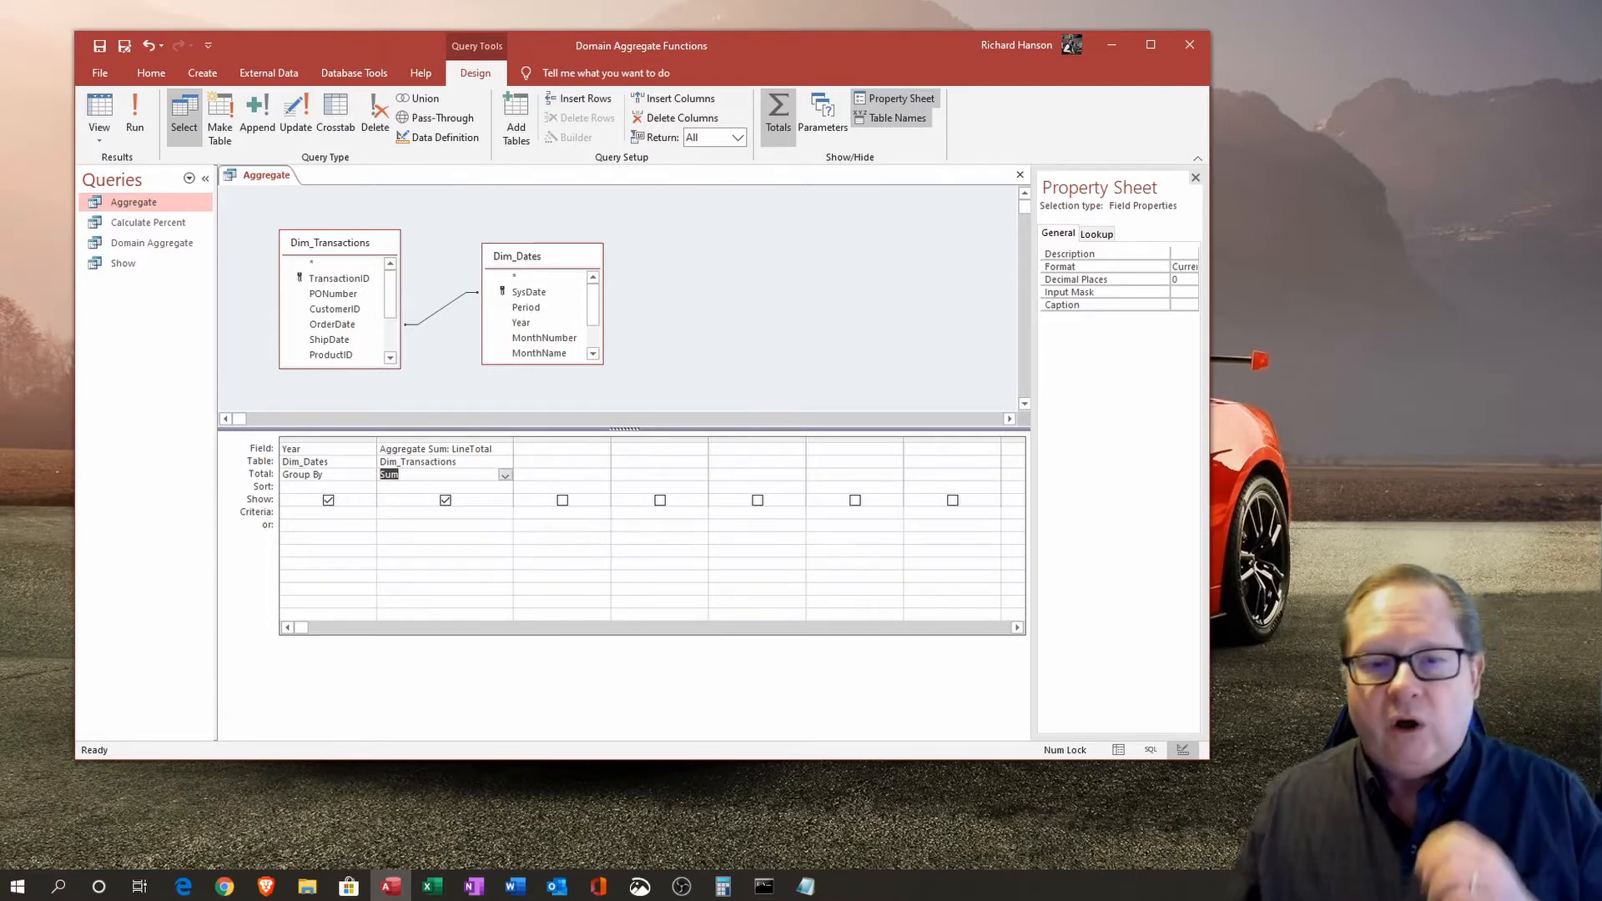
- Inspect the Property Sheet for the LineTotal sum column, the whole query and Year
{"action": "left_click", "coordinate": [327, 449]}
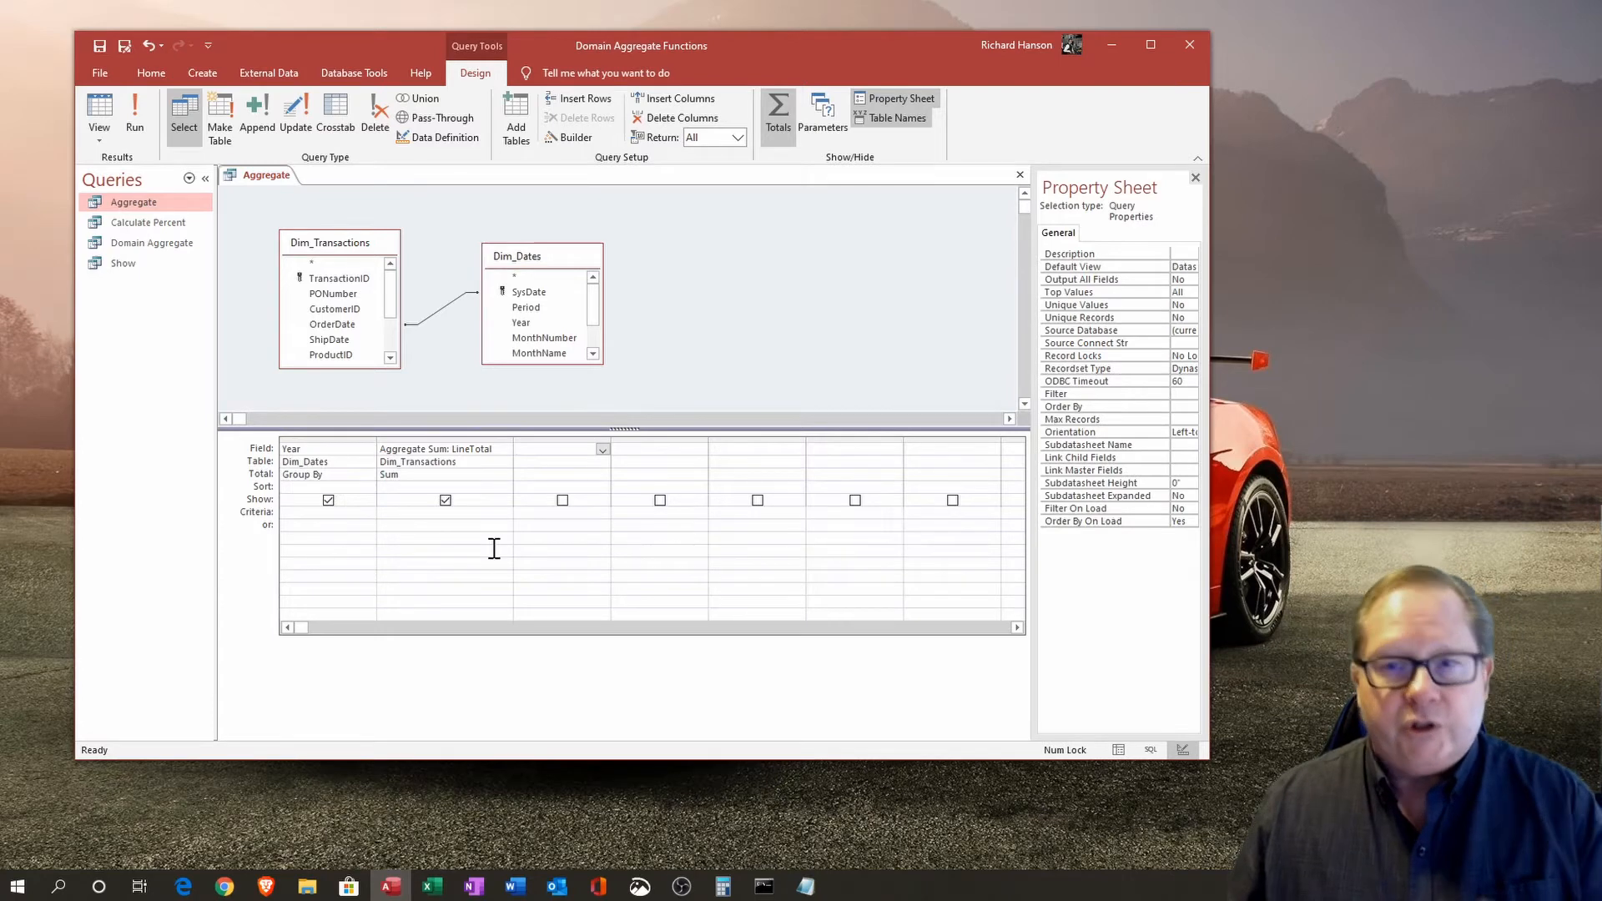
{"action": "left_click", "coordinate": [408, 474]}
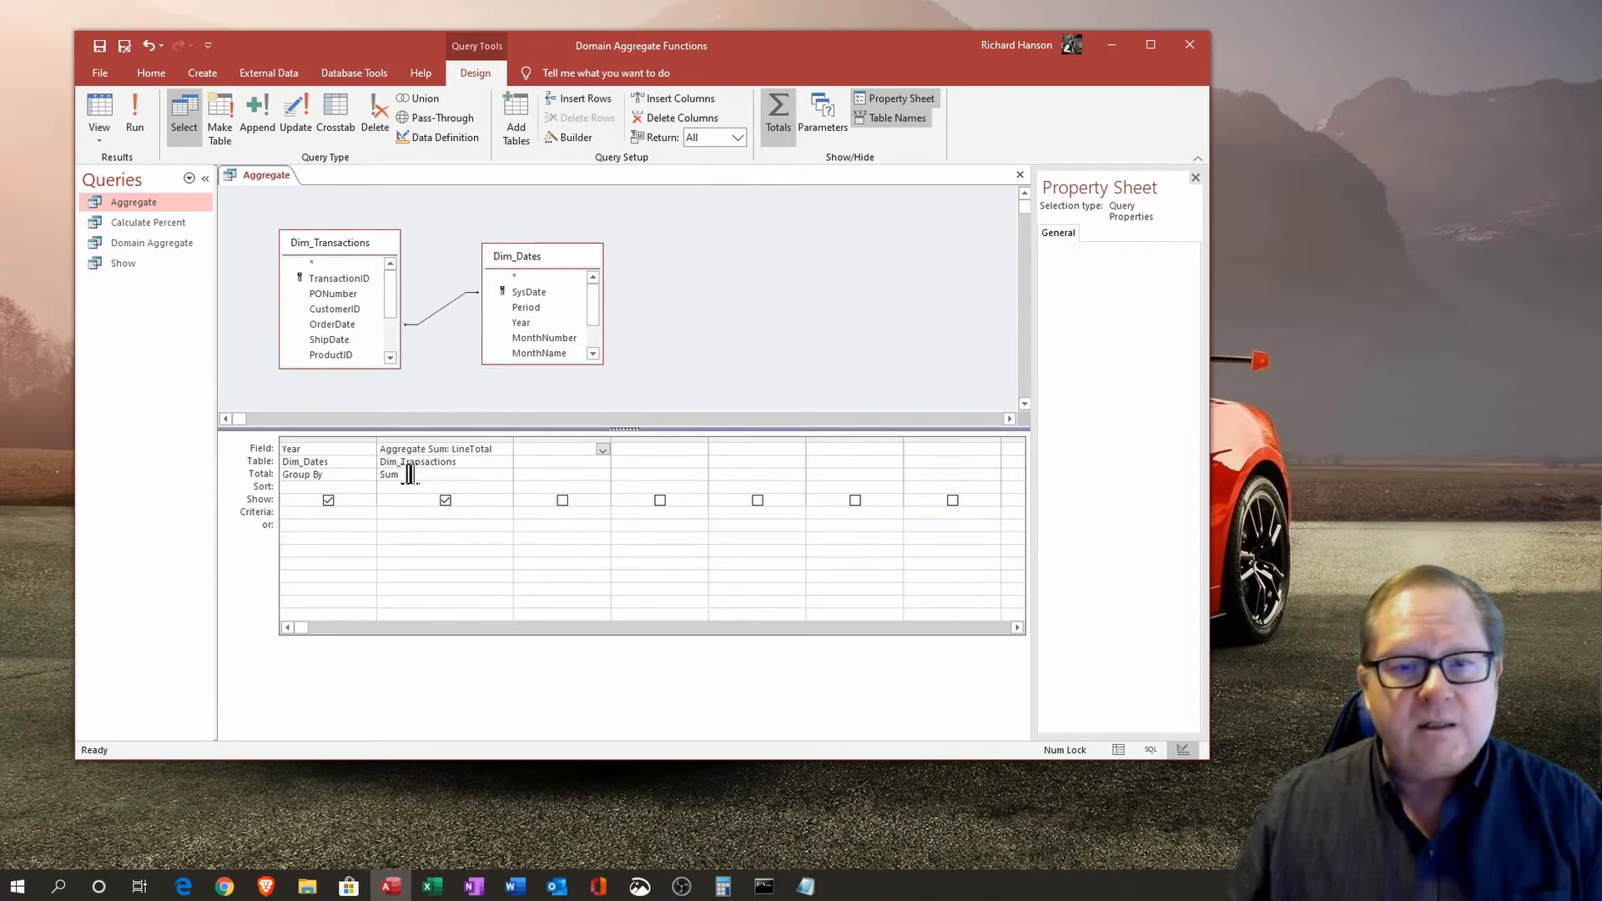
{"action": "left_click", "coordinate": [389, 474]}
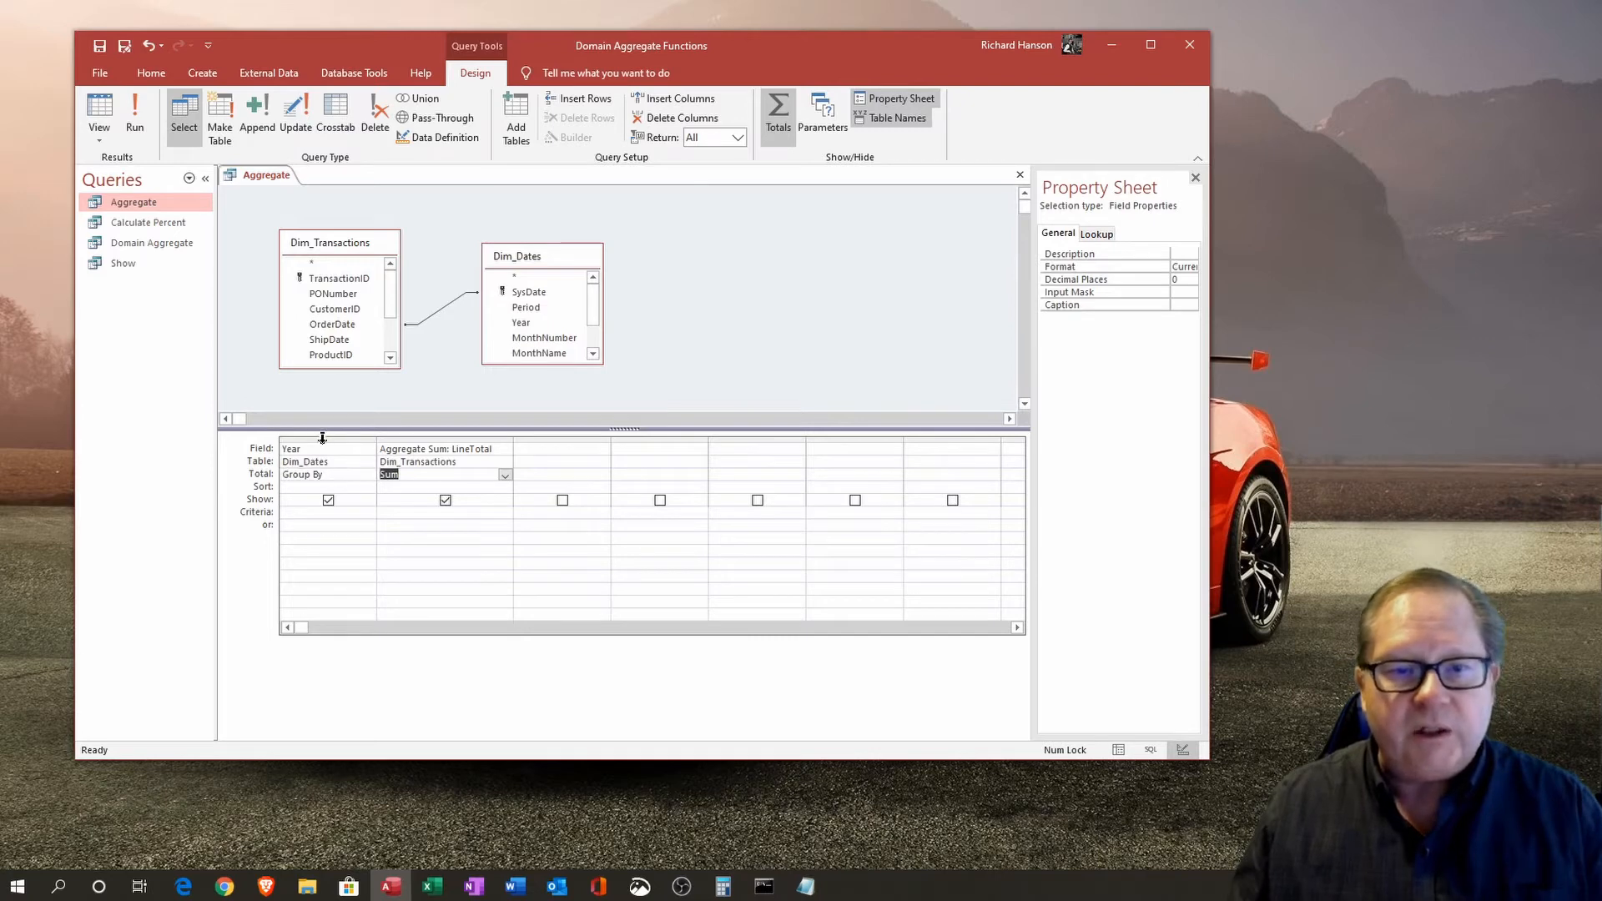
{"action": "left_click", "coordinate": [327, 448]}
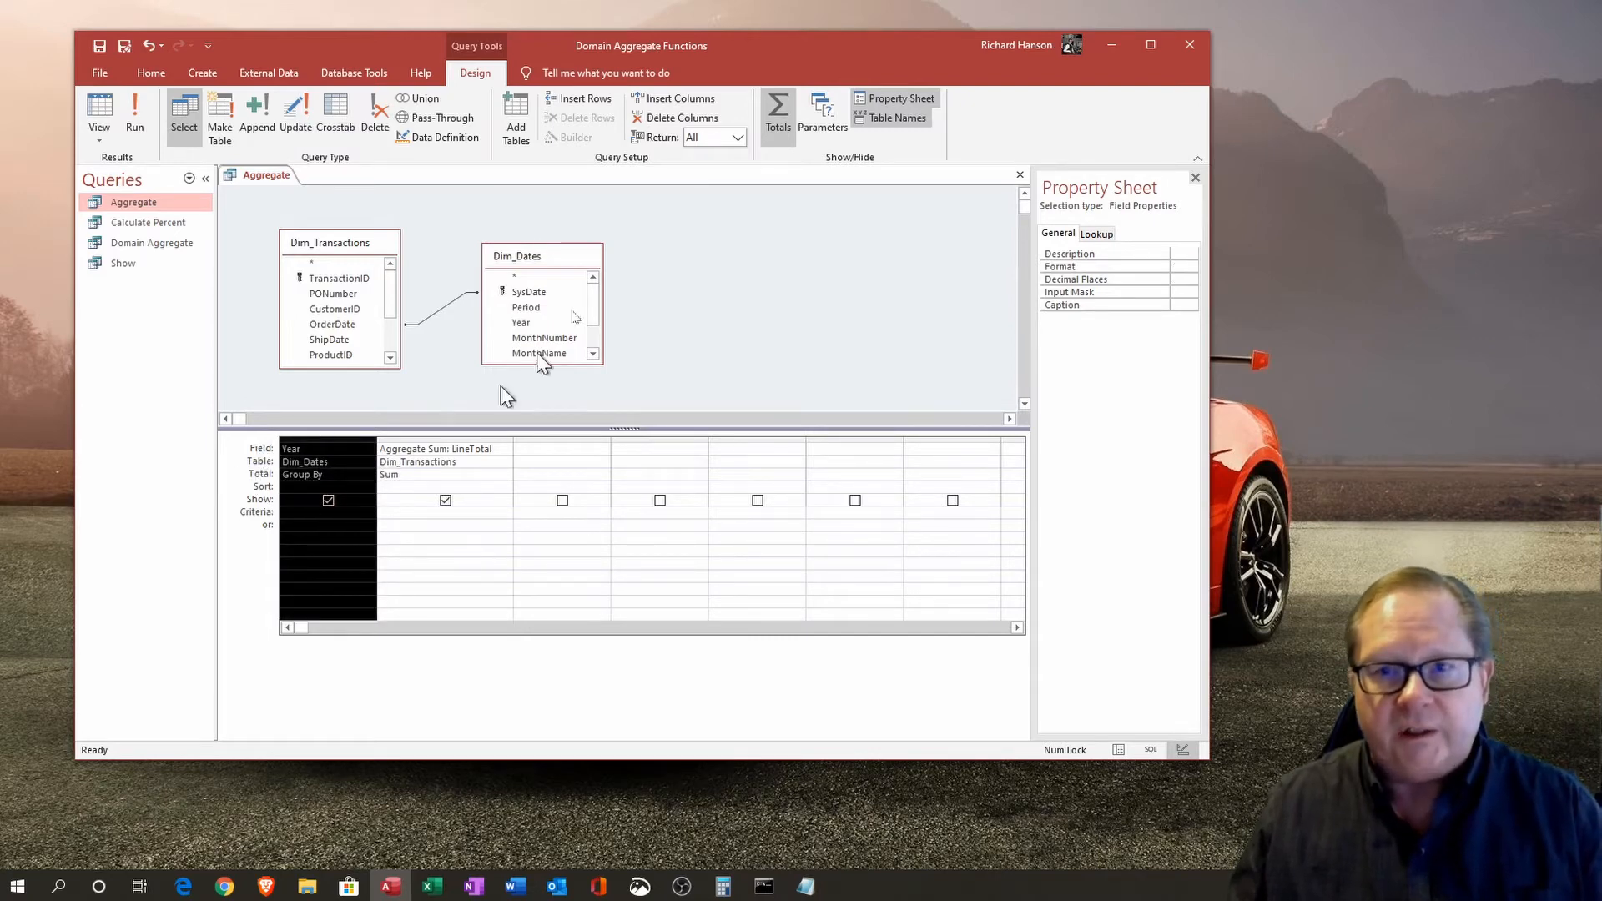
{"action": "left_click", "coordinate": [121, 263]}
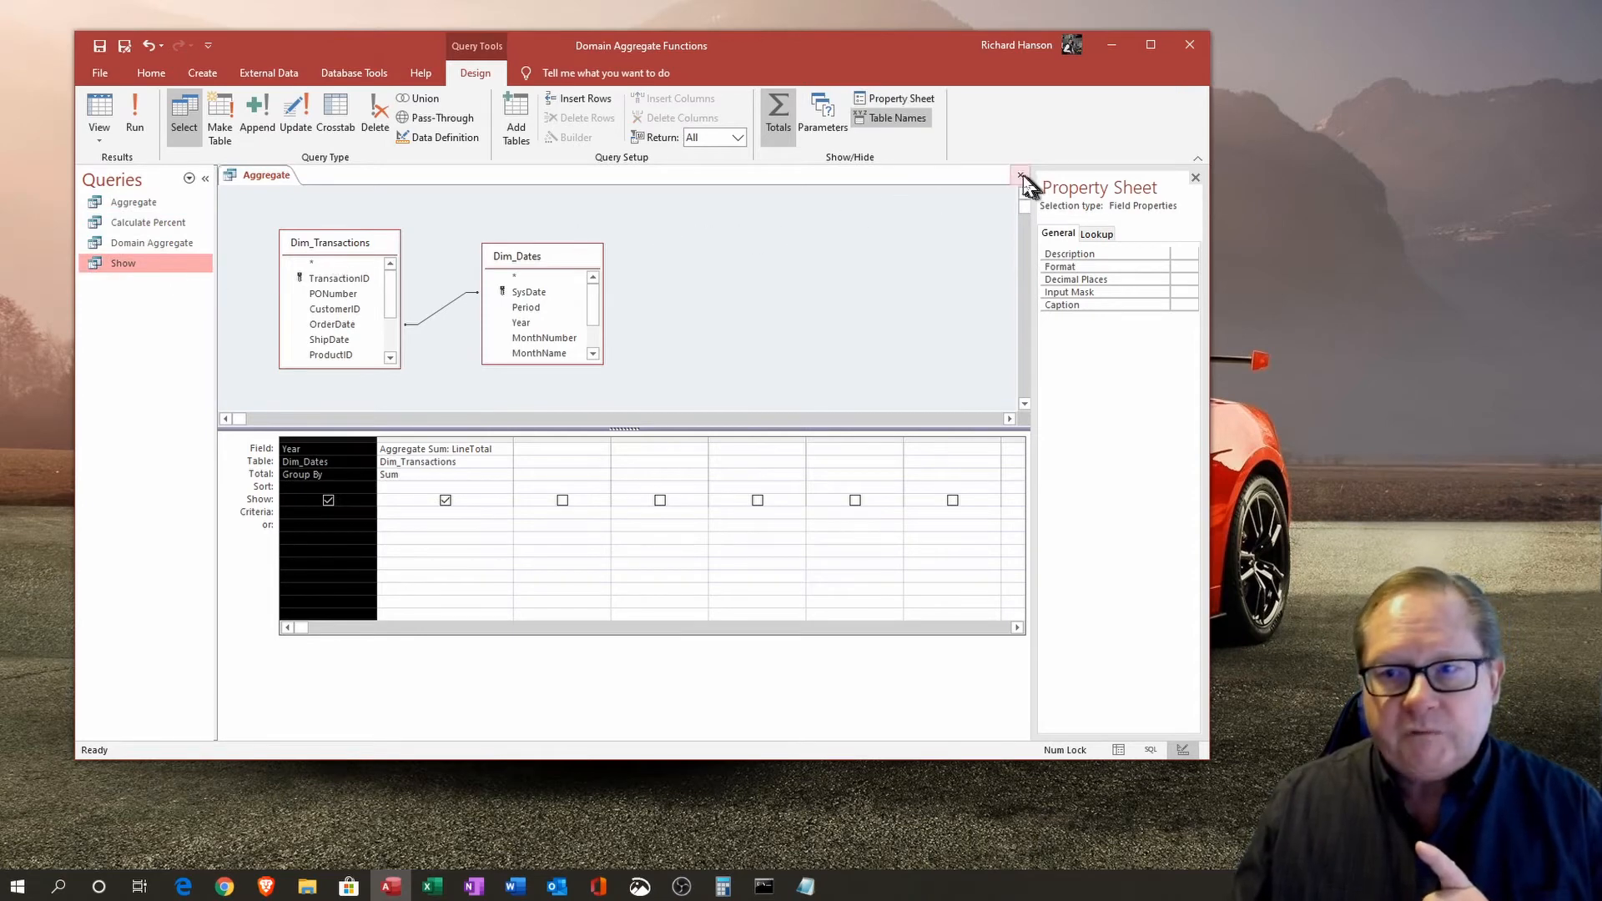
- Open the Show query in Design View from its shortcut menu
{"action": "right_click", "coordinate": [122, 263]}
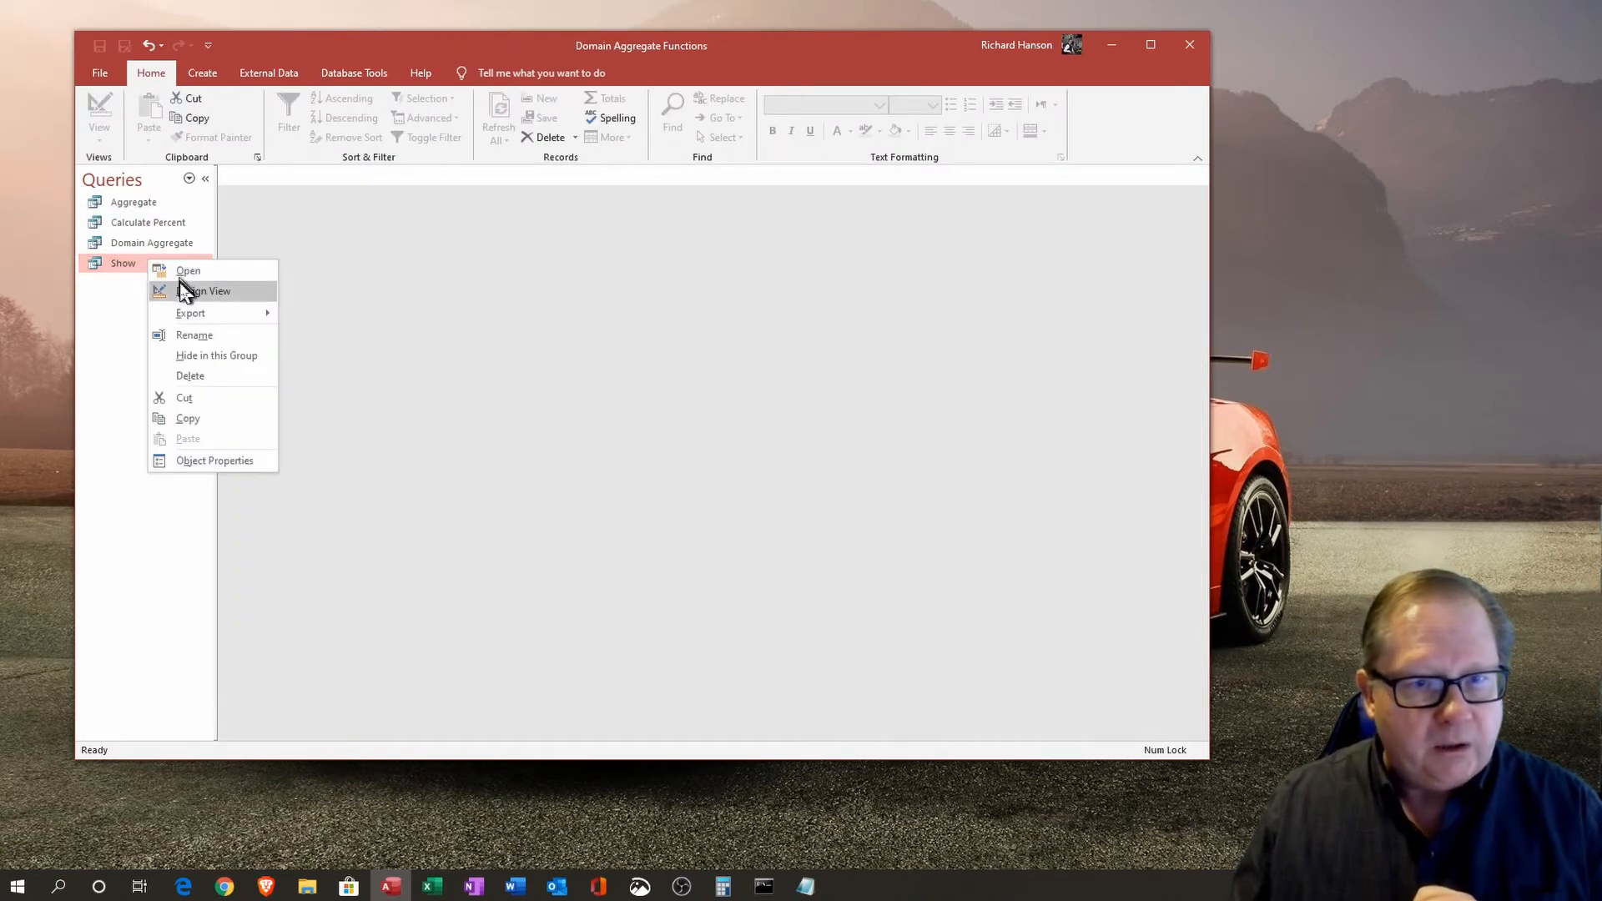
{"action": "left_click", "coordinate": [209, 290]}
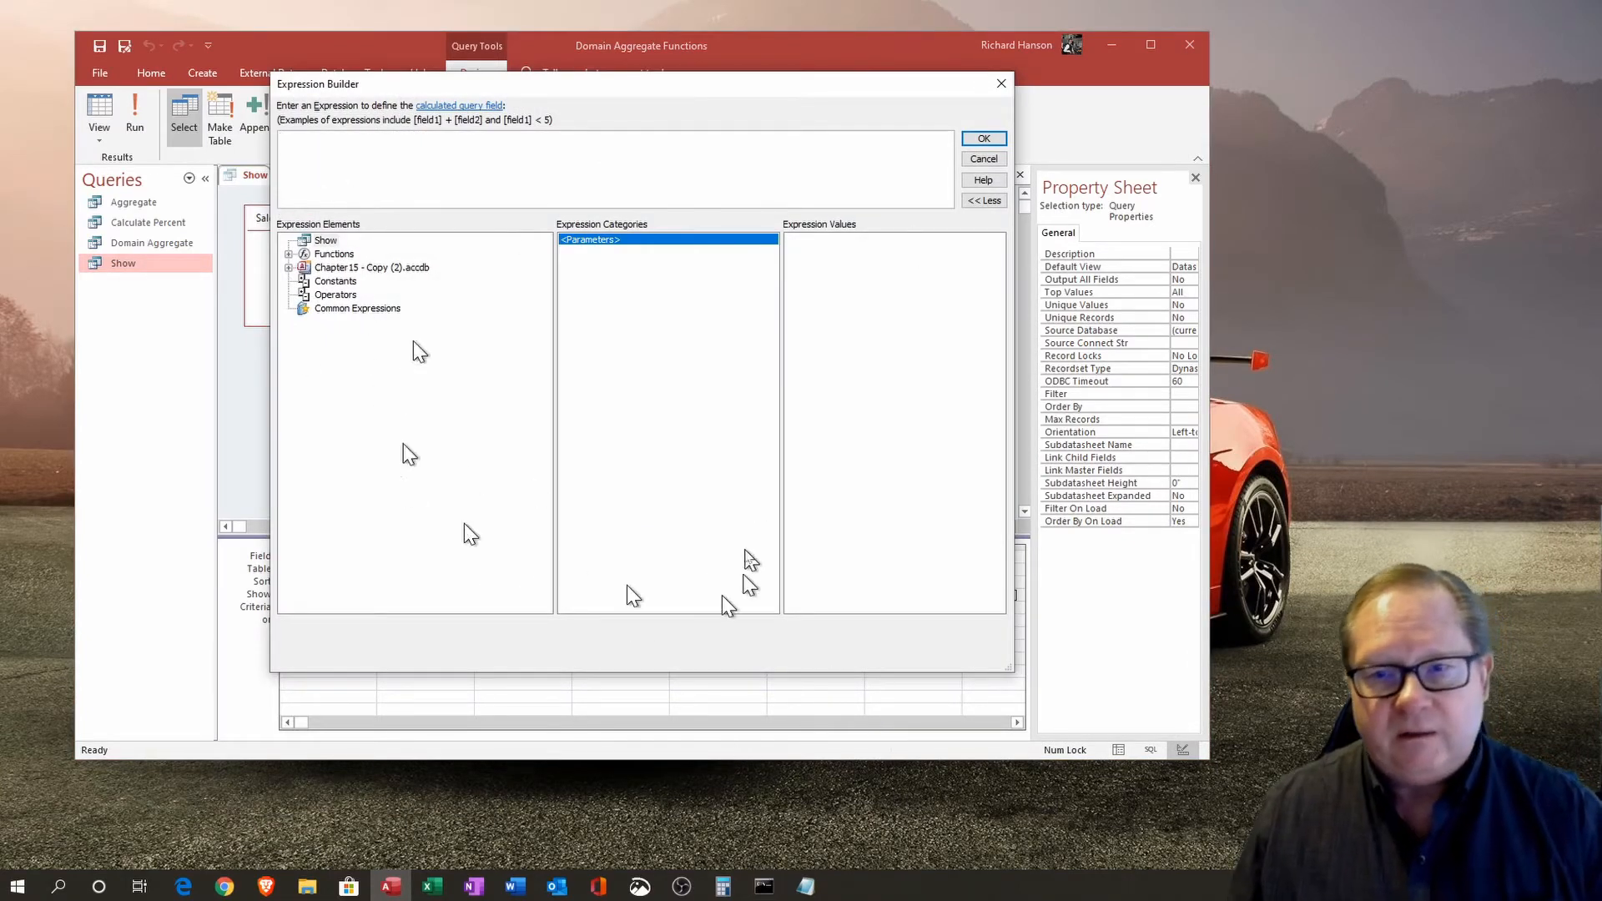
{"action": "mouse_move", "coordinate": [1008, 671]}
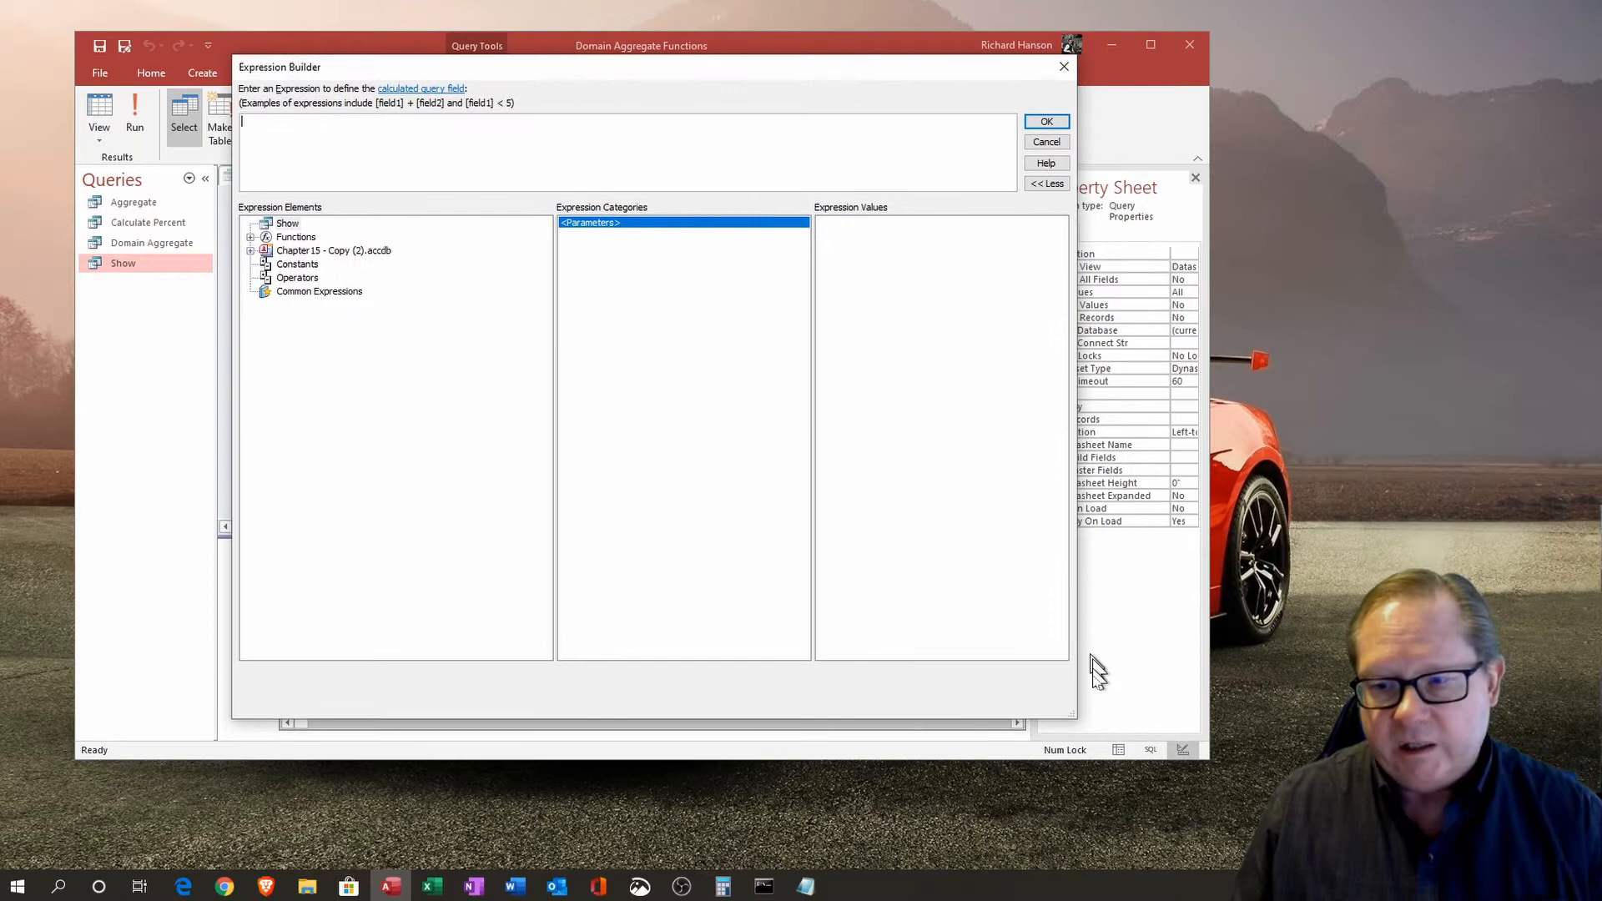
{"action": "mouse_move", "coordinate": [1057, 705]}
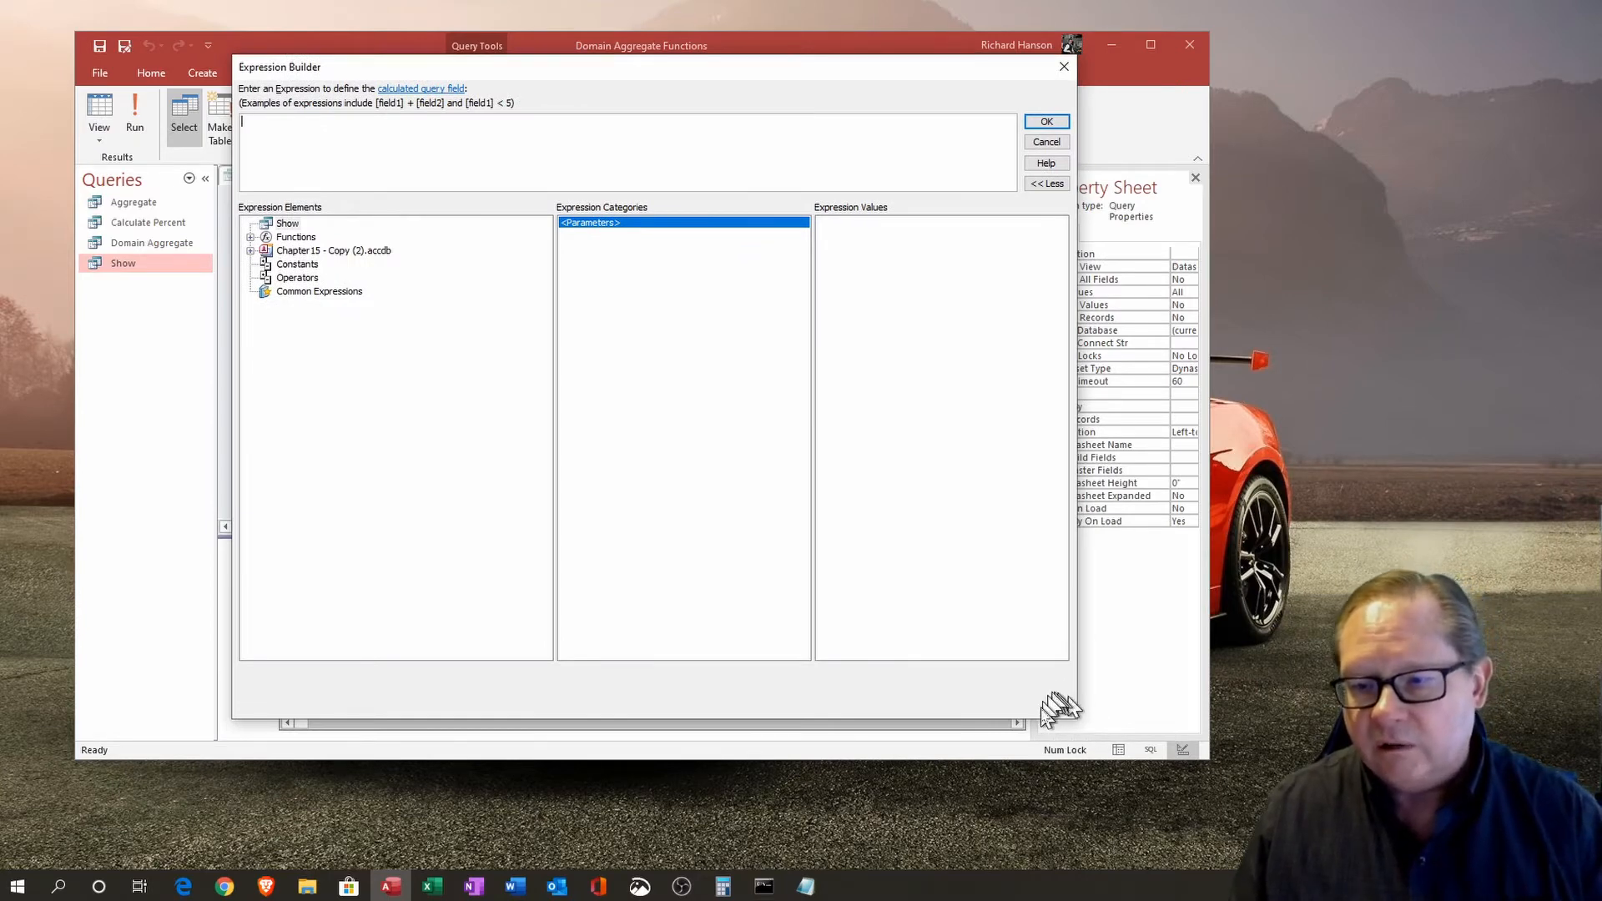
{"action": "mouse_move", "coordinate": [633, 475]}
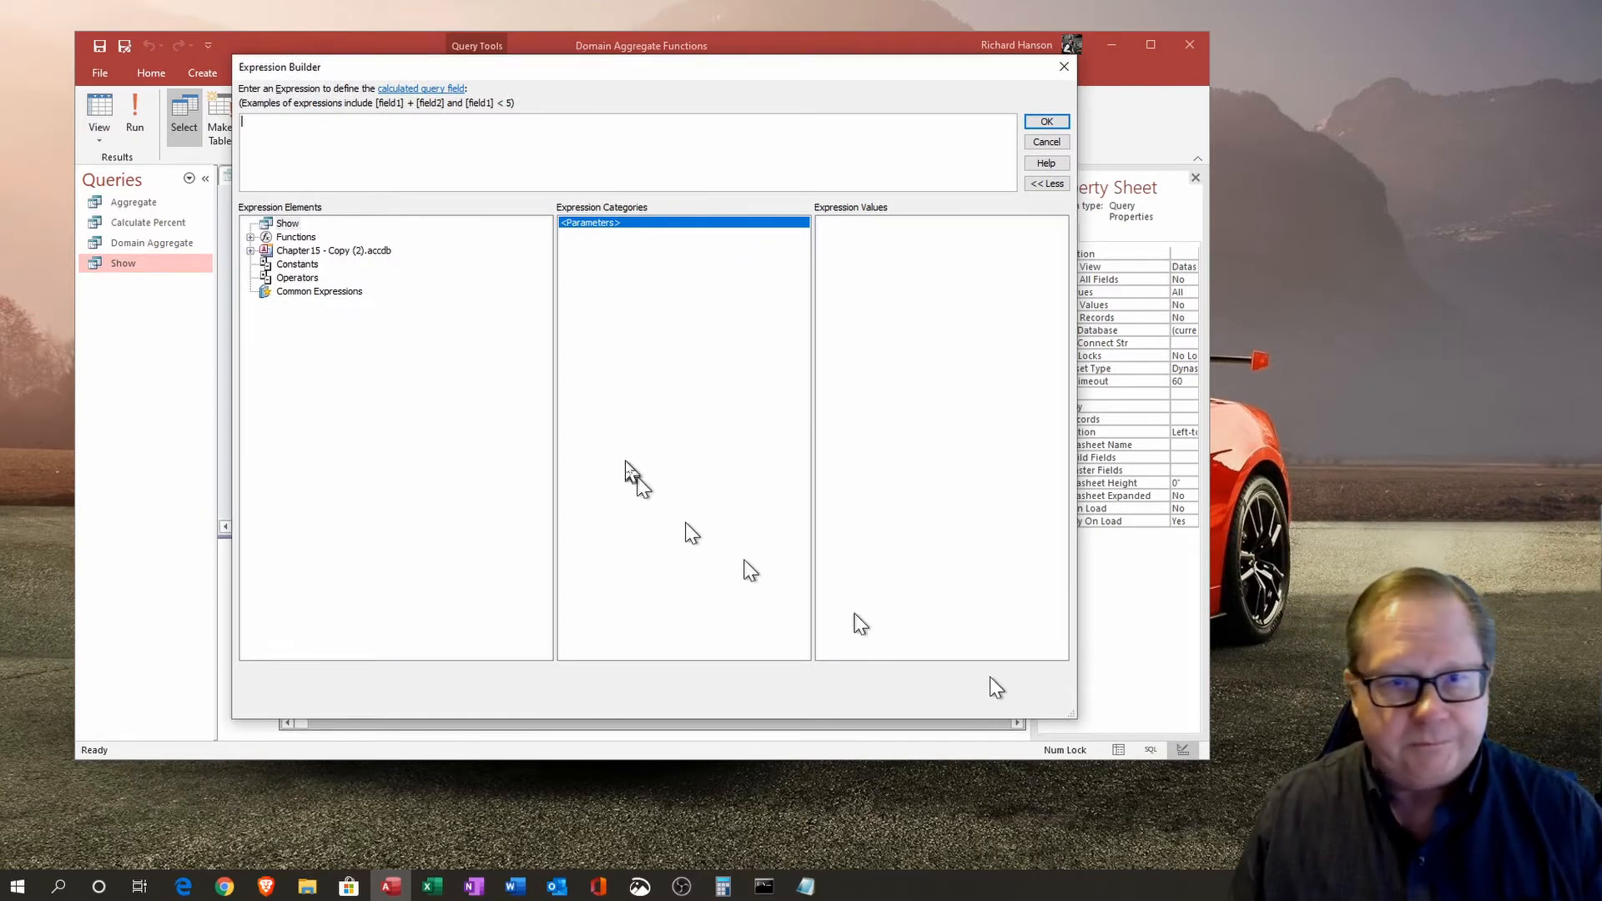
- Insert the DAvg template from Built-In Functions > Domain Aggregate into the expression box
{"action": "left_click", "coordinate": [250, 237]}
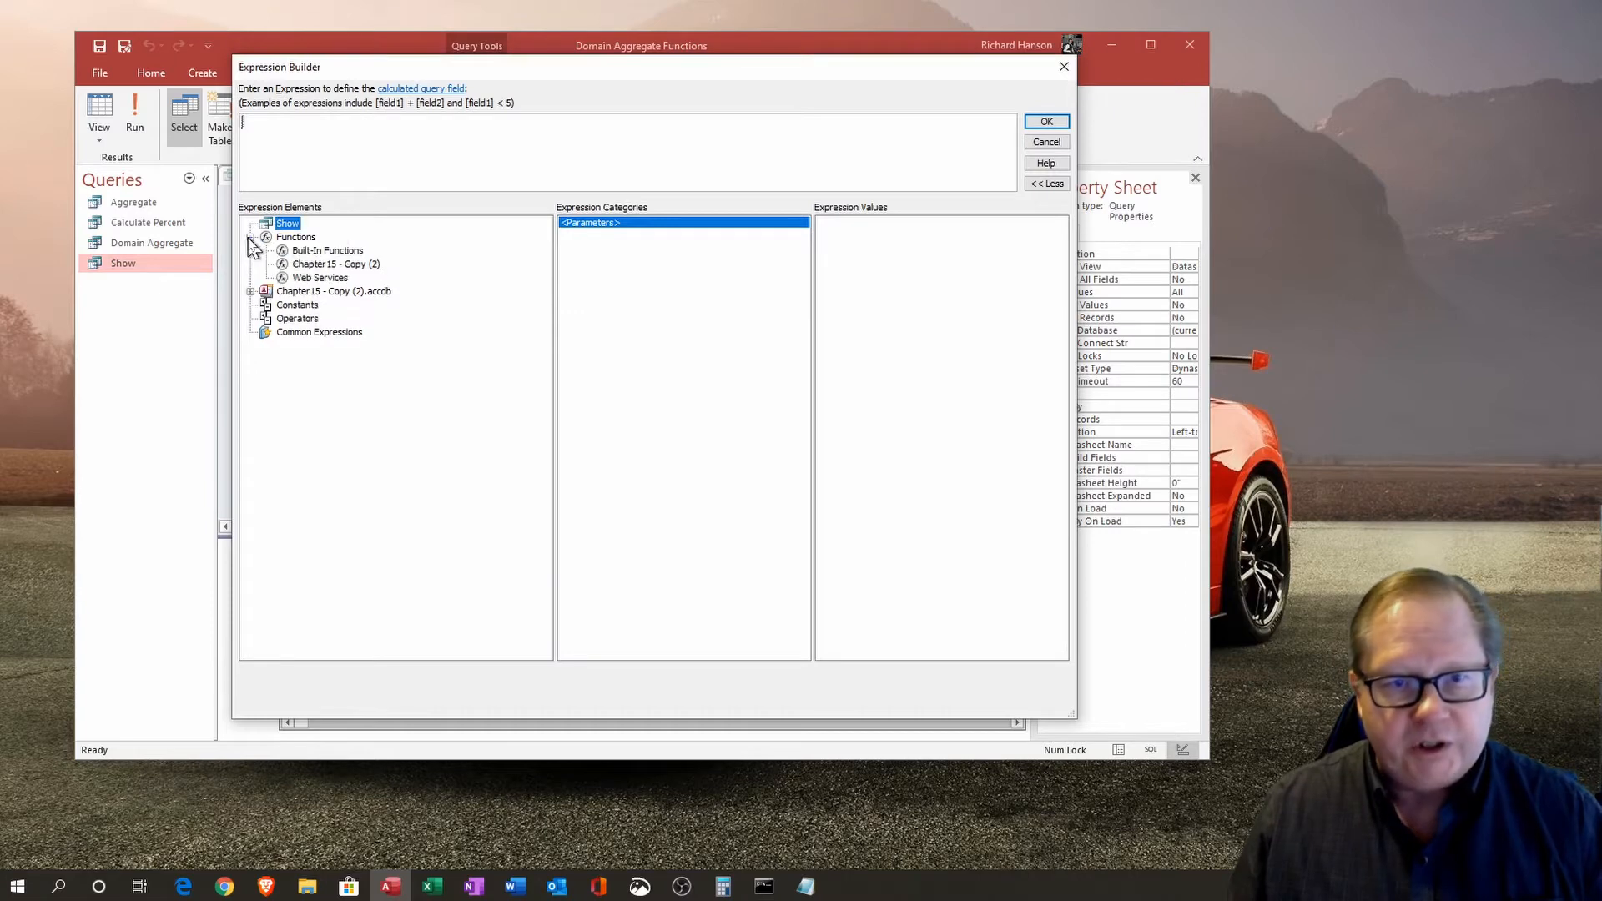
{"action": "left_click", "coordinate": [327, 251]}
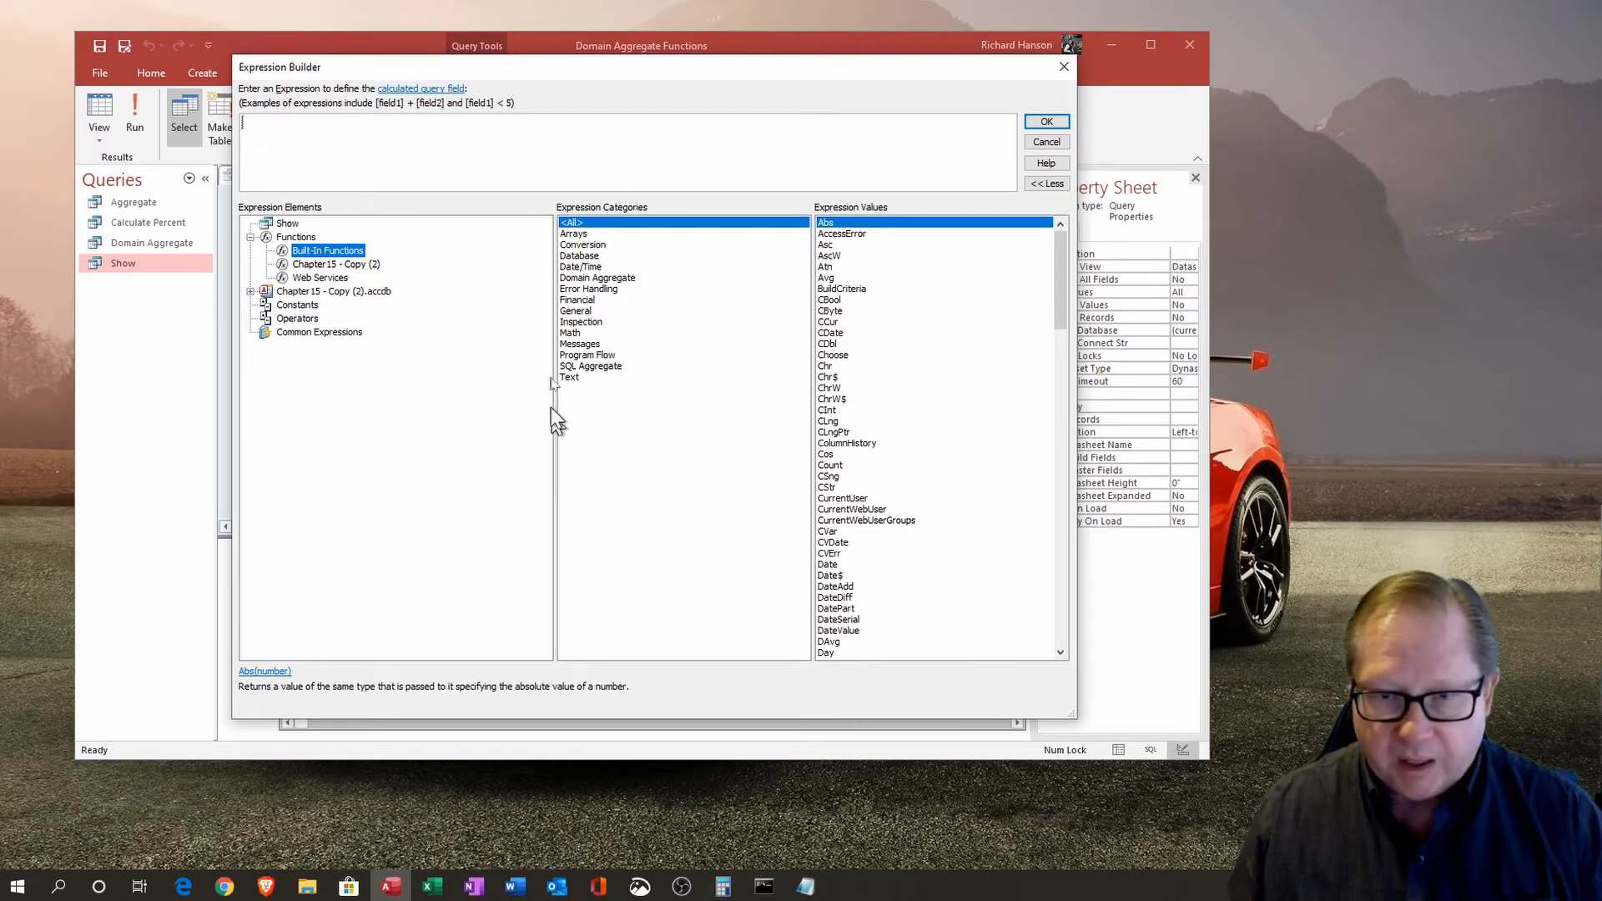
{"action": "mouse_move", "coordinate": [608, 295]}
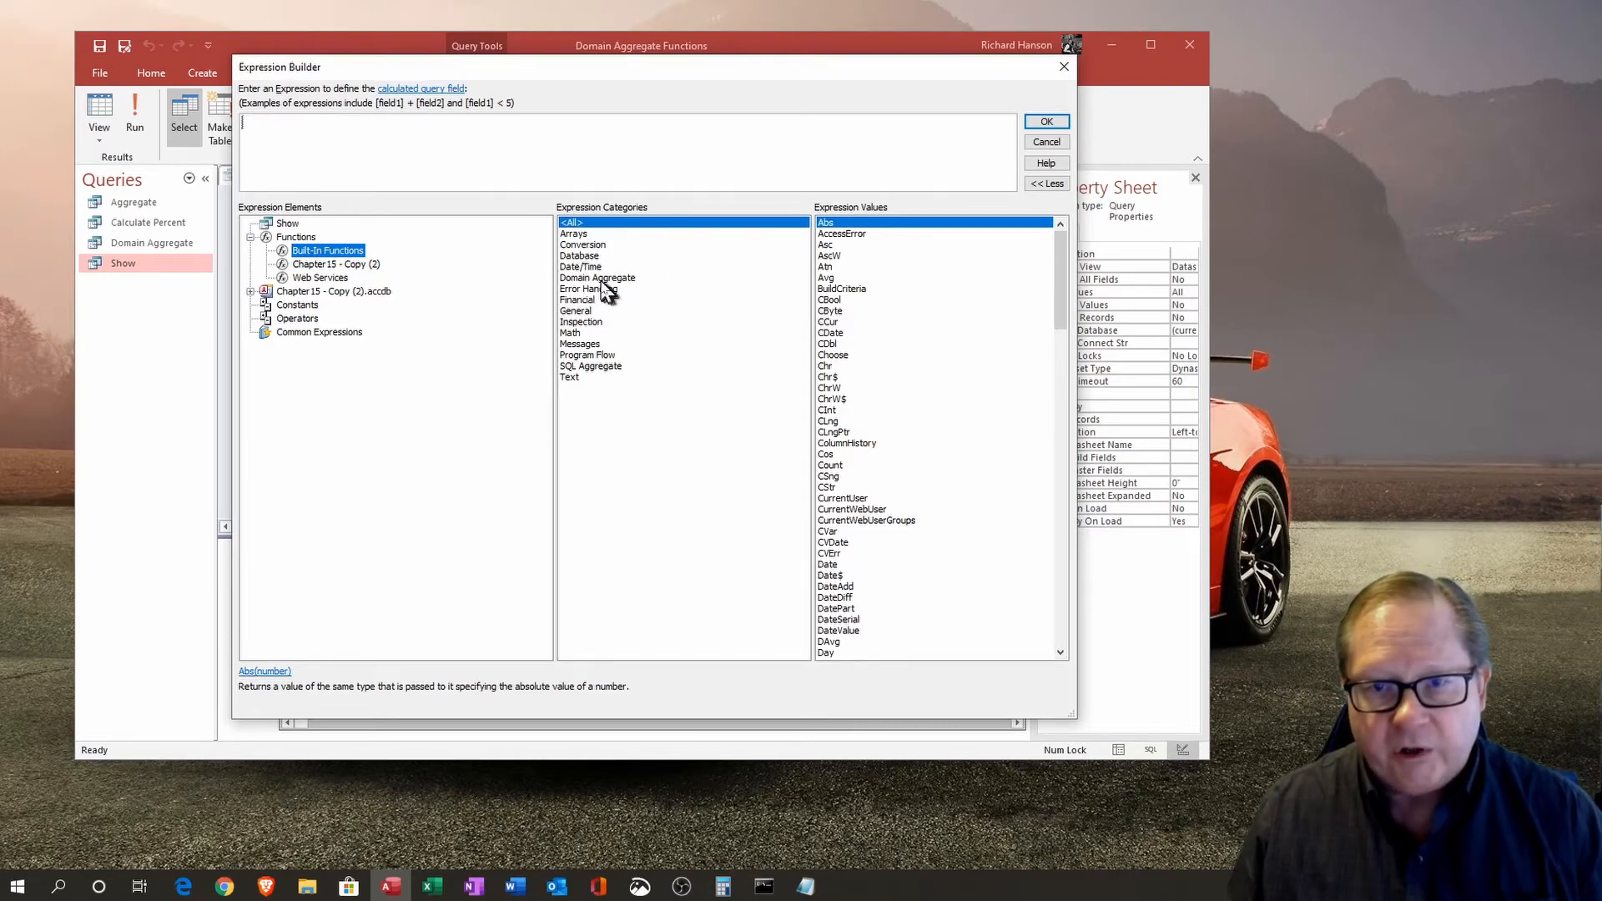
{"action": "left_click", "coordinate": [596, 277]}
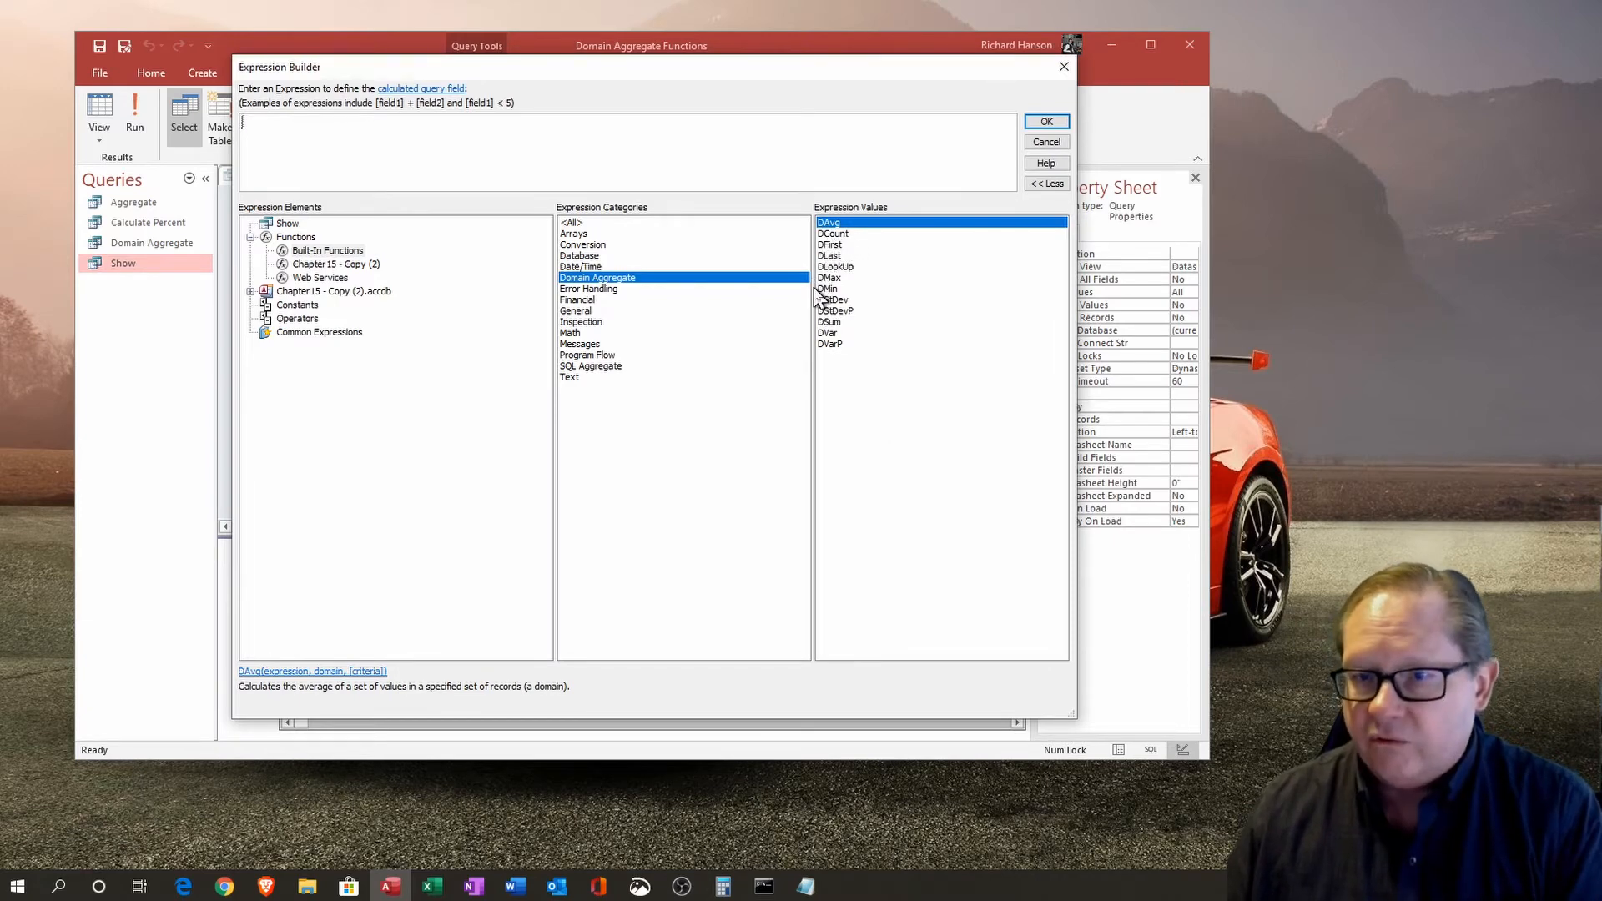
{"action": "mouse_move", "coordinate": [460, 649]}
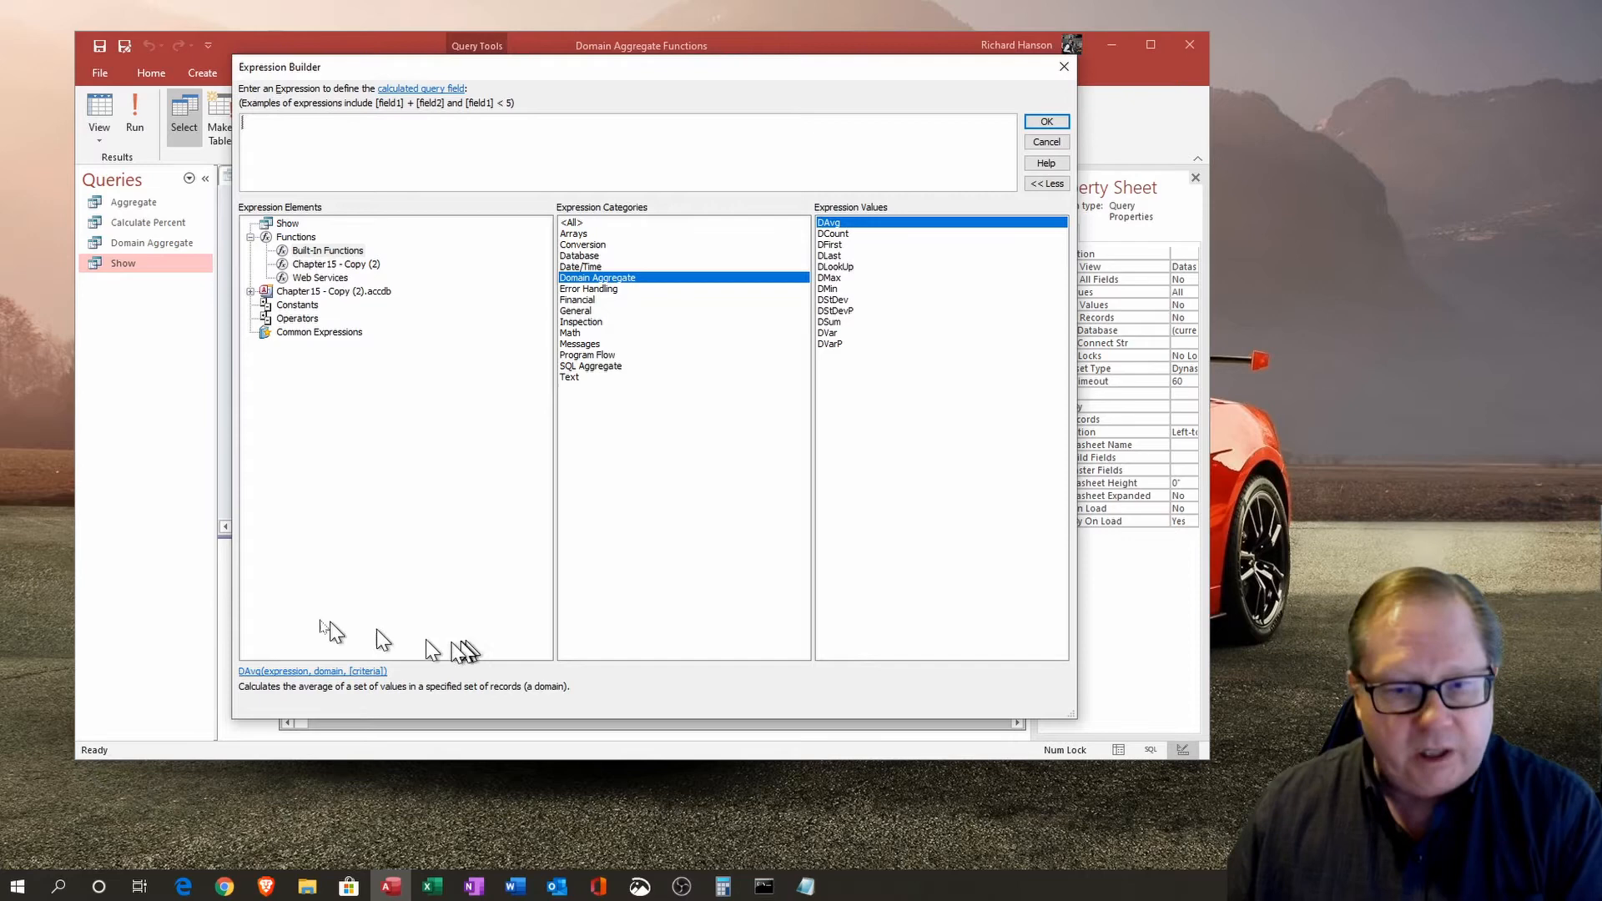
{"action": "mouse_move", "coordinate": [674, 628]}
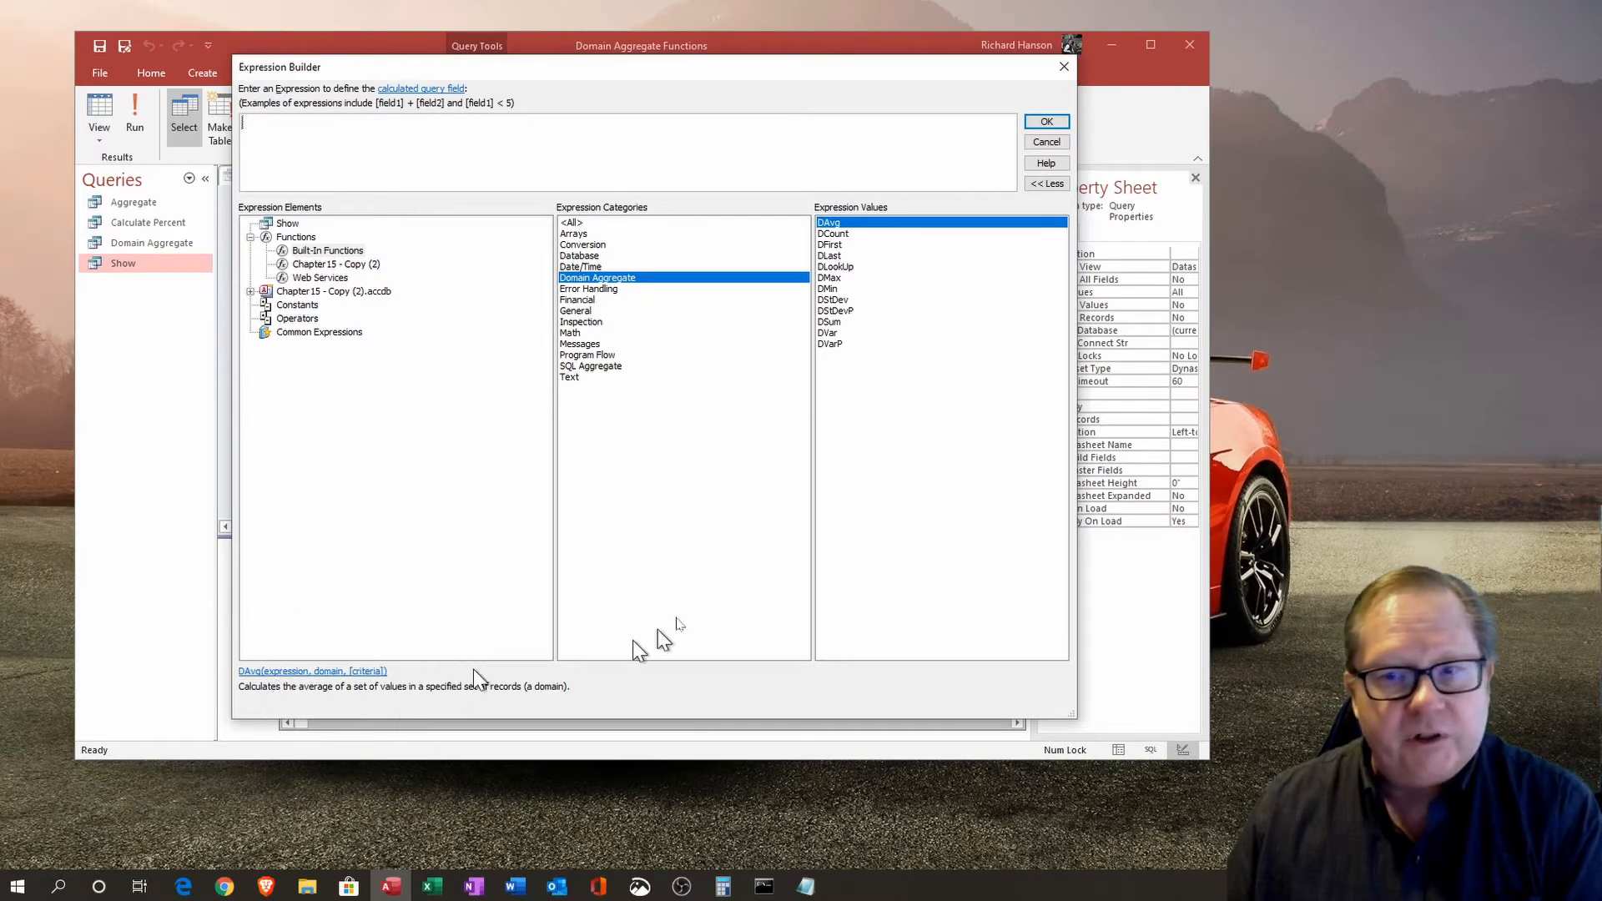
{"action": "double_click", "coordinate": [828, 222]}
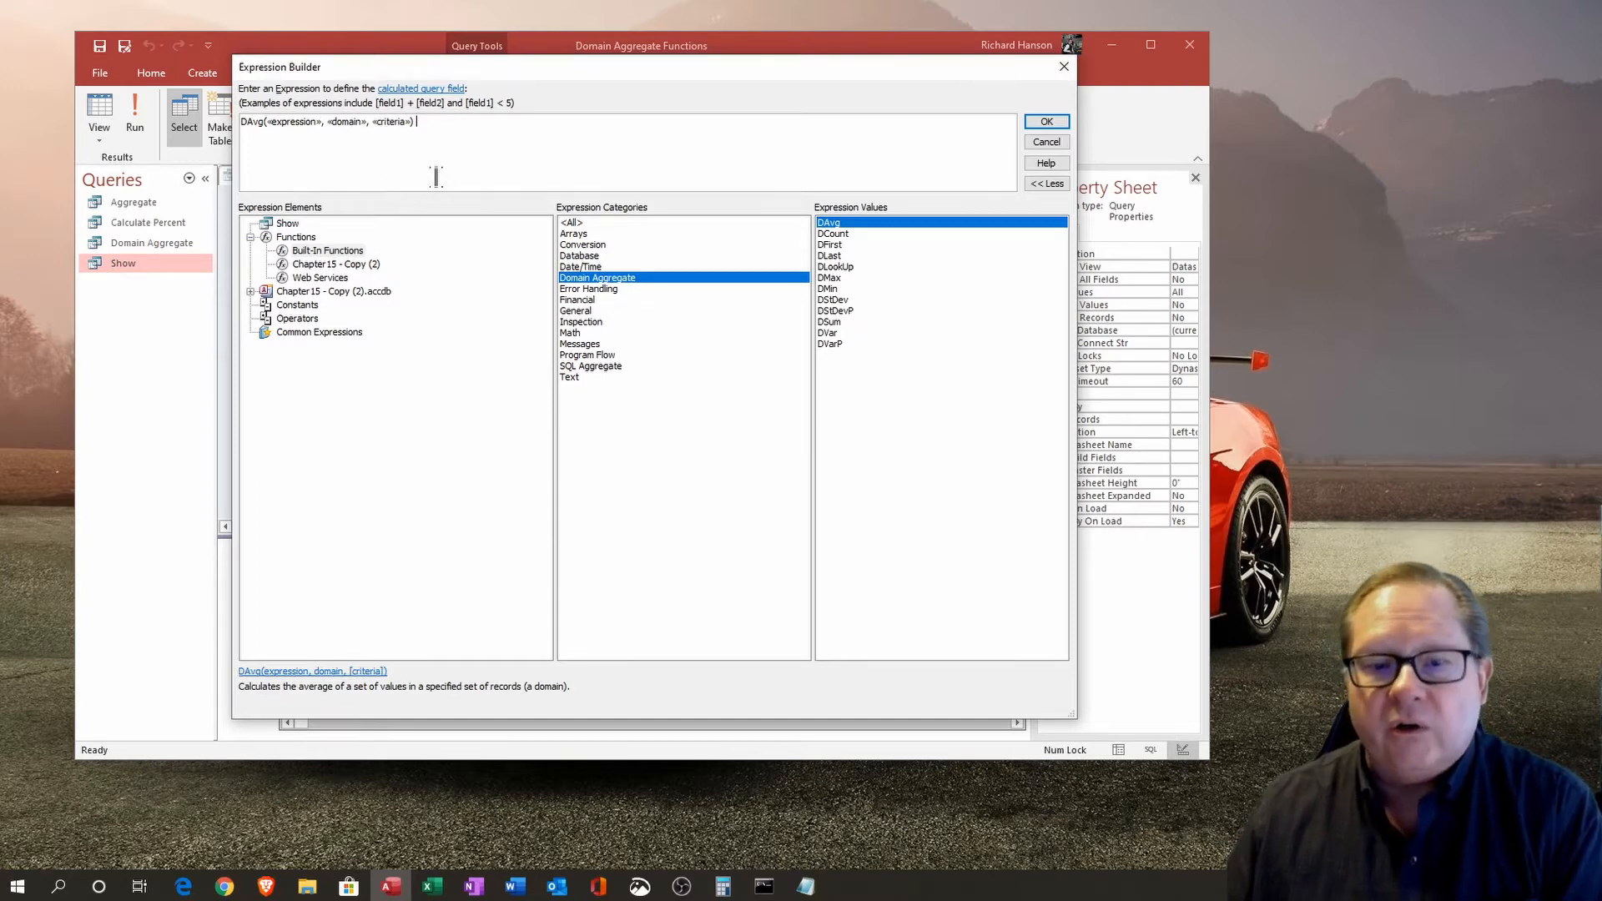
{"action": "mouse_move", "coordinate": [428, 245]}
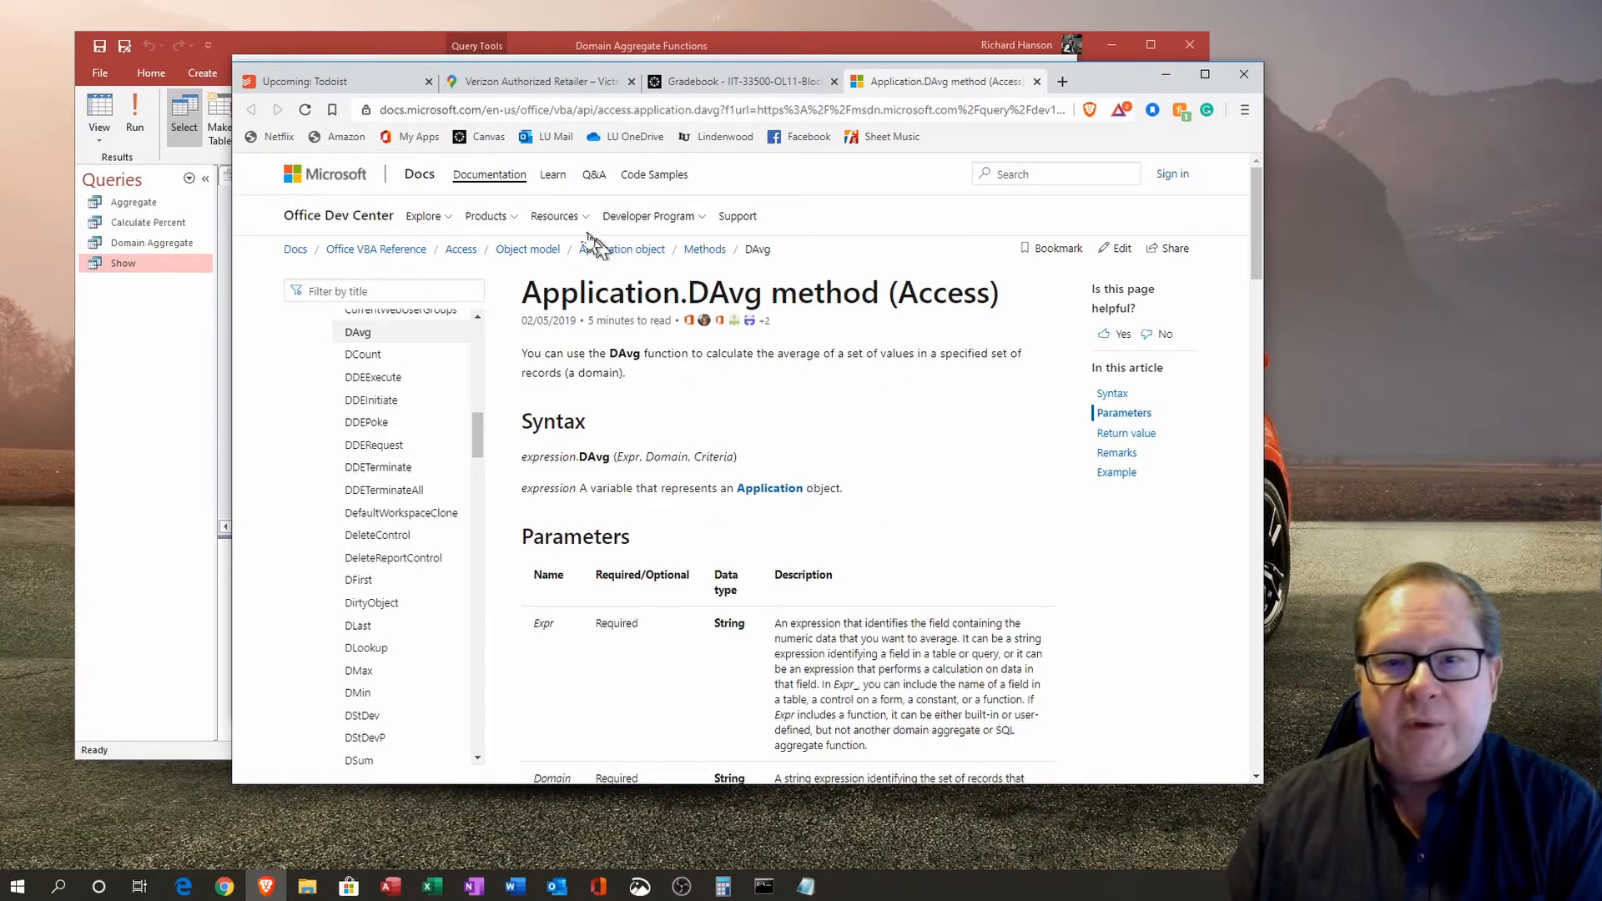
{"action": "mouse_move", "coordinate": [991, 442]}
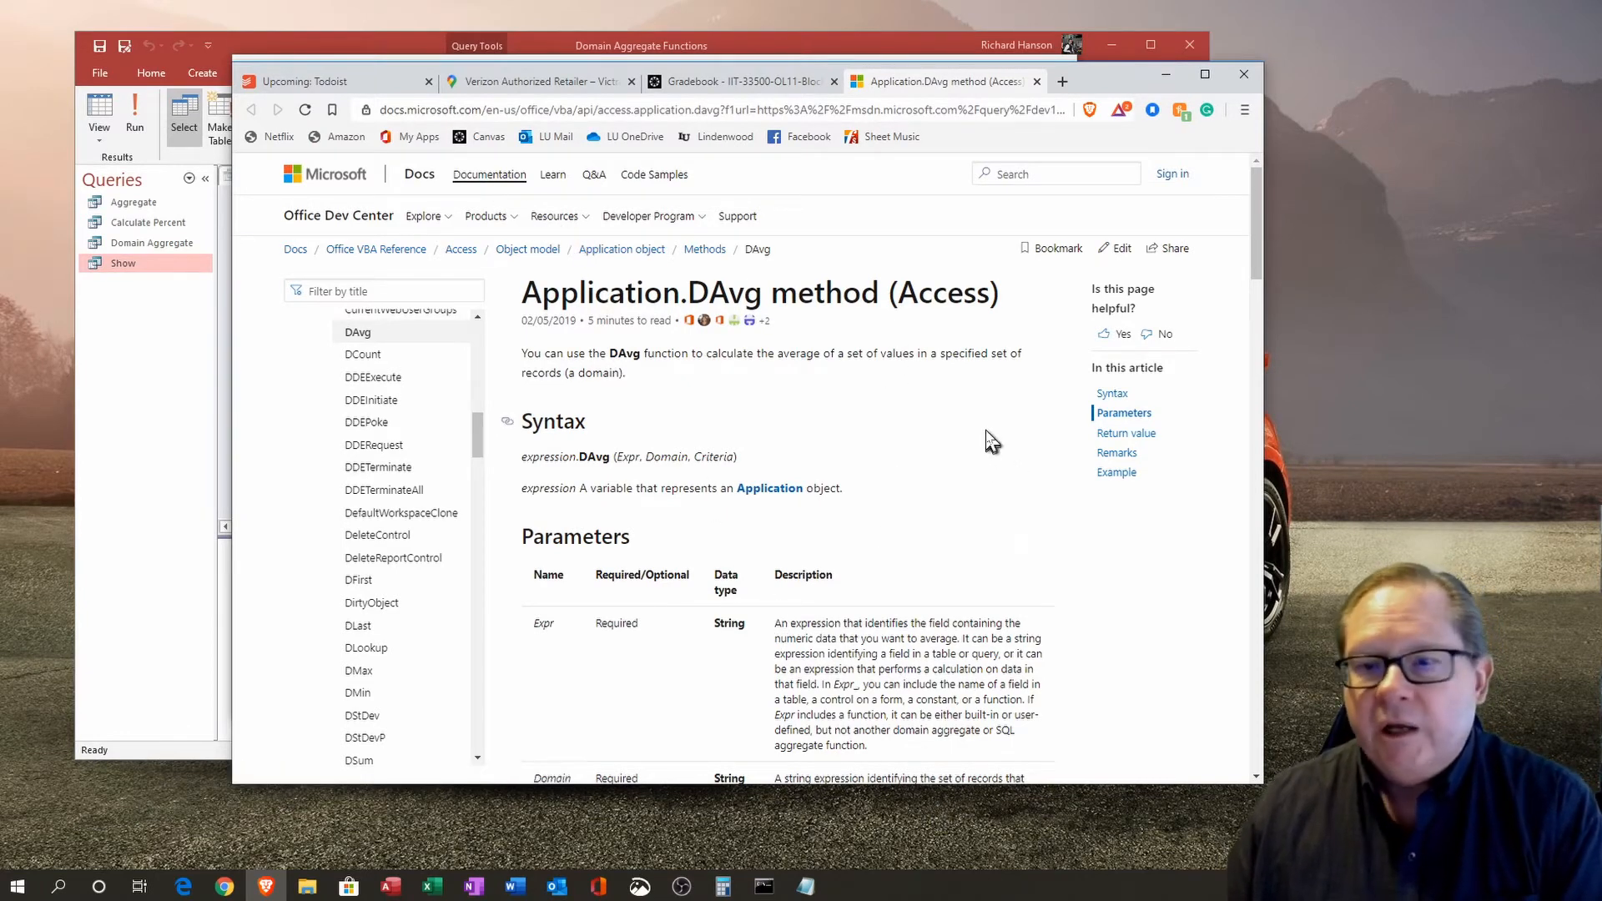
{"action": "scroll", "scroll_direction": "down", "scroll_amount": 3}
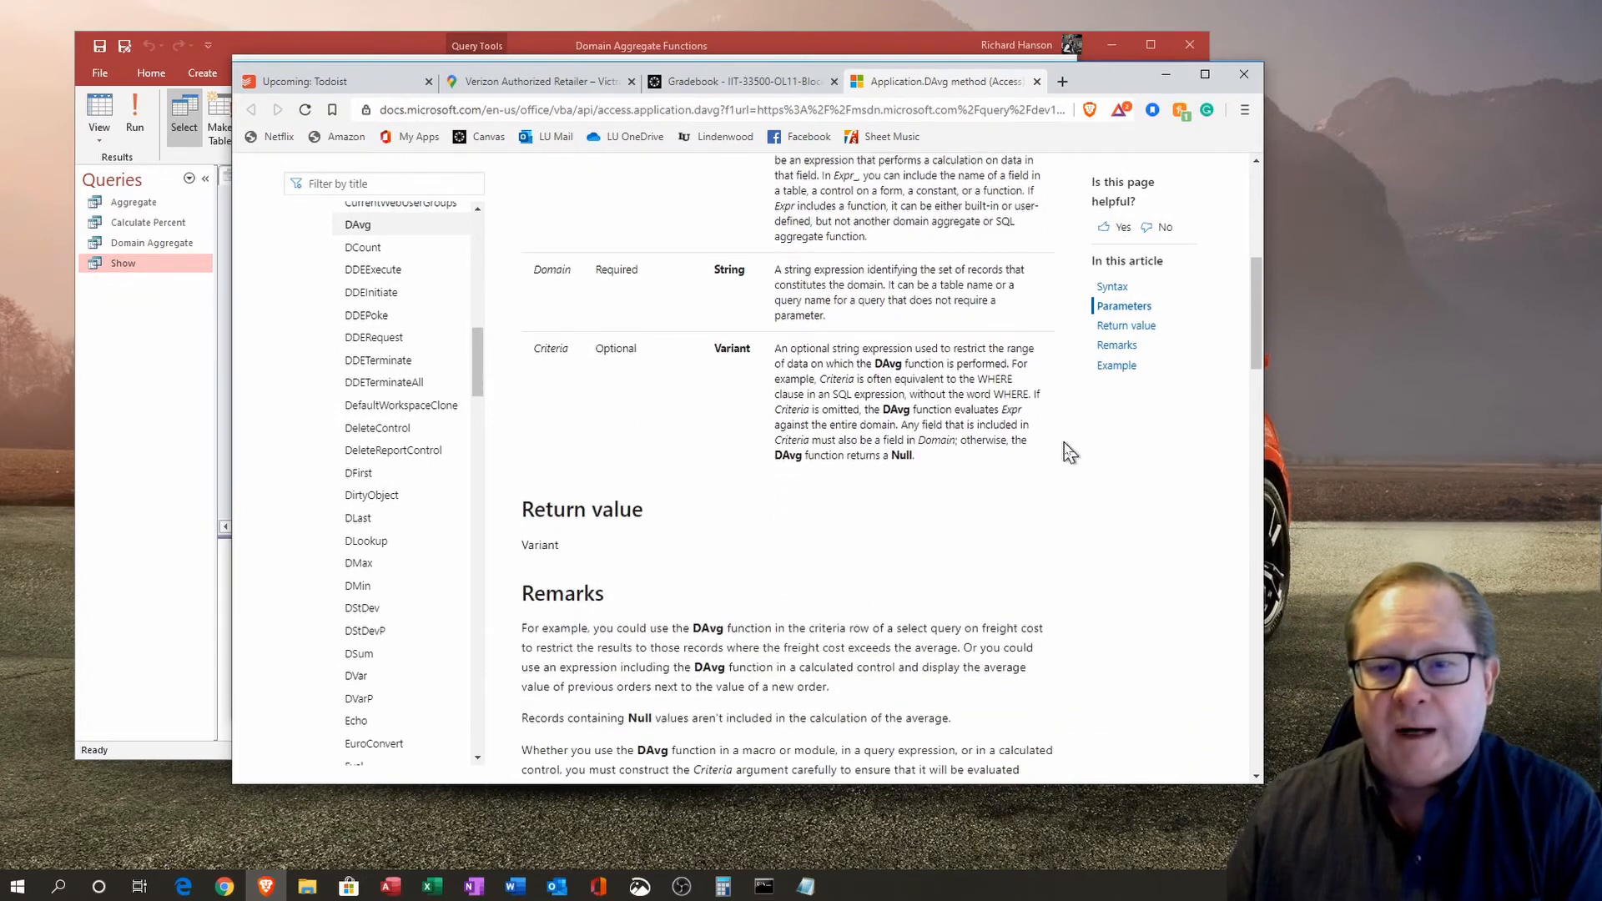
{"action": "scroll", "scroll_direction": "down", "scroll_amount": 3}
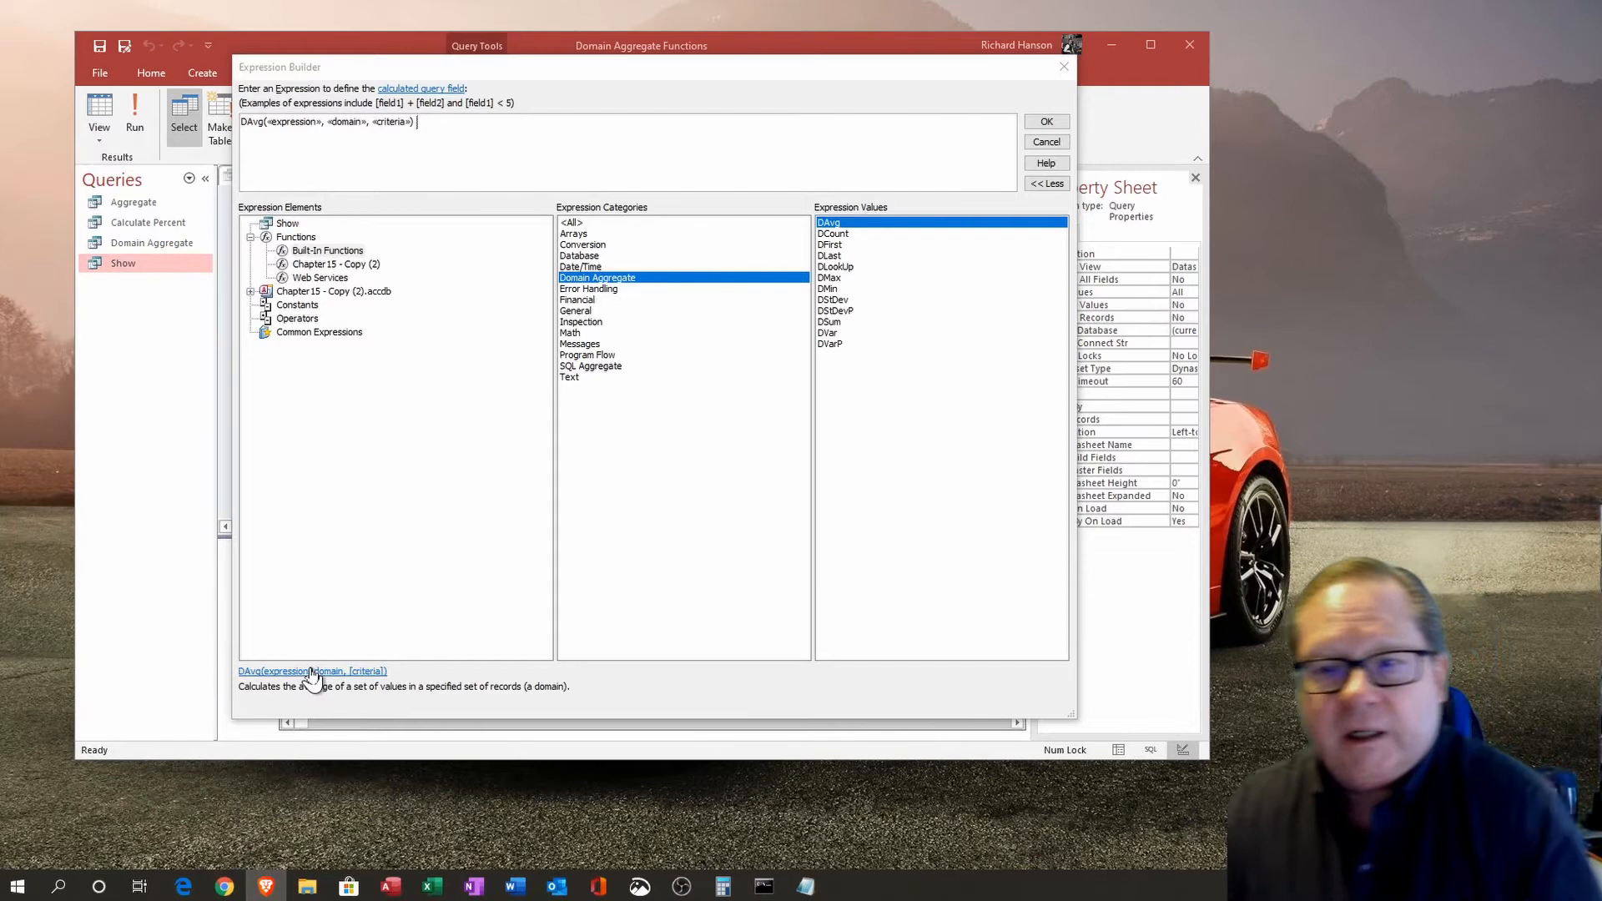
{"action": "mouse_move", "coordinate": [889, 429]}
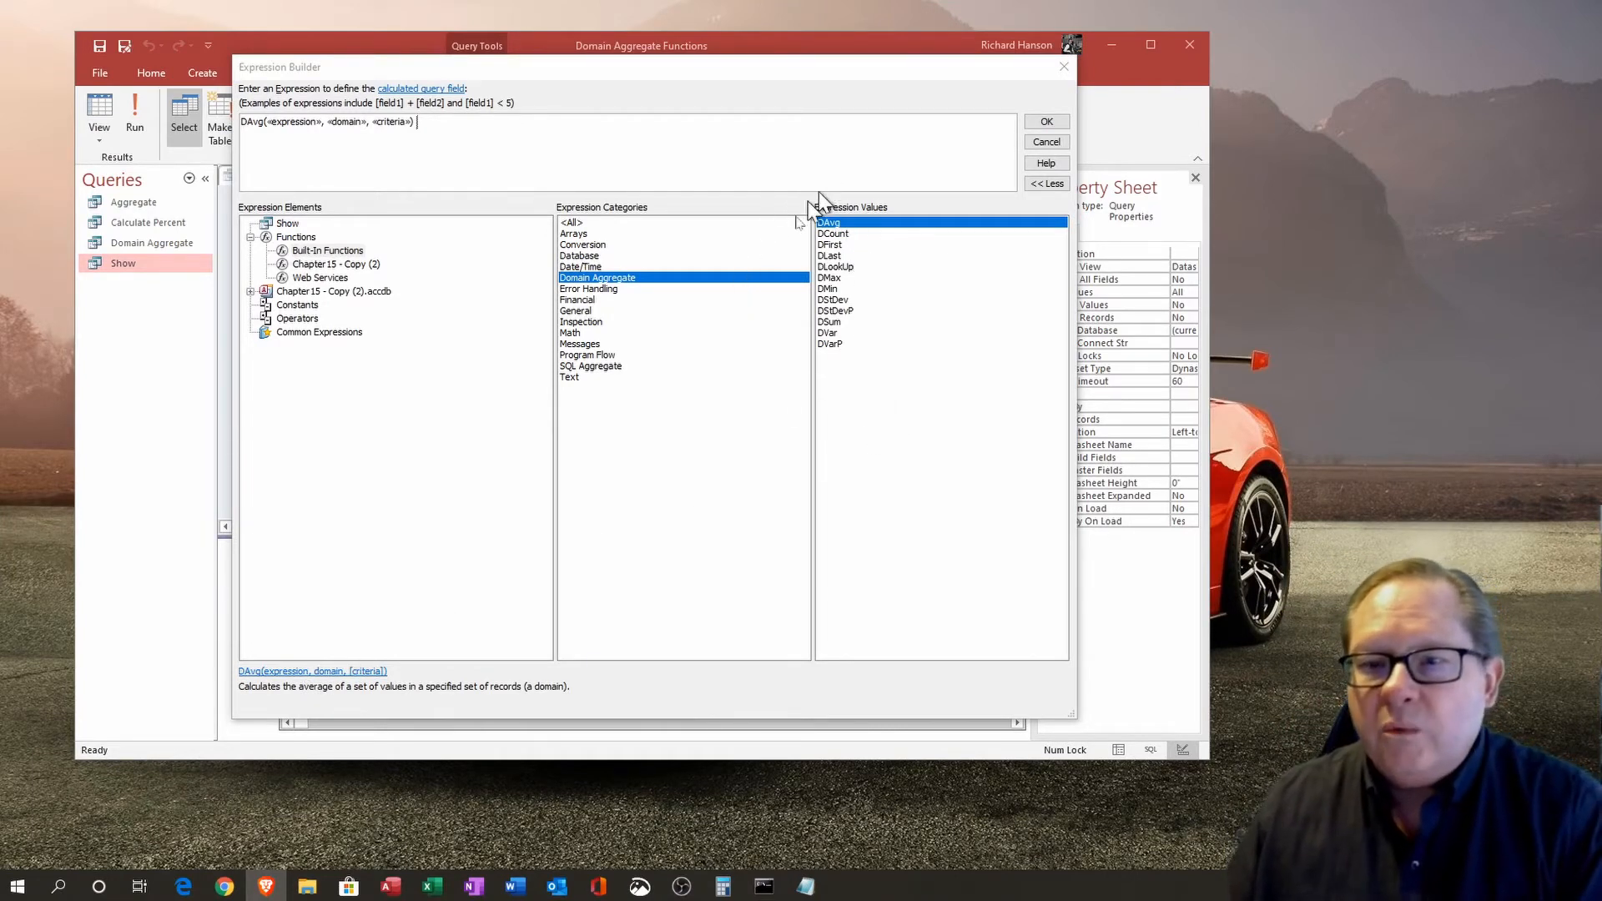
{"action": "mouse_move", "coordinate": [873, 427]}
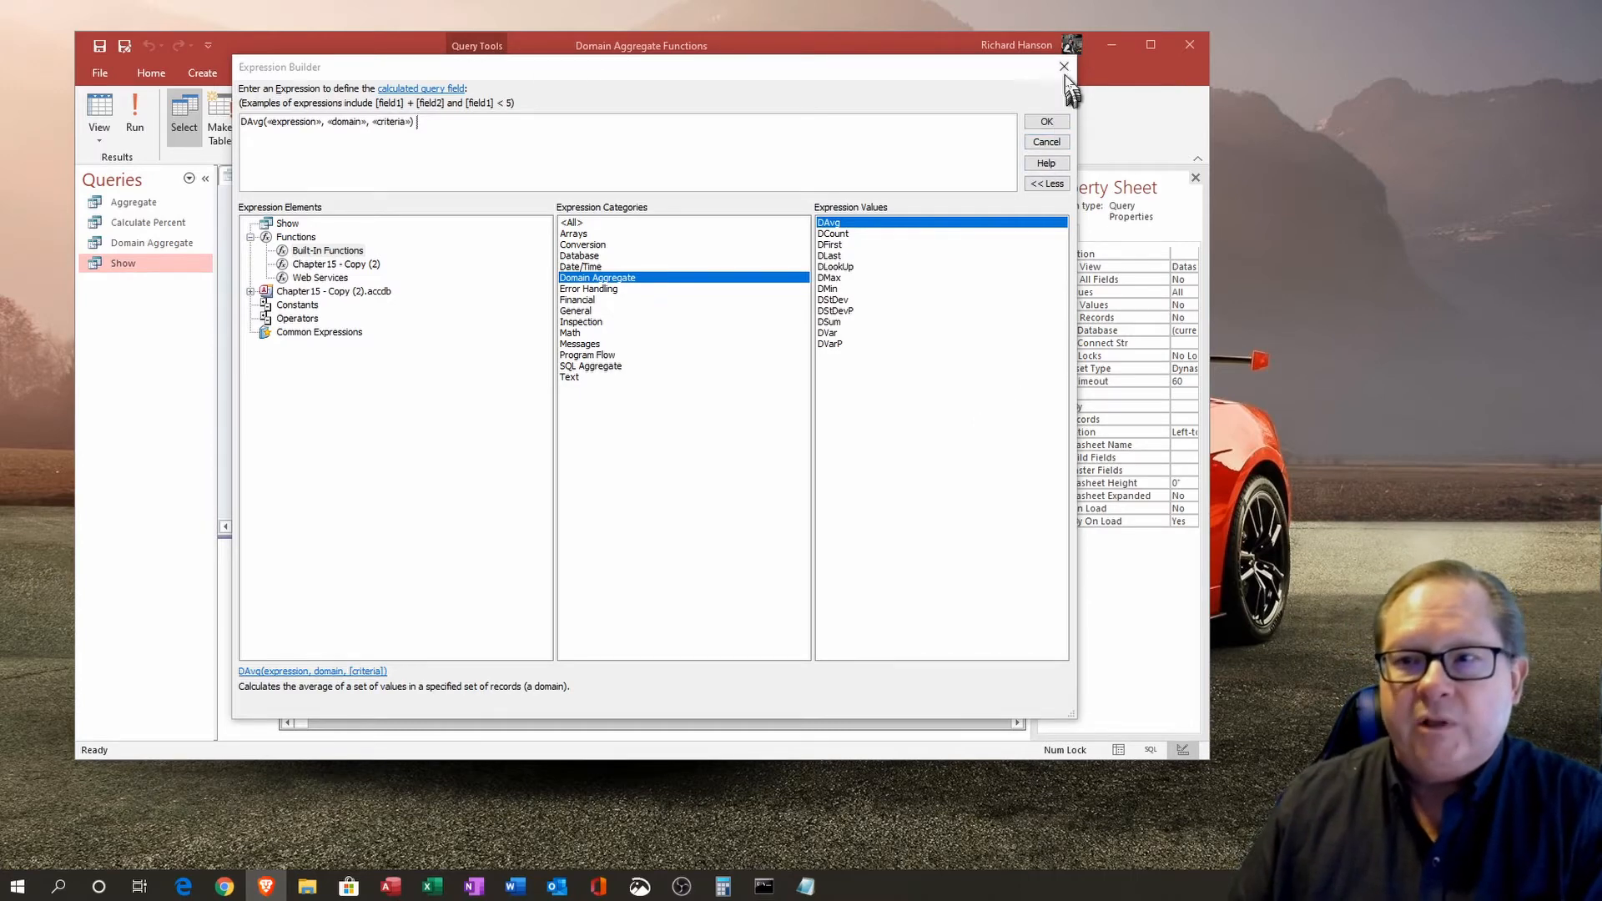
- Close the Expression Builder without keeping the DAvg template
{"action": "left_click", "coordinate": [1064, 67]}
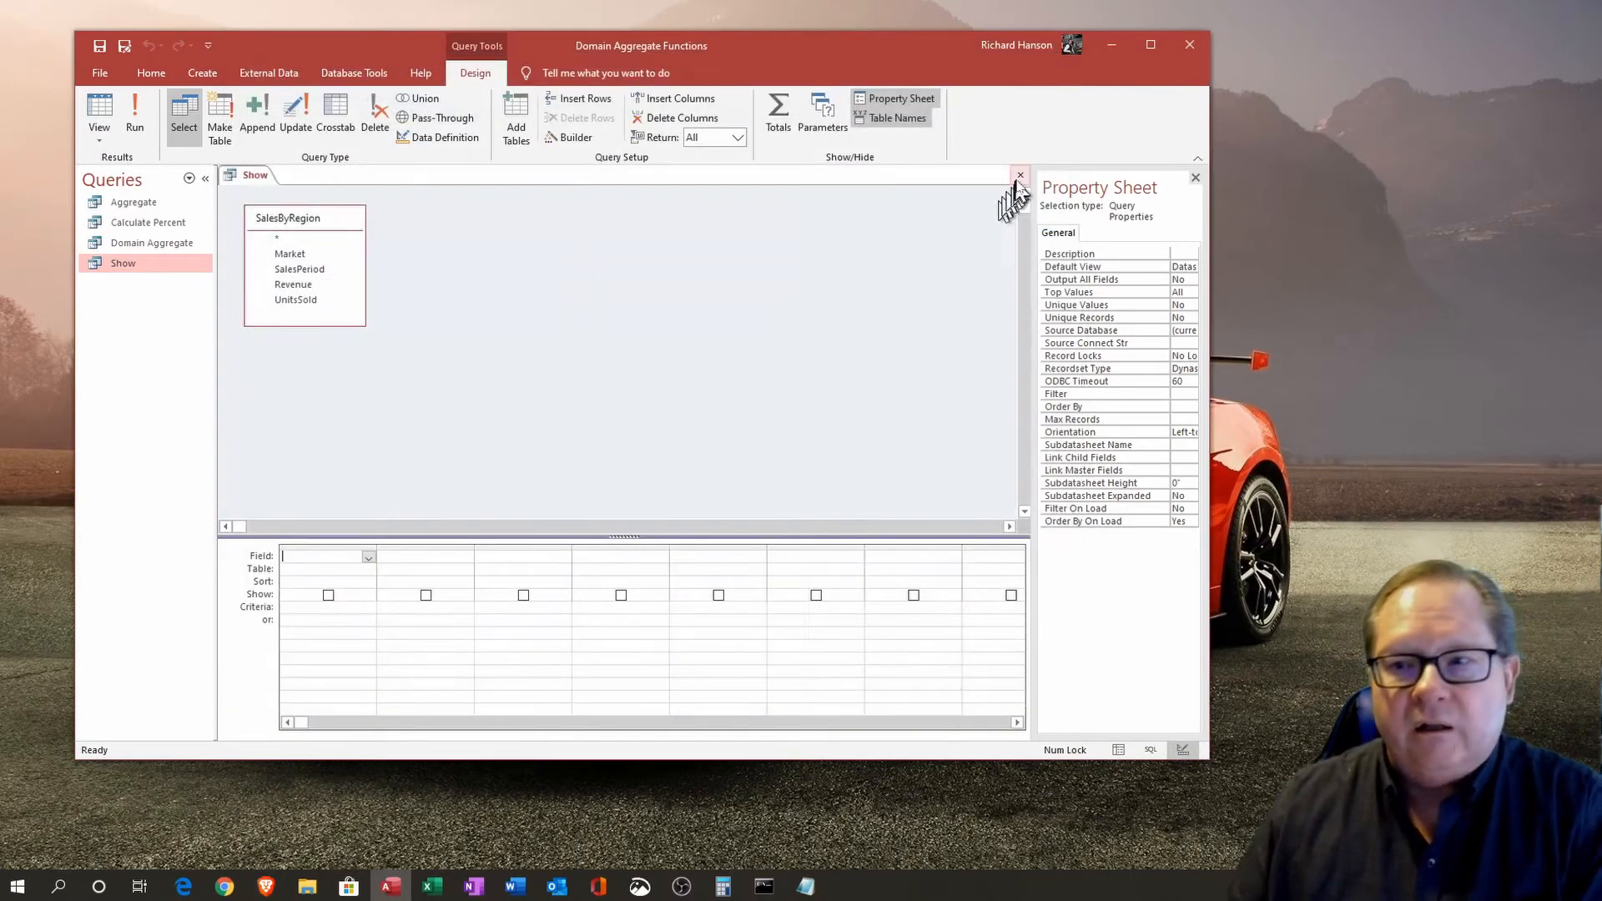
- Close Show and inspect Domain Aggregate's Year, Aggregate Sum and Domain Sum design columns
{"action": "left_click", "coordinate": [1018, 174]}
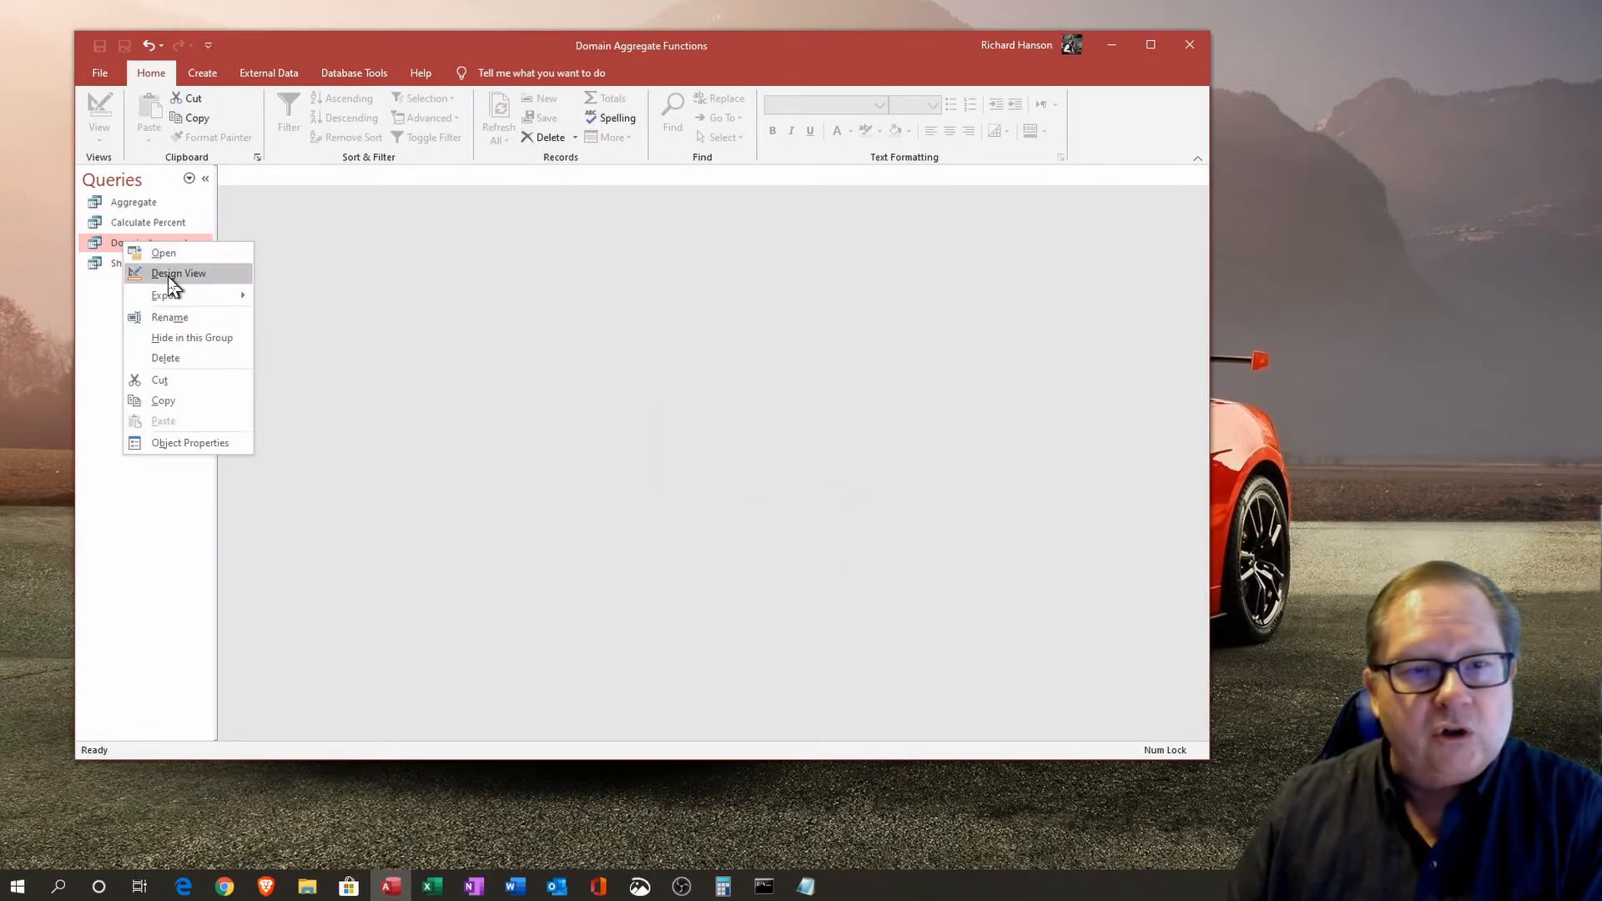
{"action": "left_click", "coordinate": [177, 273]}
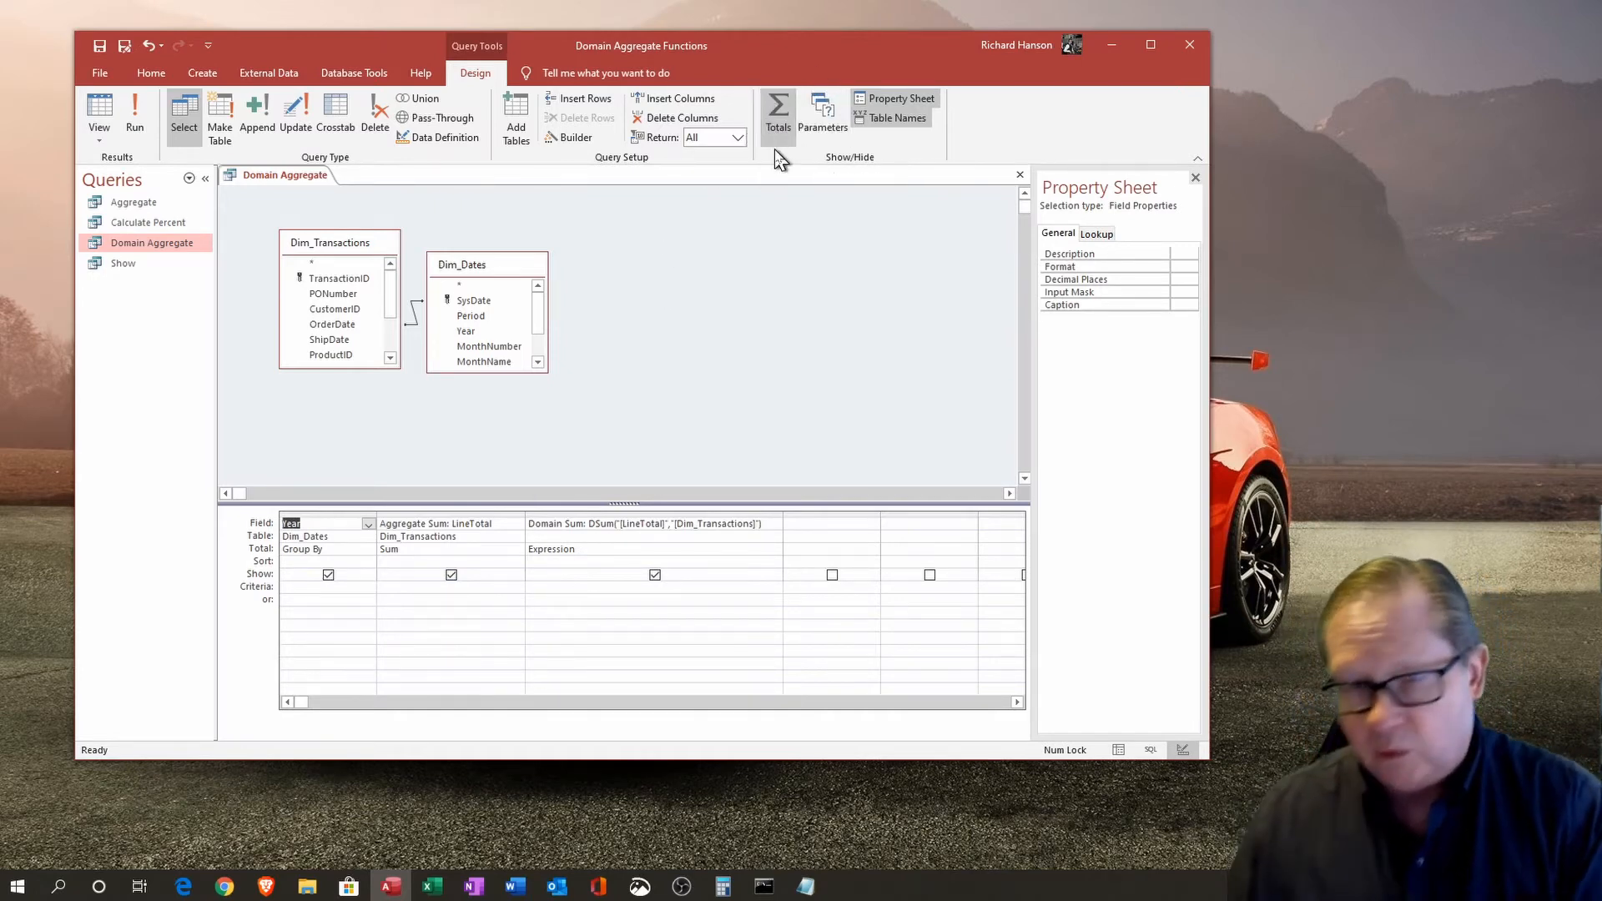
{"action": "mouse_move", "coordinate": [500, 440]}
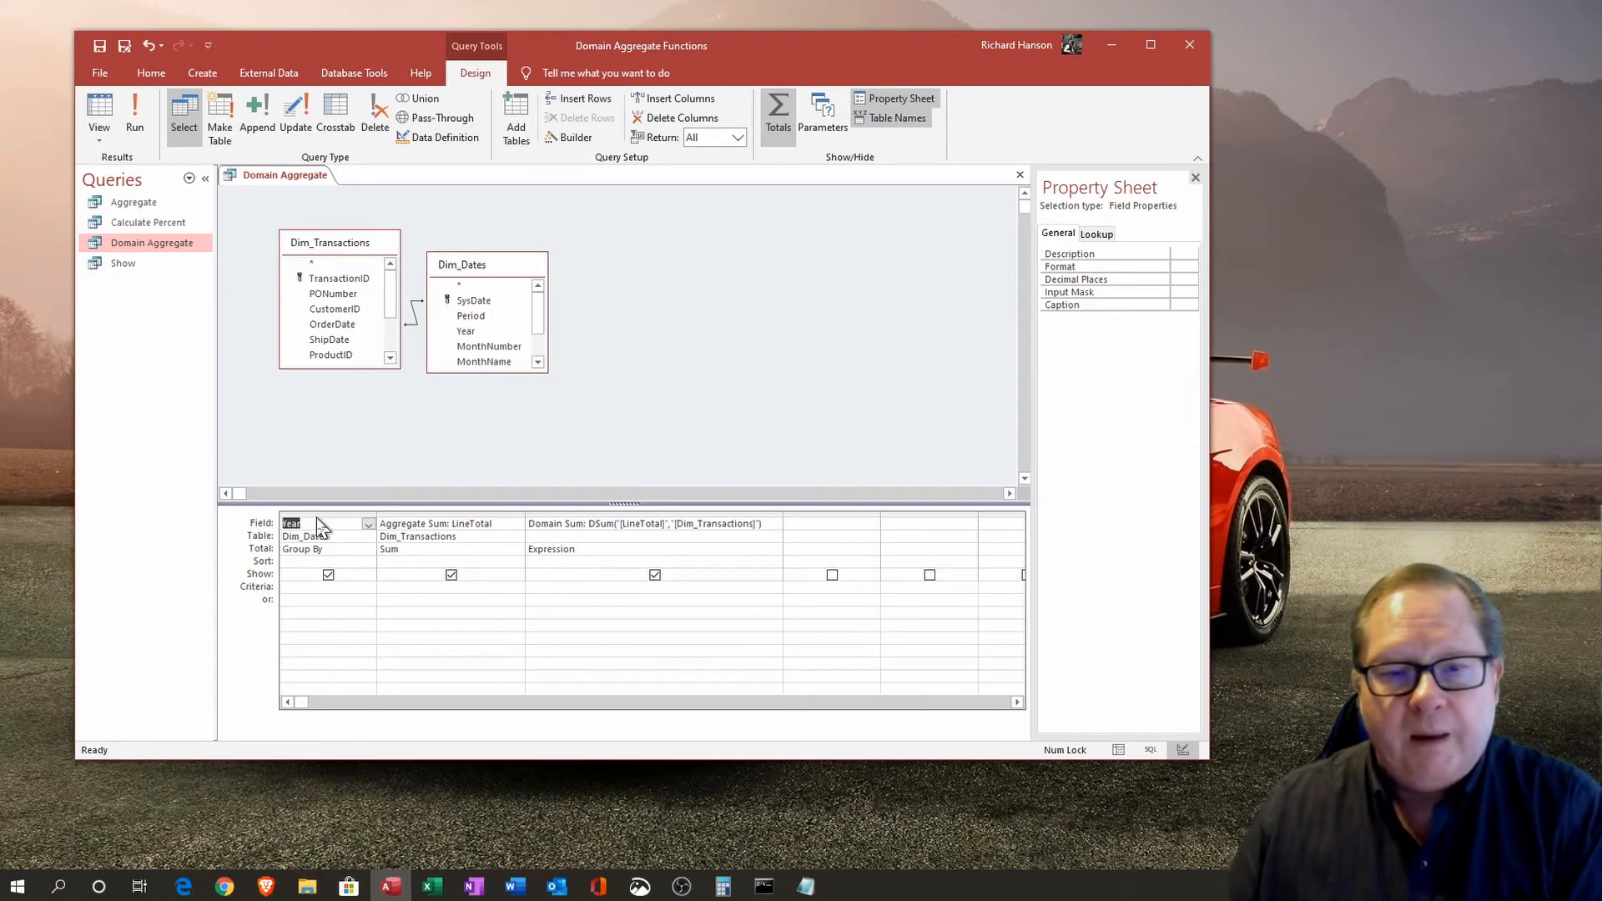
{"action": "left_click", "coordinate": [327, 523]}
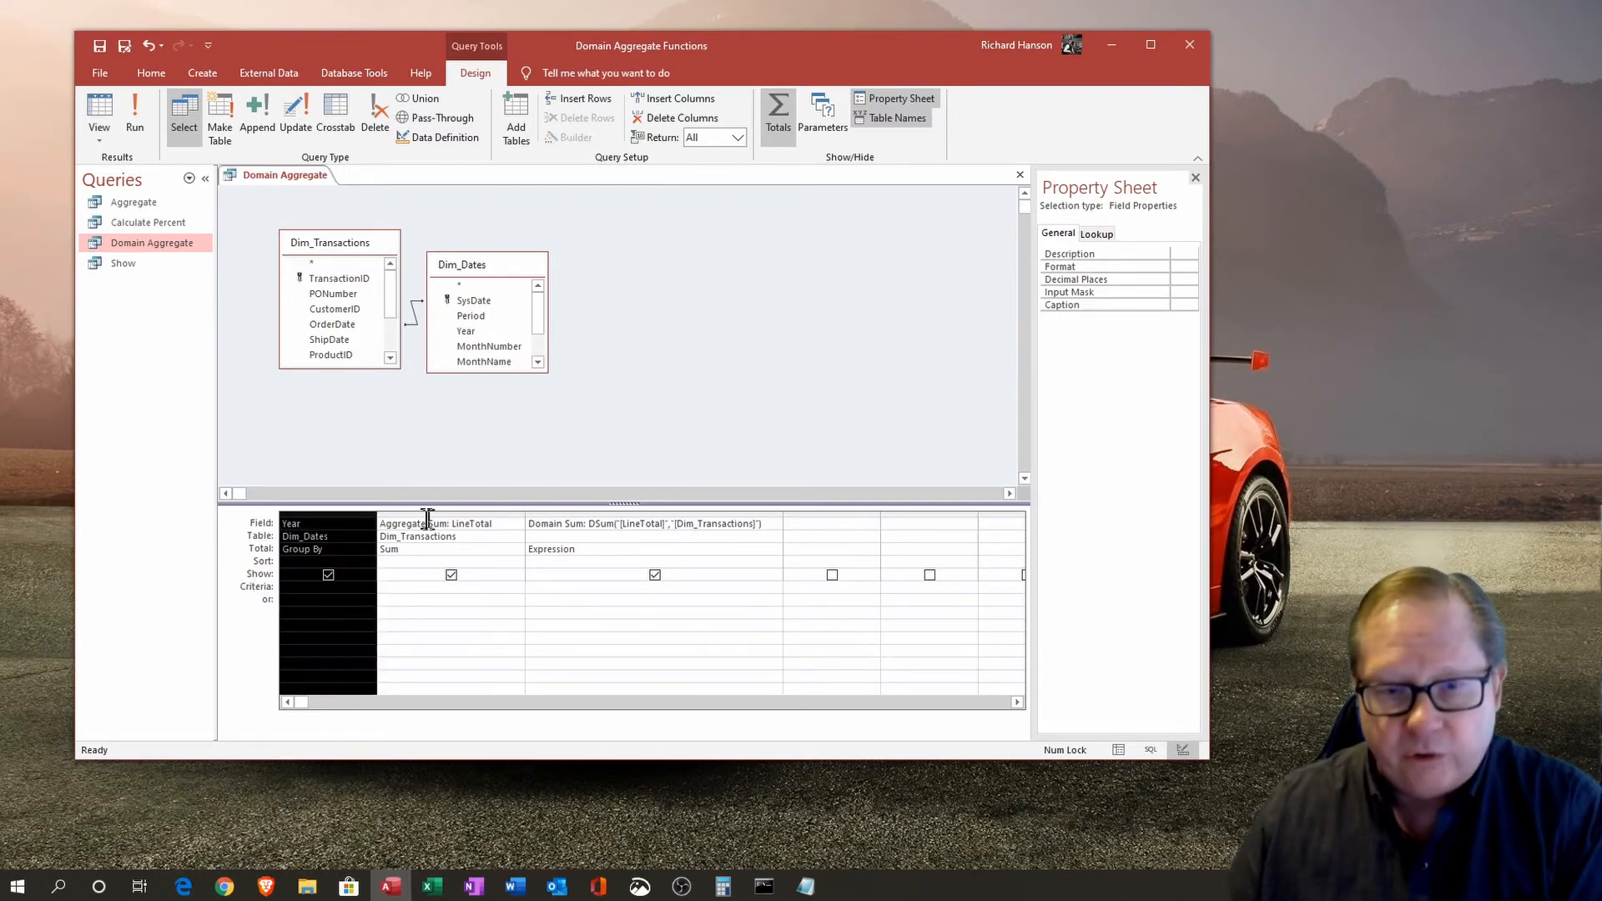
{"action": "left_click", "coordinate": [449, 523]}
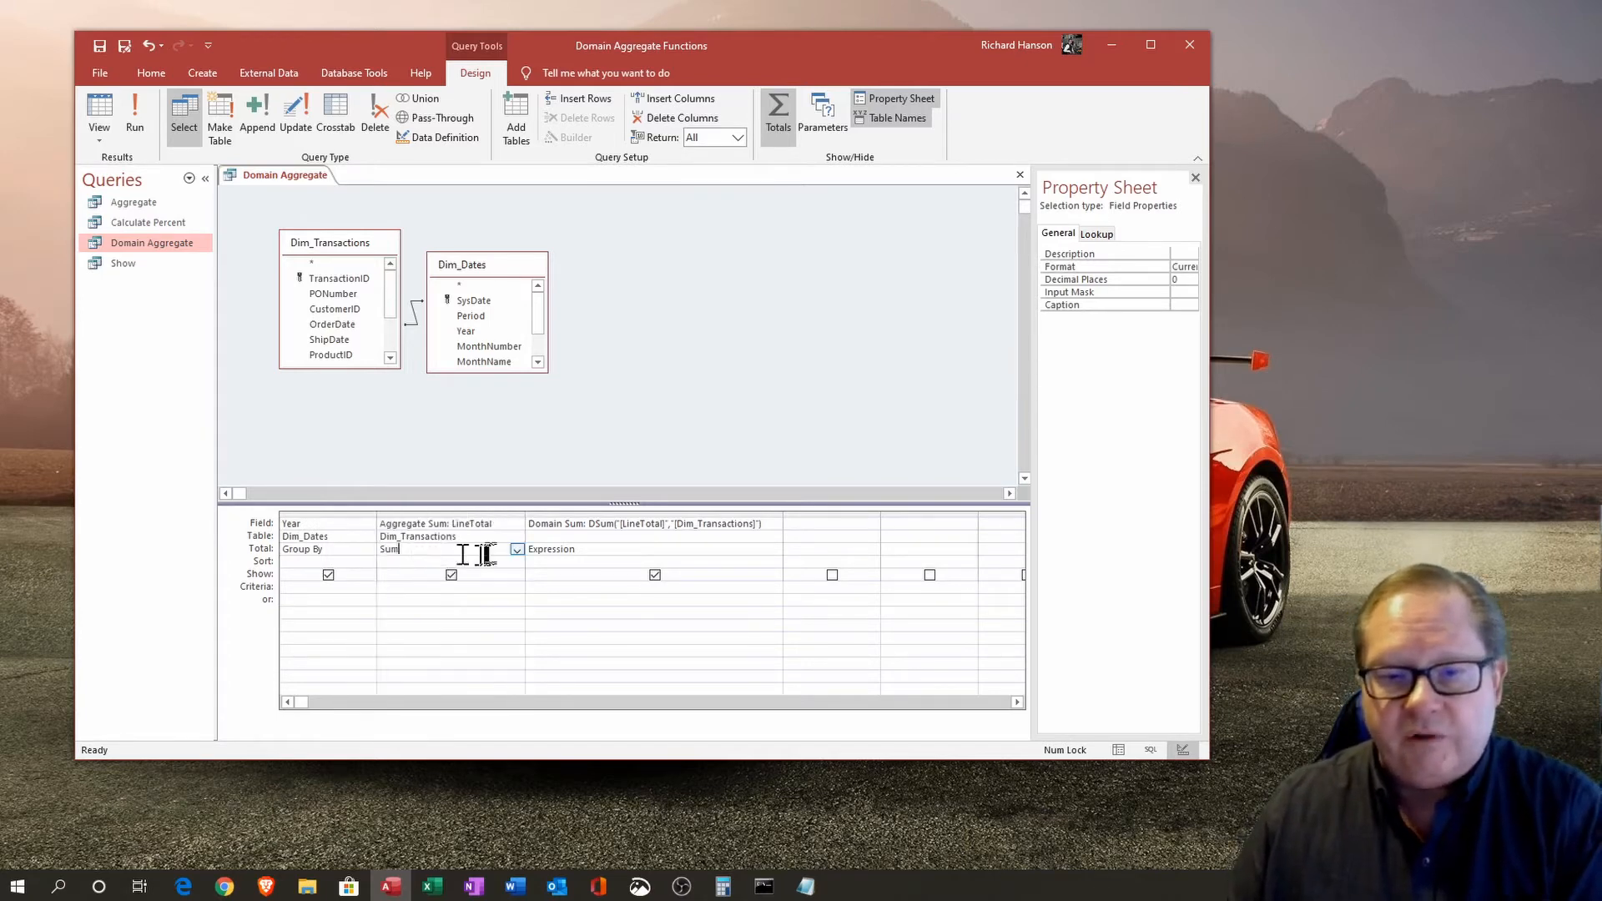
{"action": "left_click", "coordinate": [517, 548]}
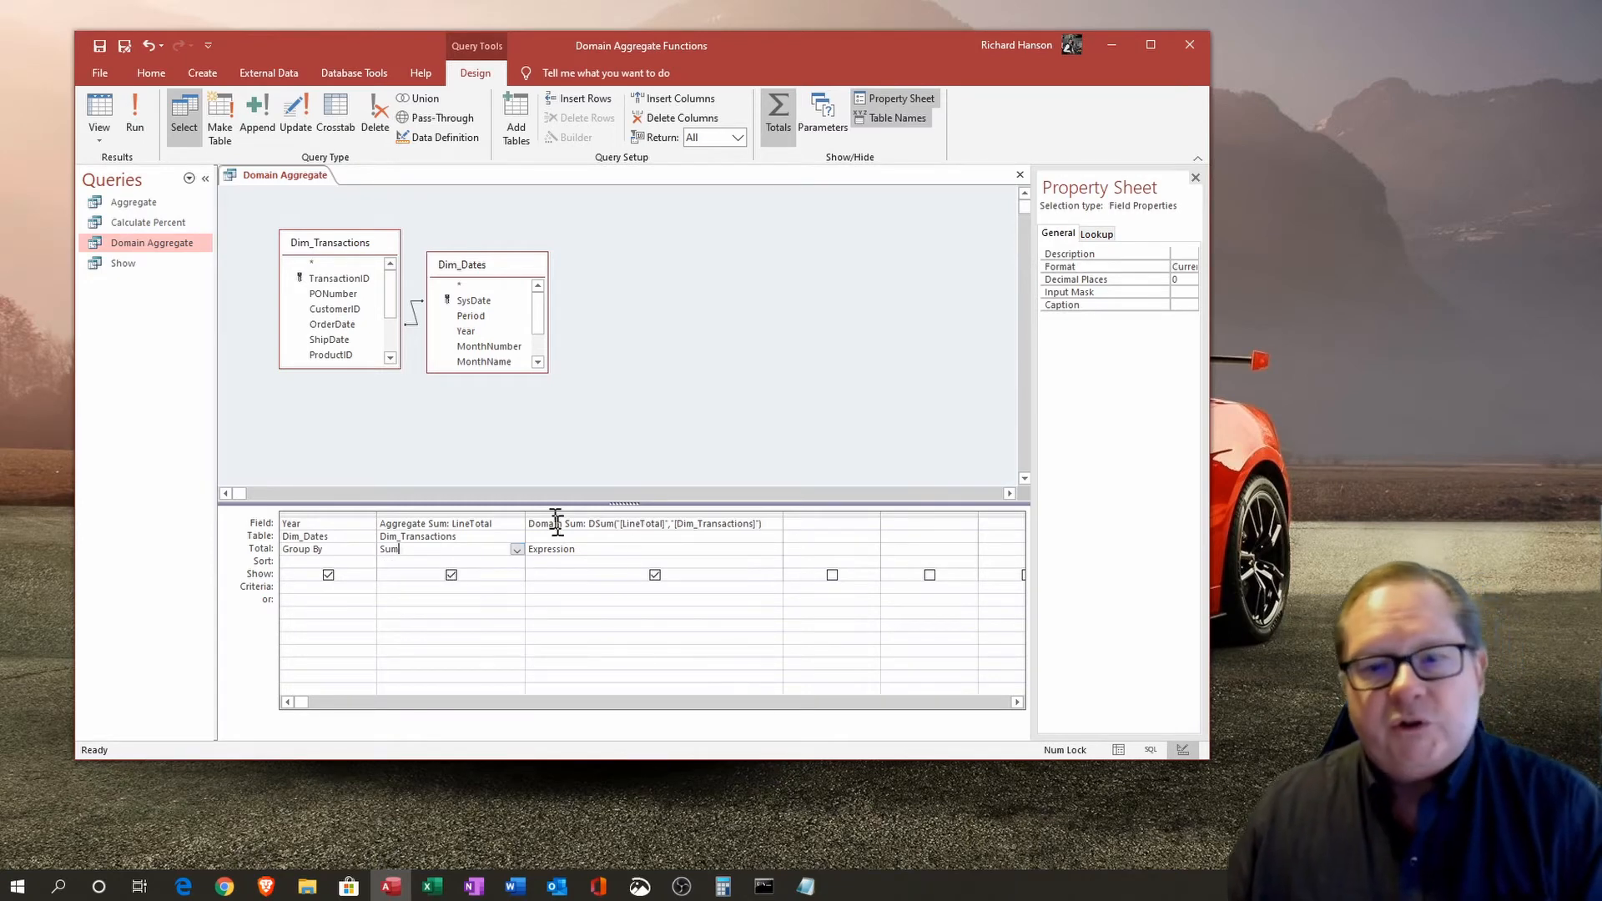
{"action": "mouse_move", "coordinate": [659, 551]}
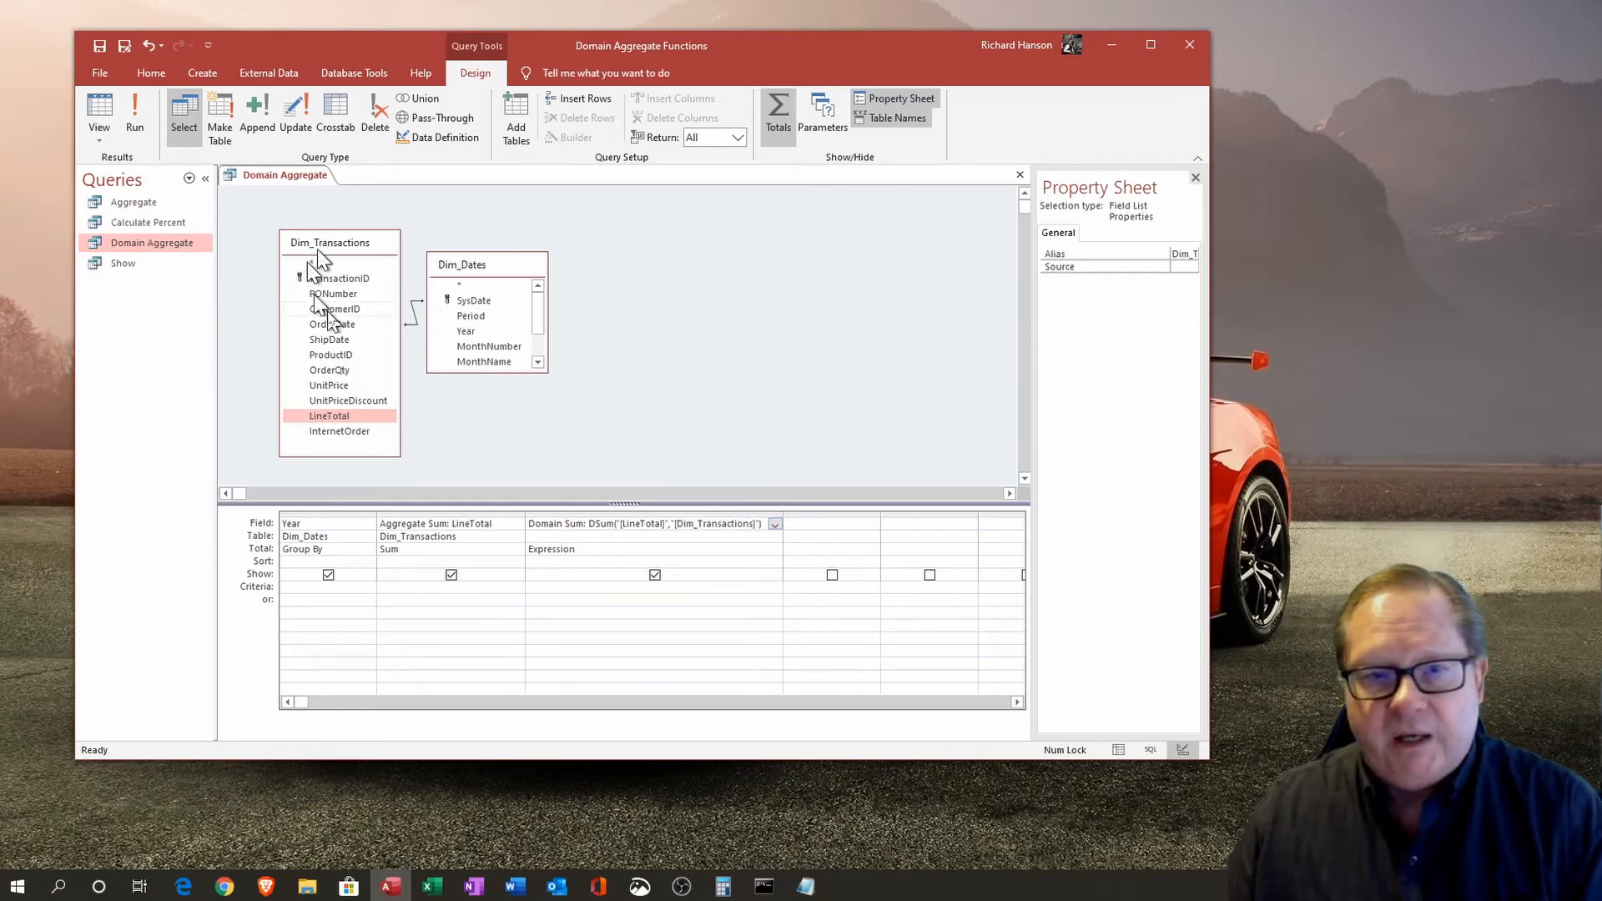
- Run Domain Aggregate to compare yearly sums against the constant Domain Sum 164564683.25
{"action": "left_click", "coordinate": [135, 117]}
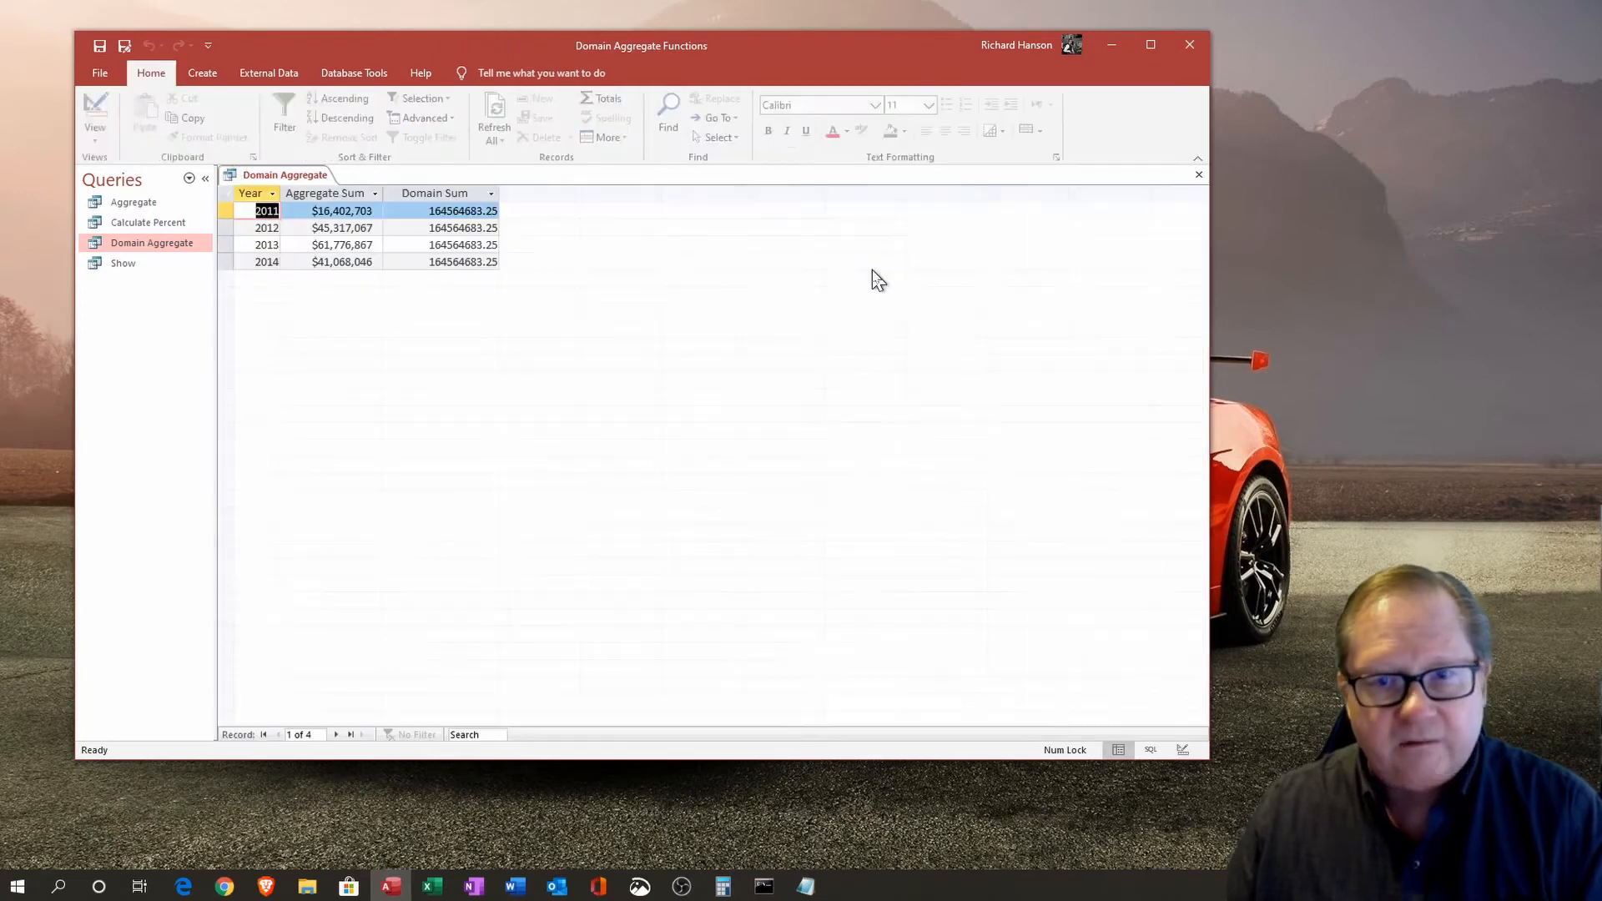
{"action": "left_click", "coordinate": [440, 192]}
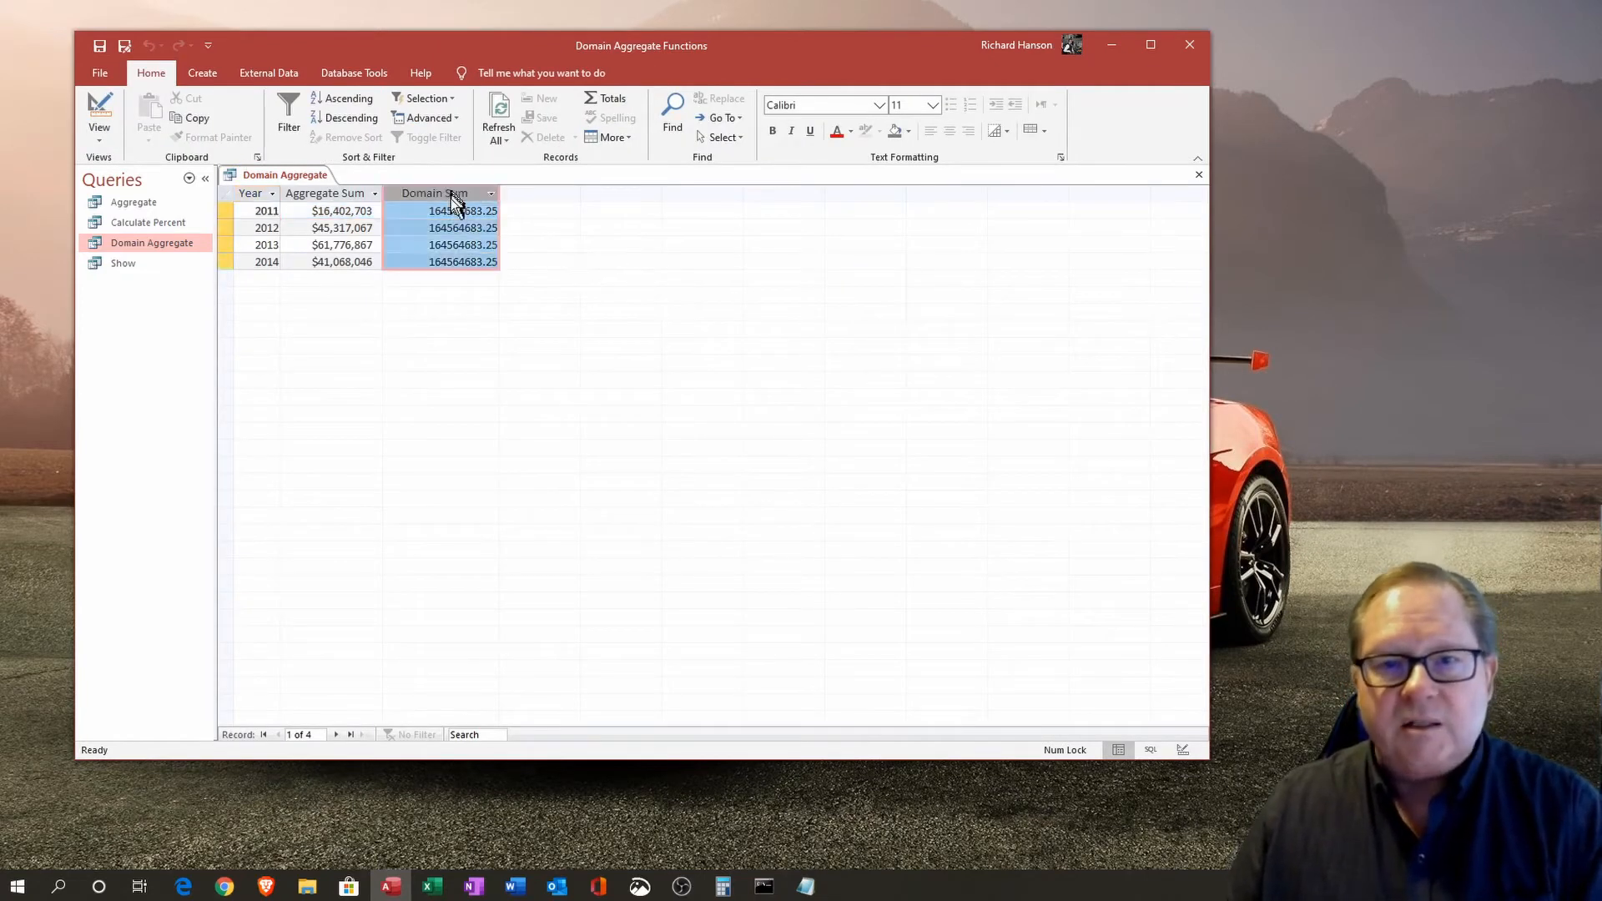
{"action": "mouse_move", "coordinate": [664, 562]}
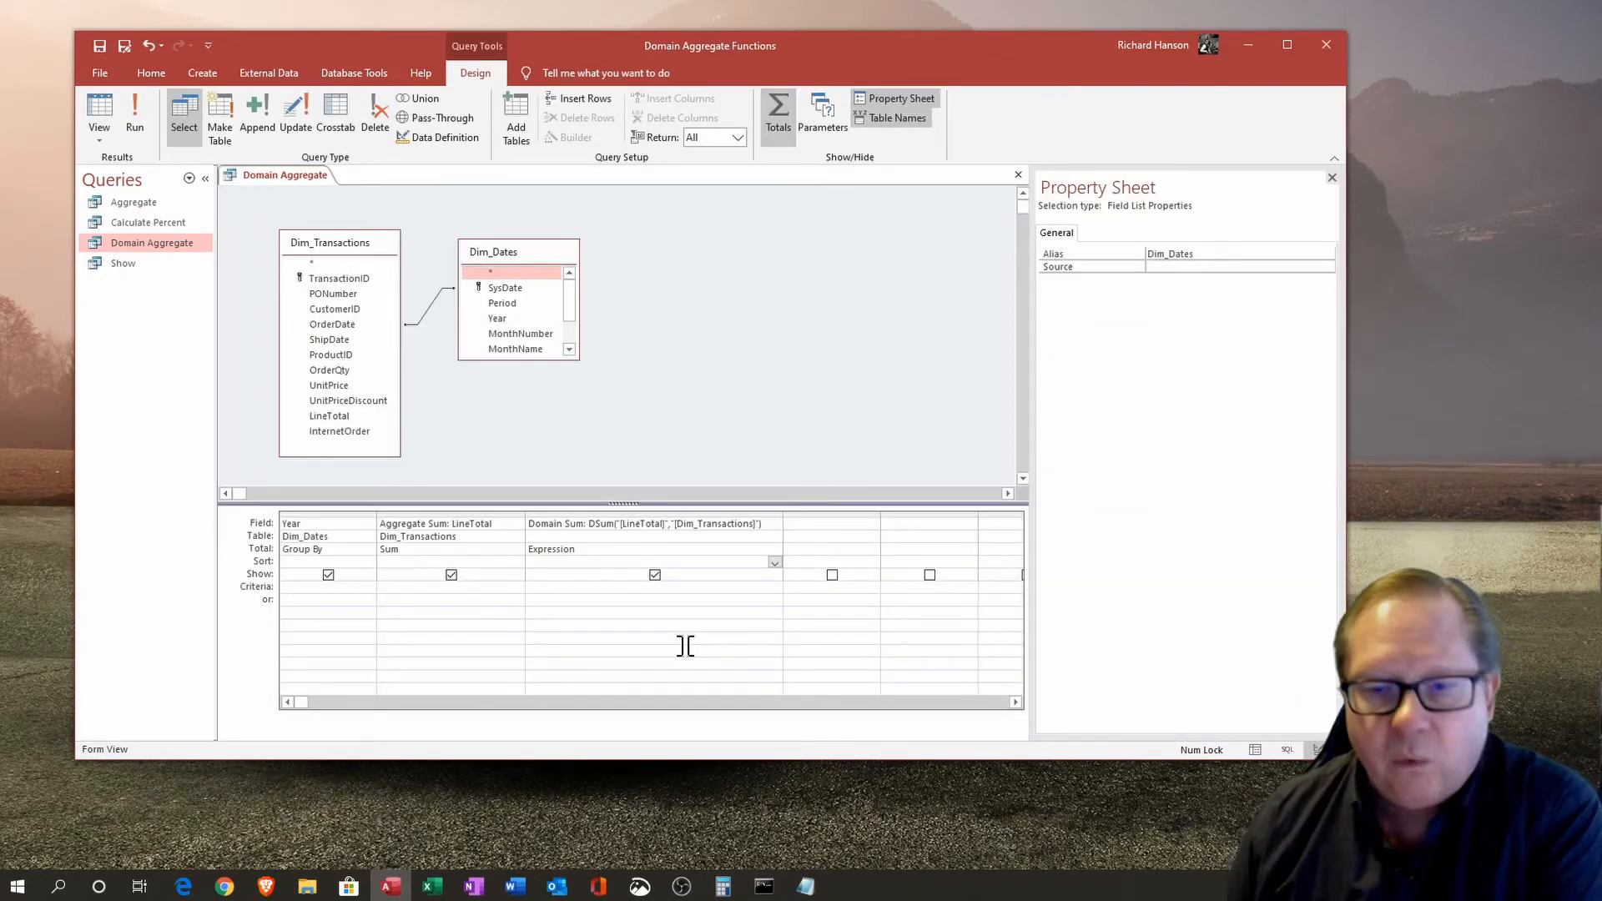
{"action": "mouse_move", "coordinate": [577, 594]}
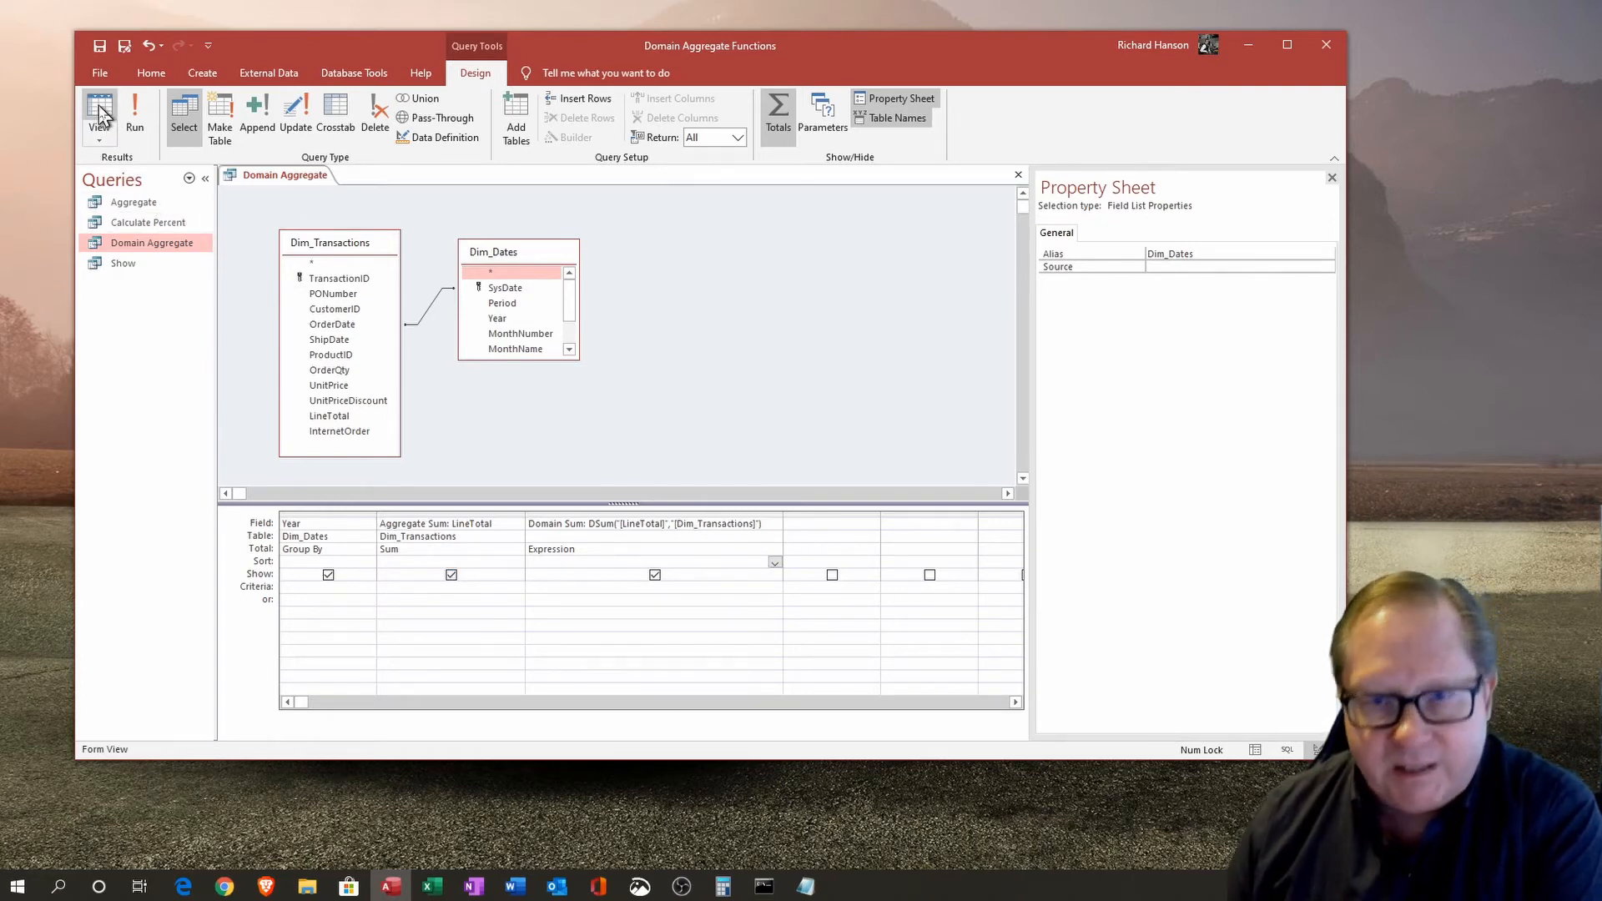
{"action": "left_click", "coordinate": [99, 113]}
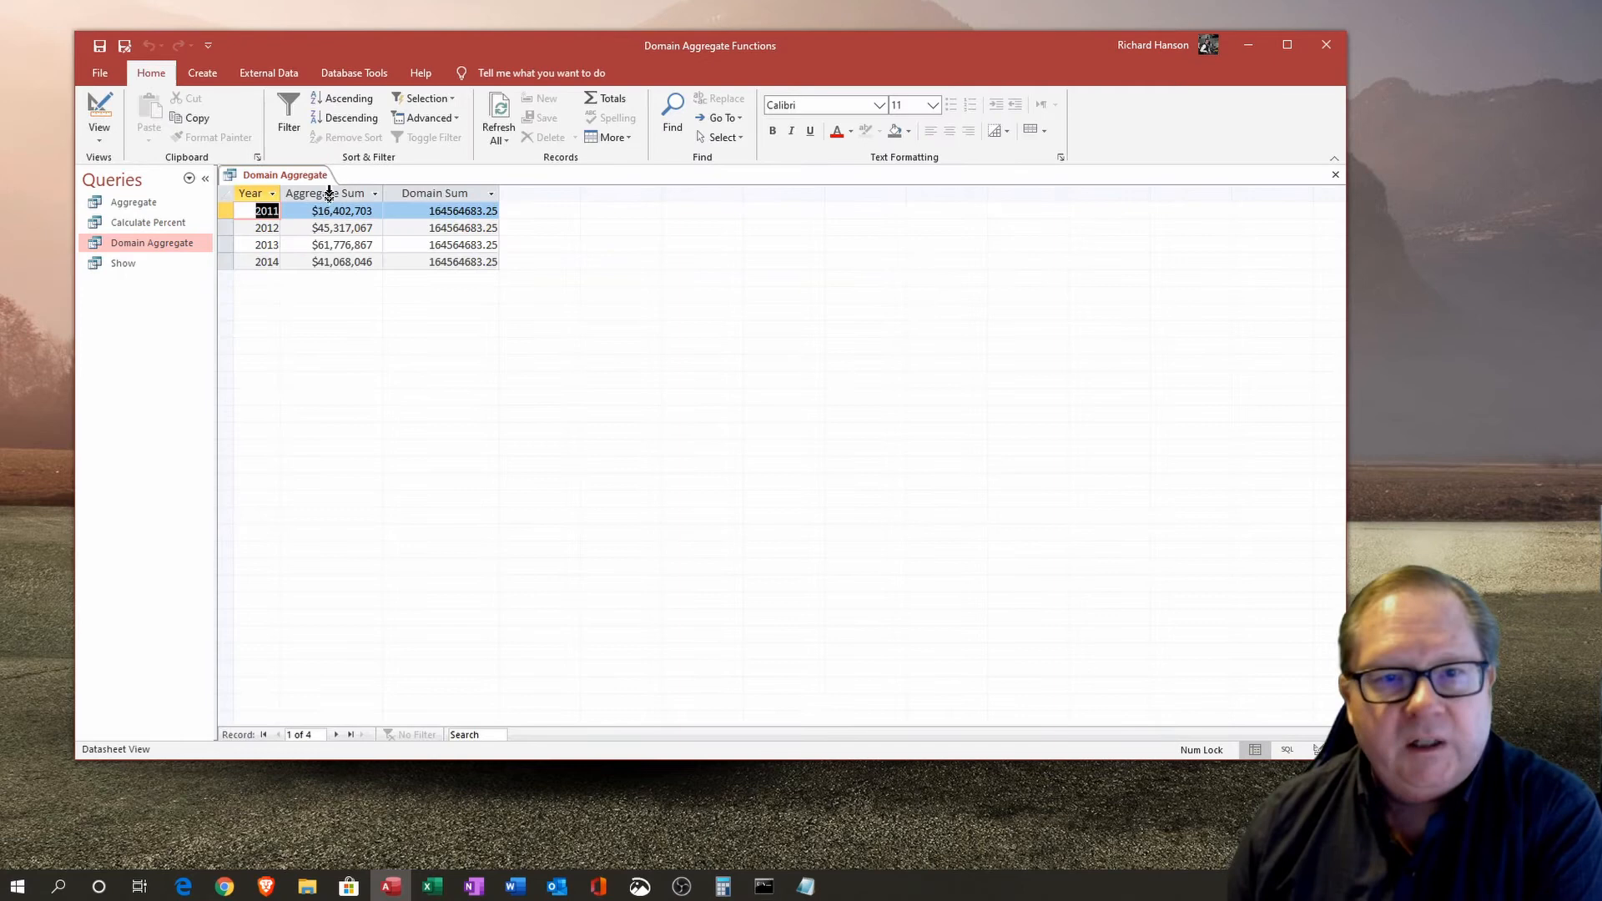
{"action": "left_click", "coordinate": [325, 192]}
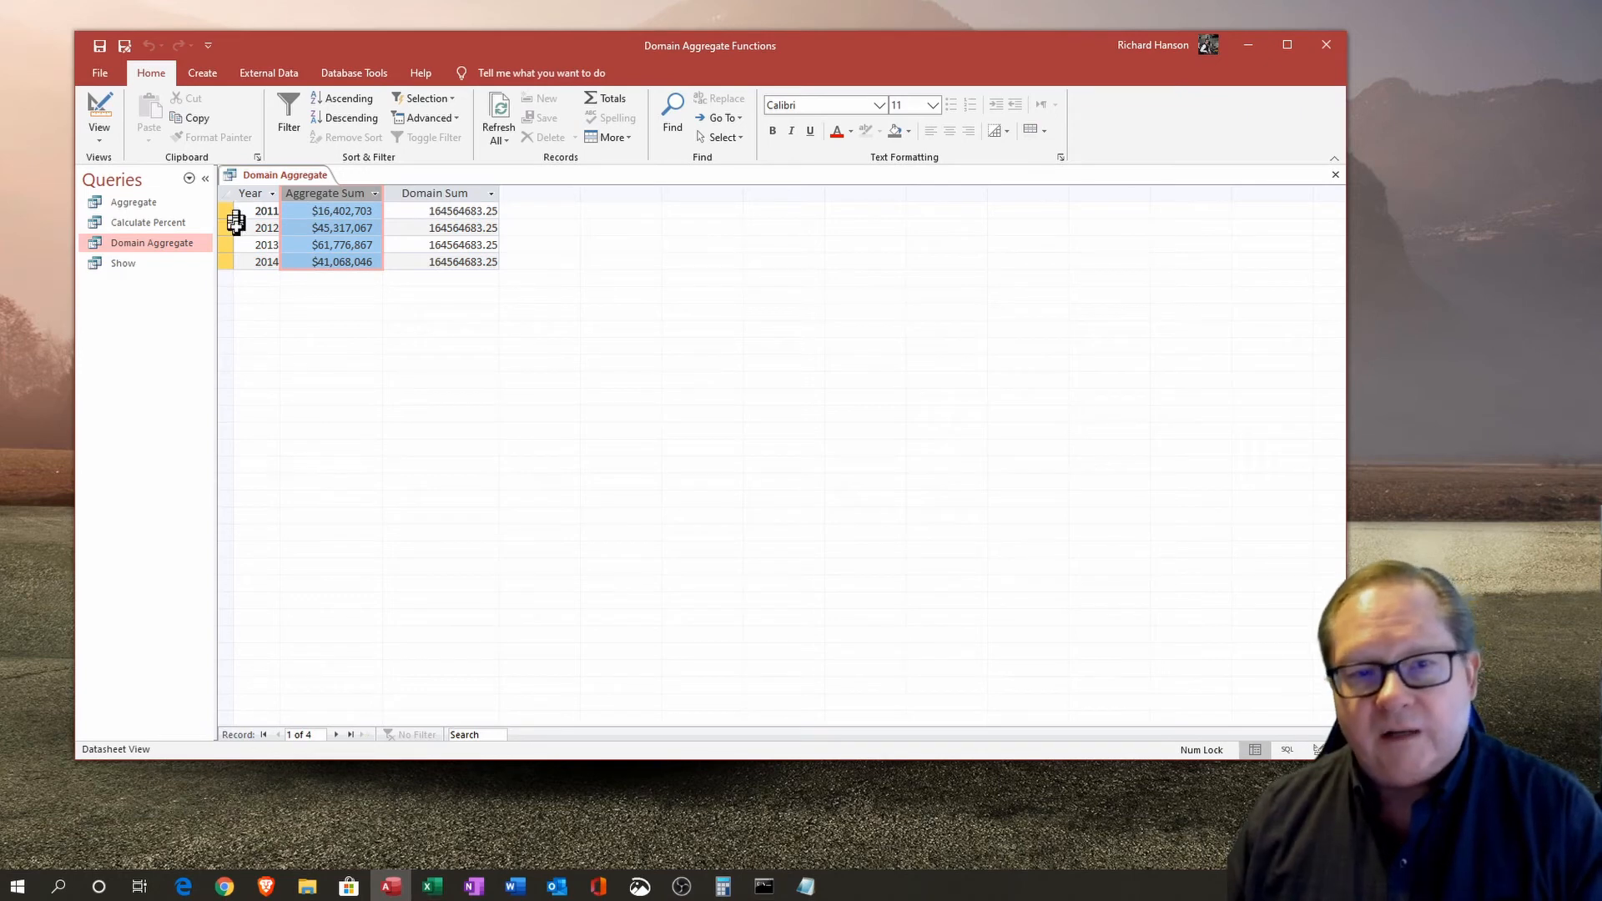
{"action": "mouse_move", "coordinate": [320, 442]}
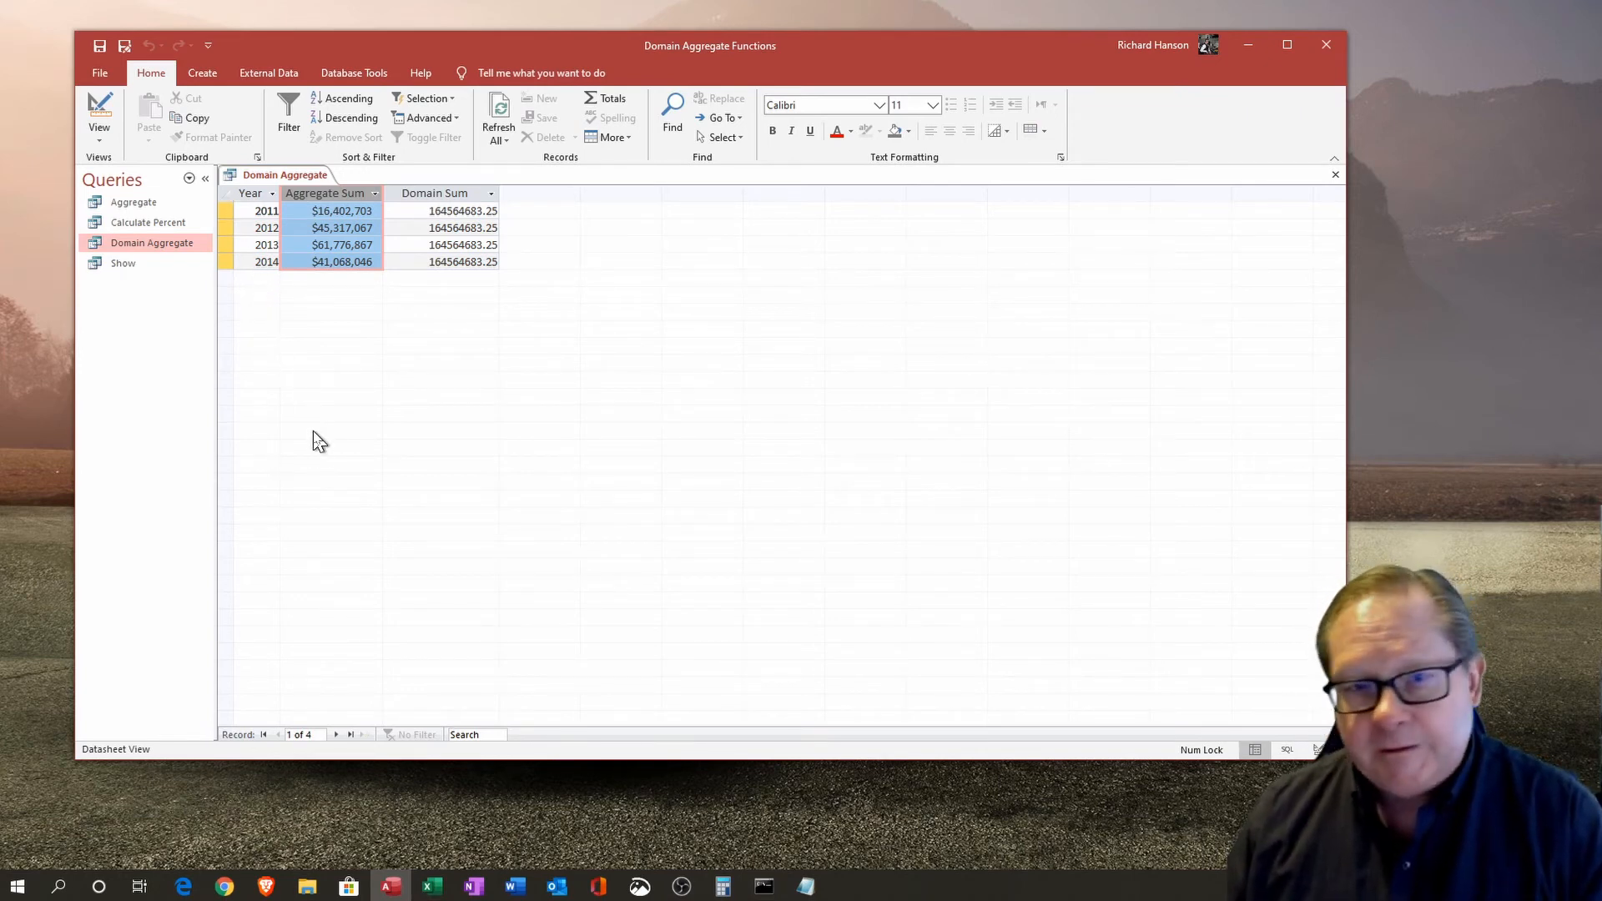
{"action": "mouse_move", "coordinate": [361, 465]}
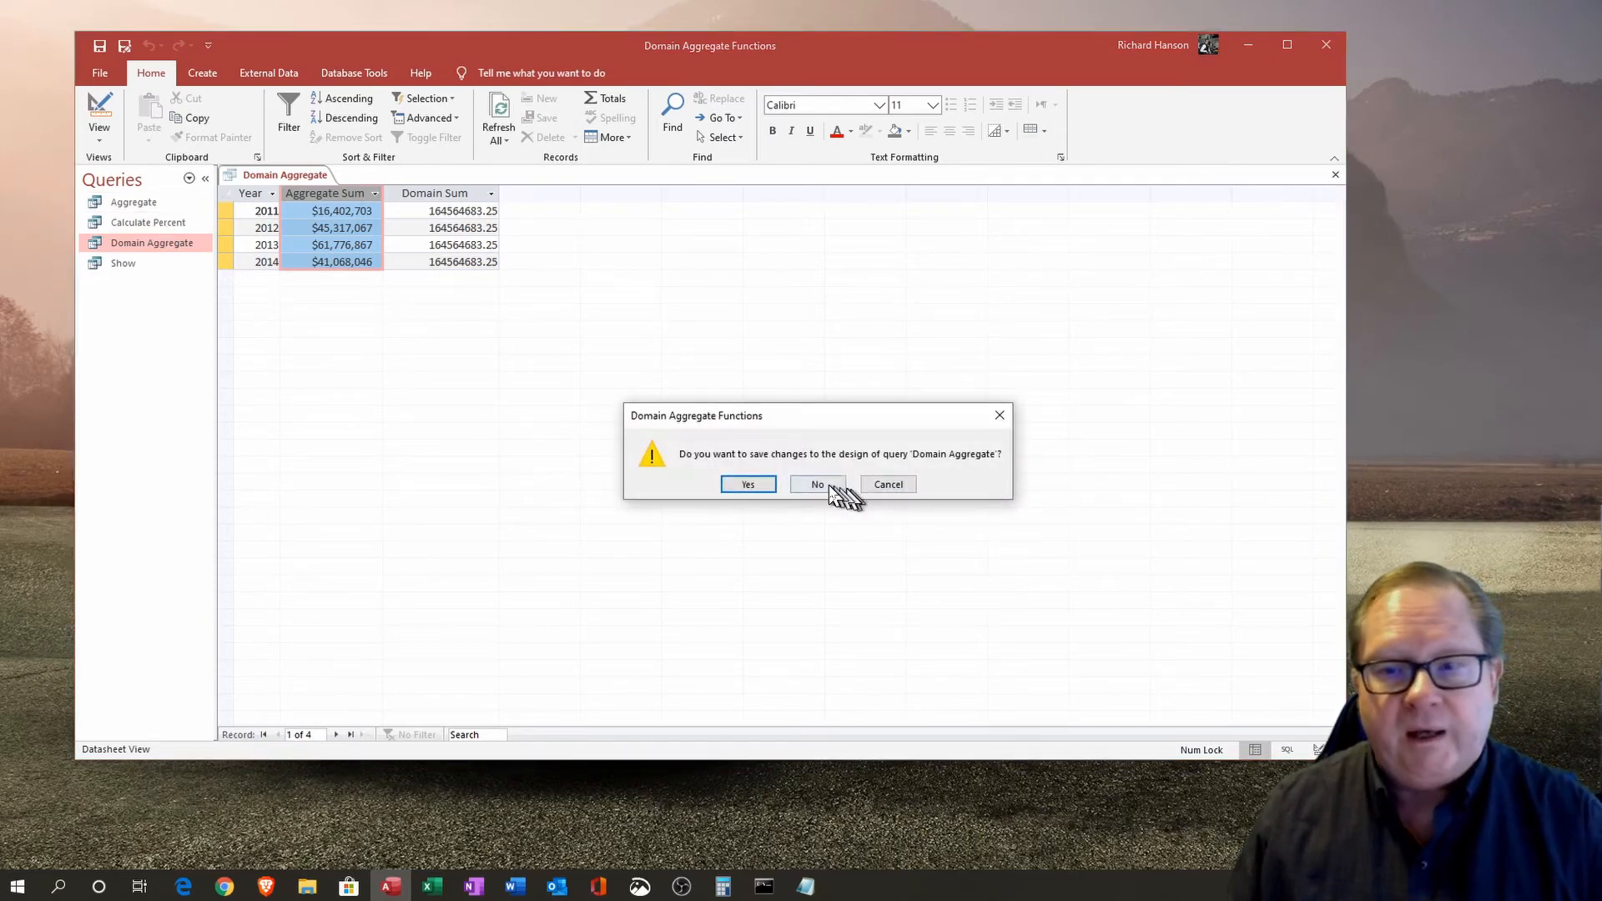
- Review Calculate Percent's PercentOfTotal: [Revenue]/DSum("[LineTotal]","[Dim_Transactions]") expression, formatted as Percent
{"action": "left_click", "coordinate": [816, 483]}
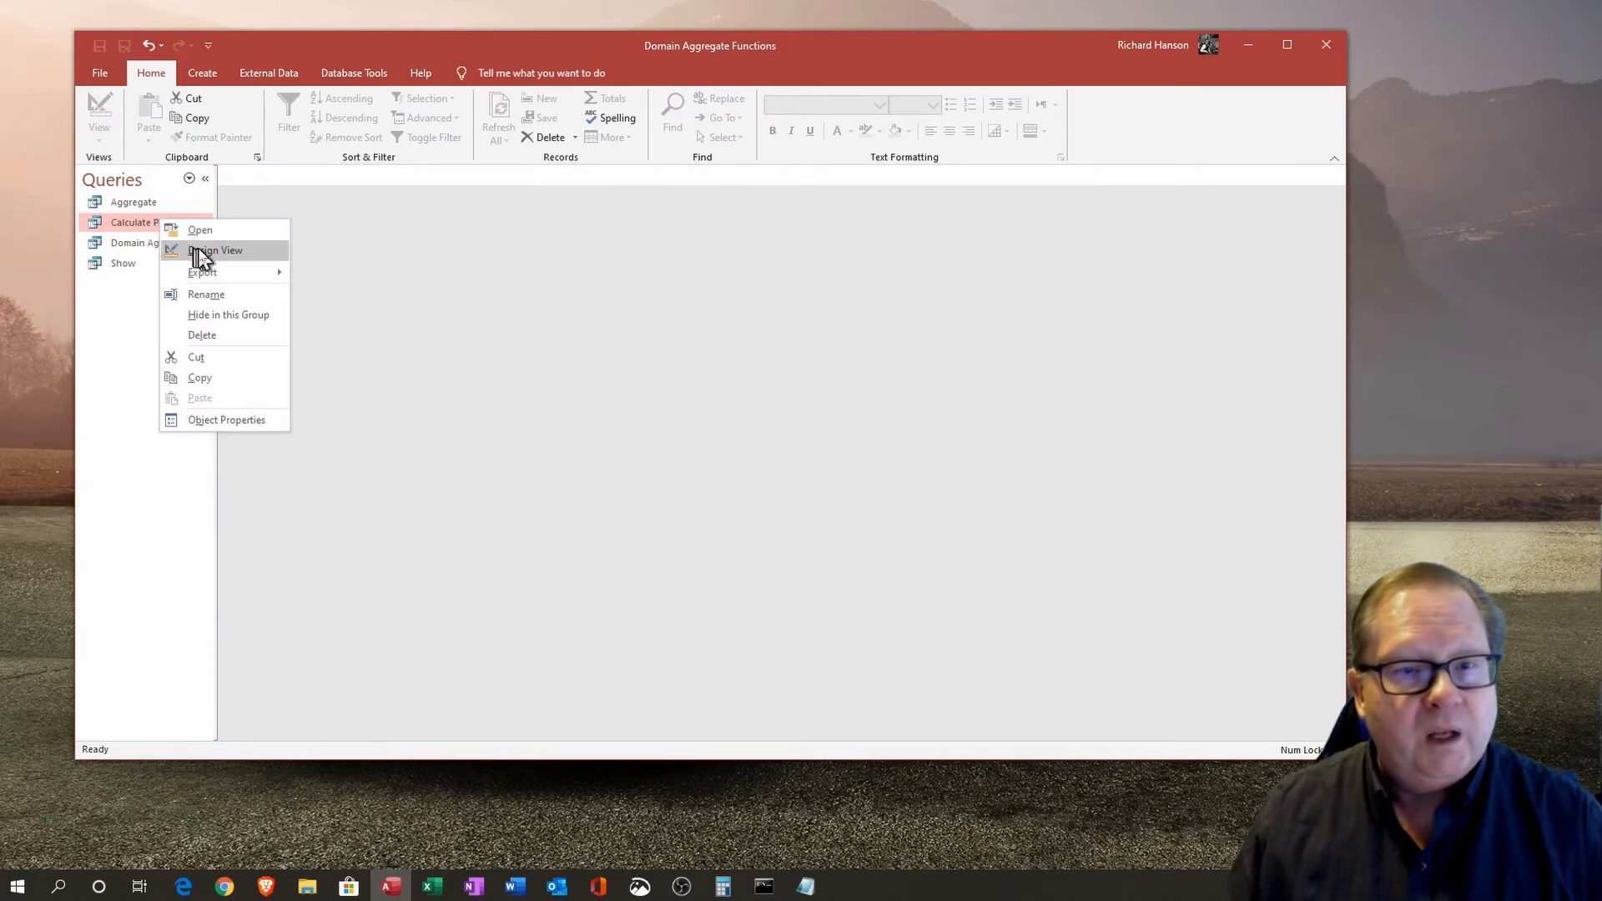
{"action": "left_click", "coordinate": [217, 250]}
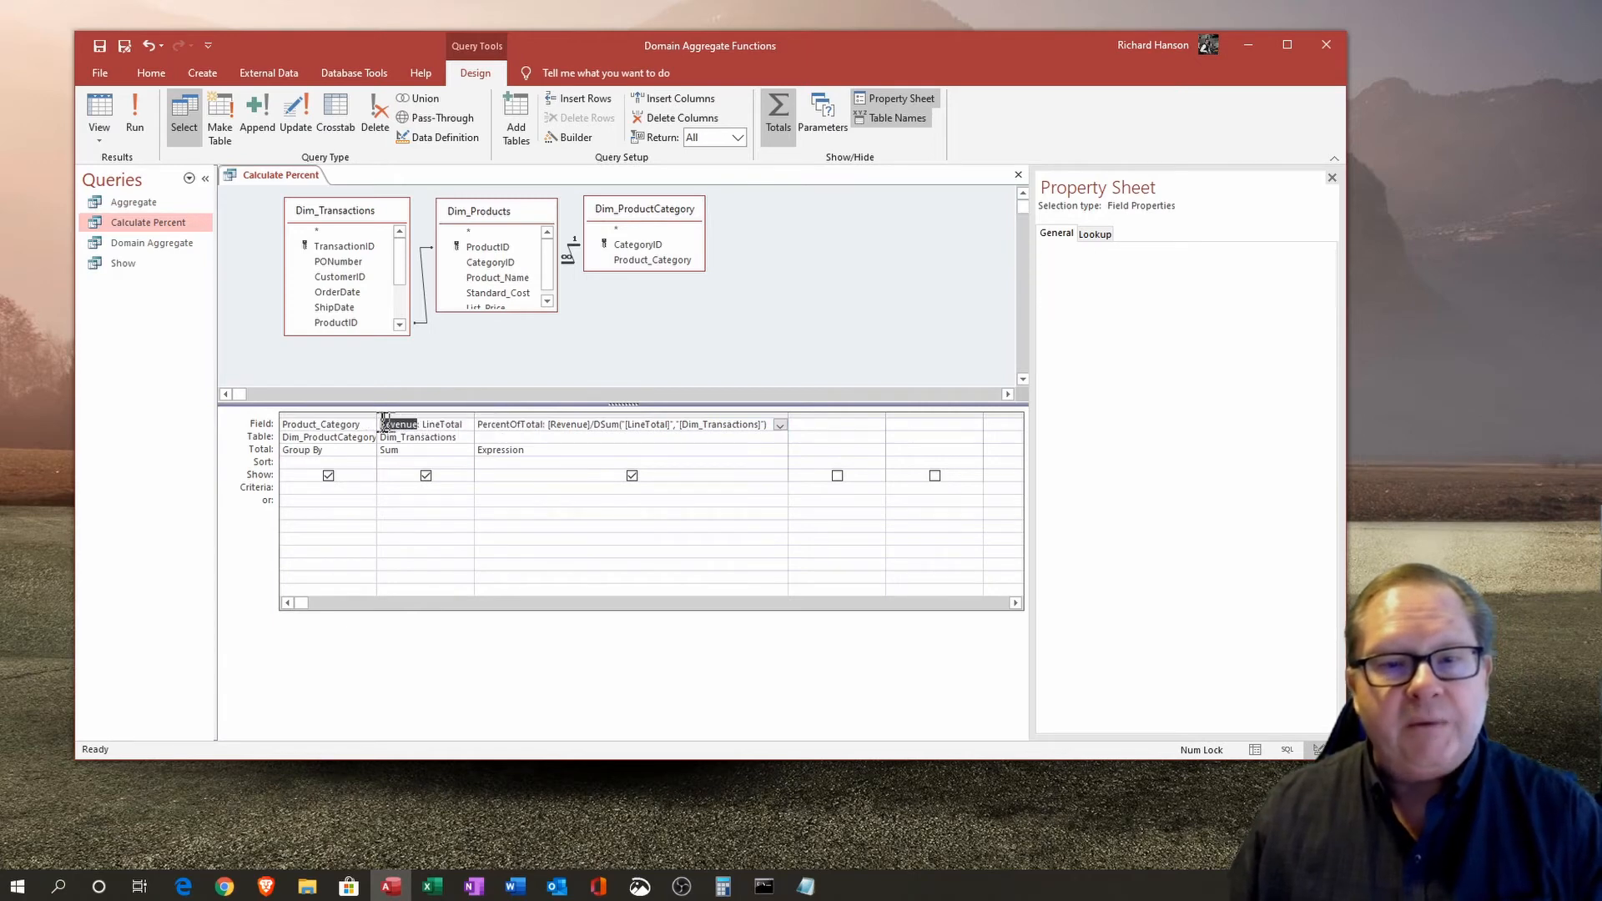
{"action": "left_click", "coordinate": [399, 424]}
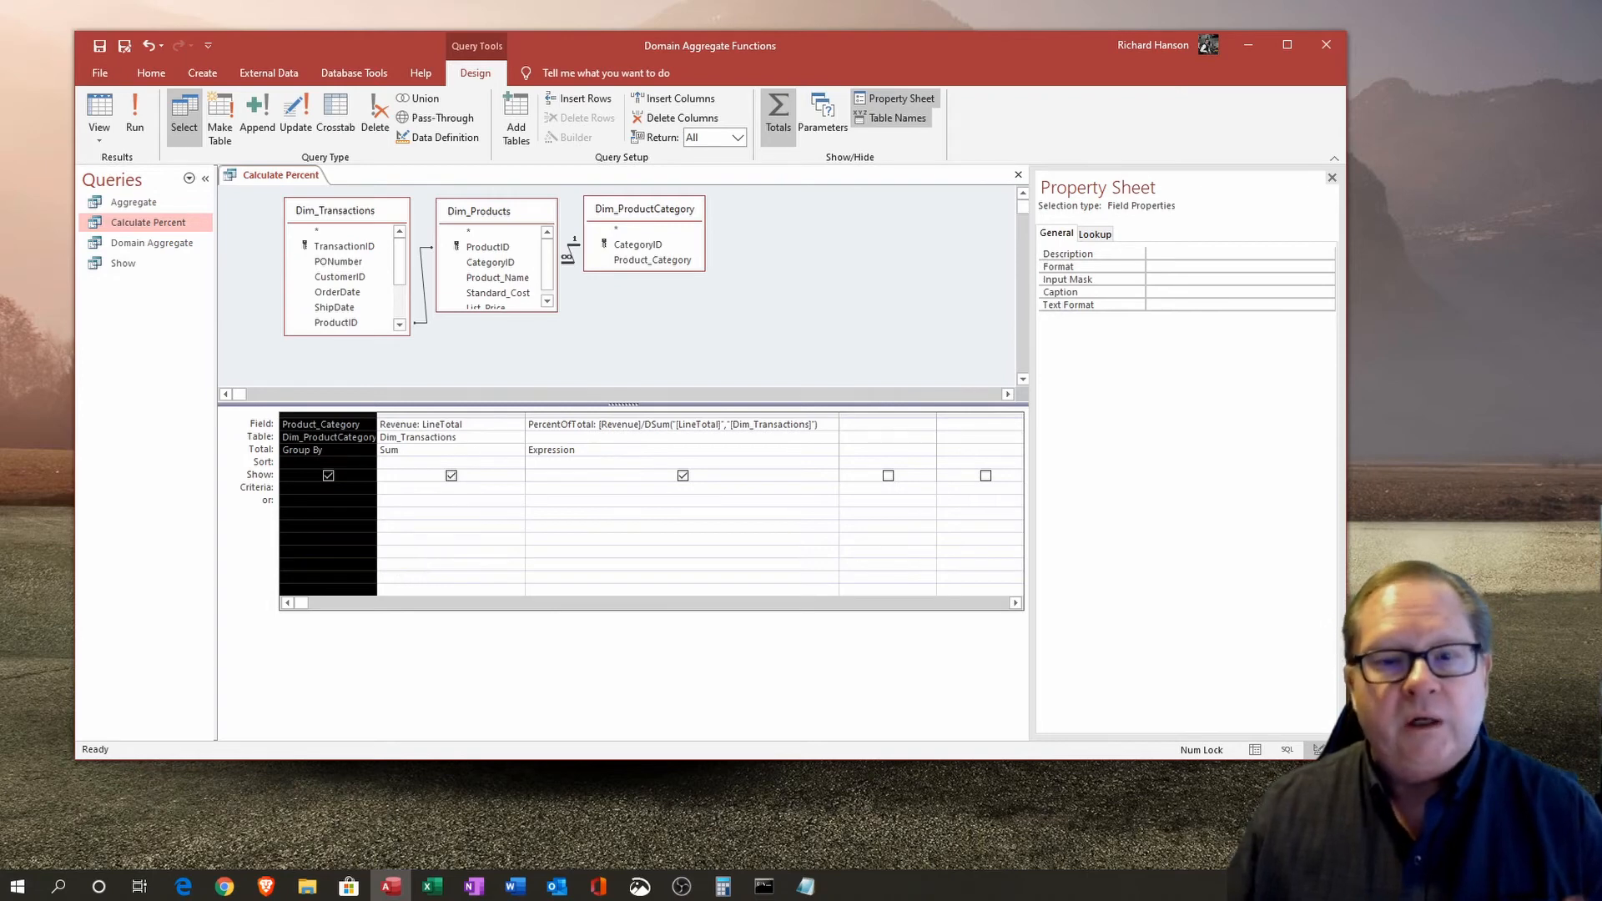
{"action": "mouse_move", "coordinate": [445, 564]}
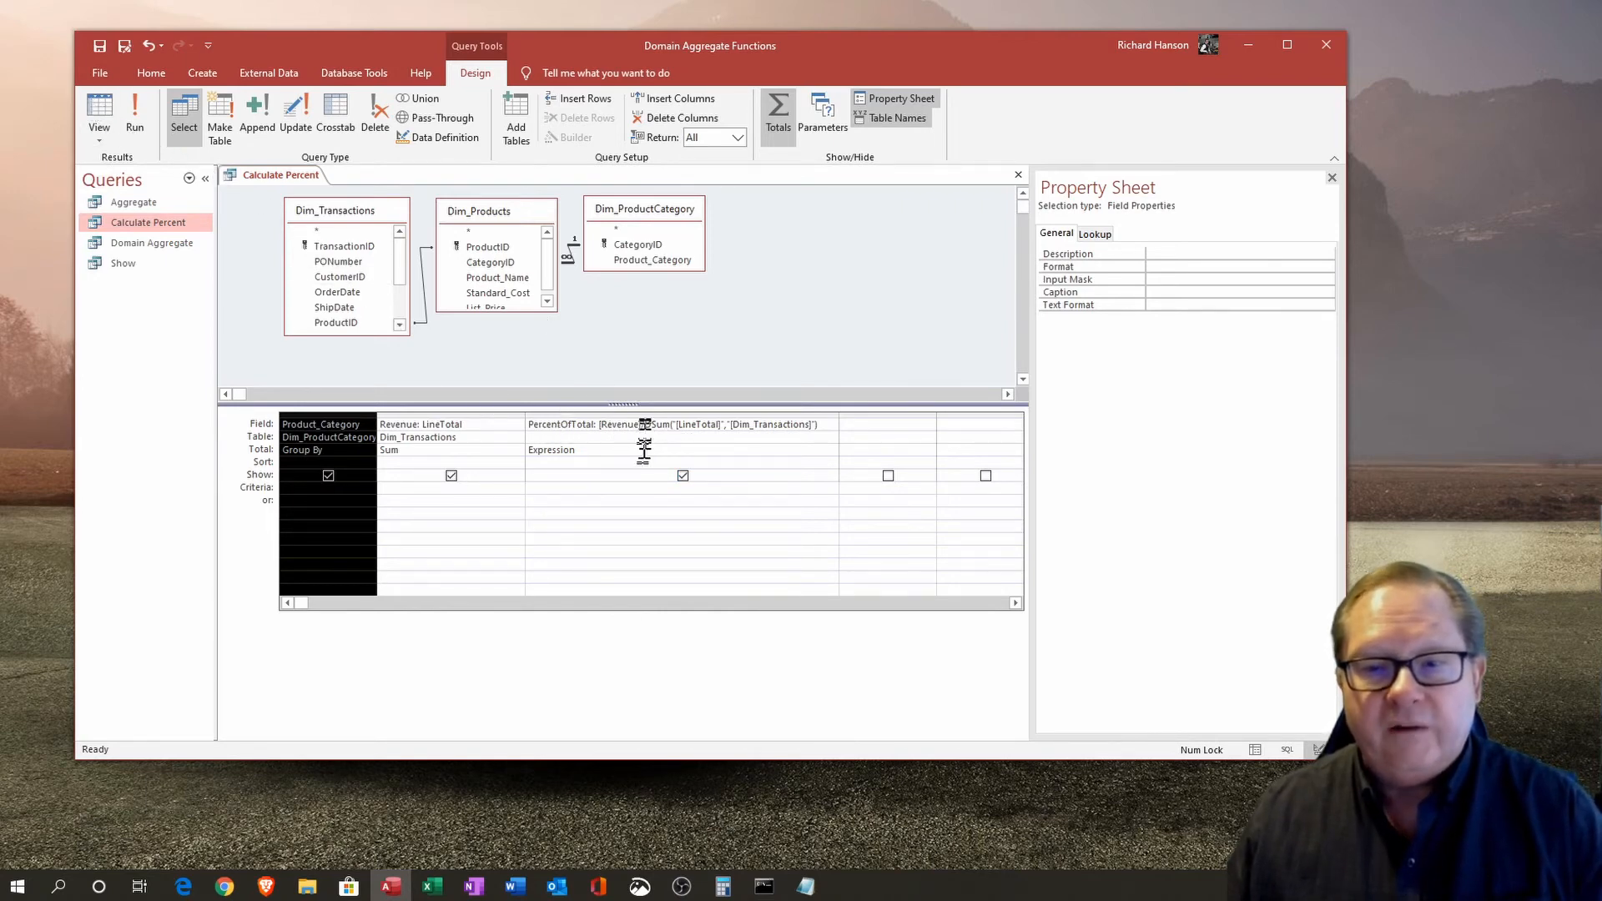
{"action": "double_click", "coordinate": [619, 424]}
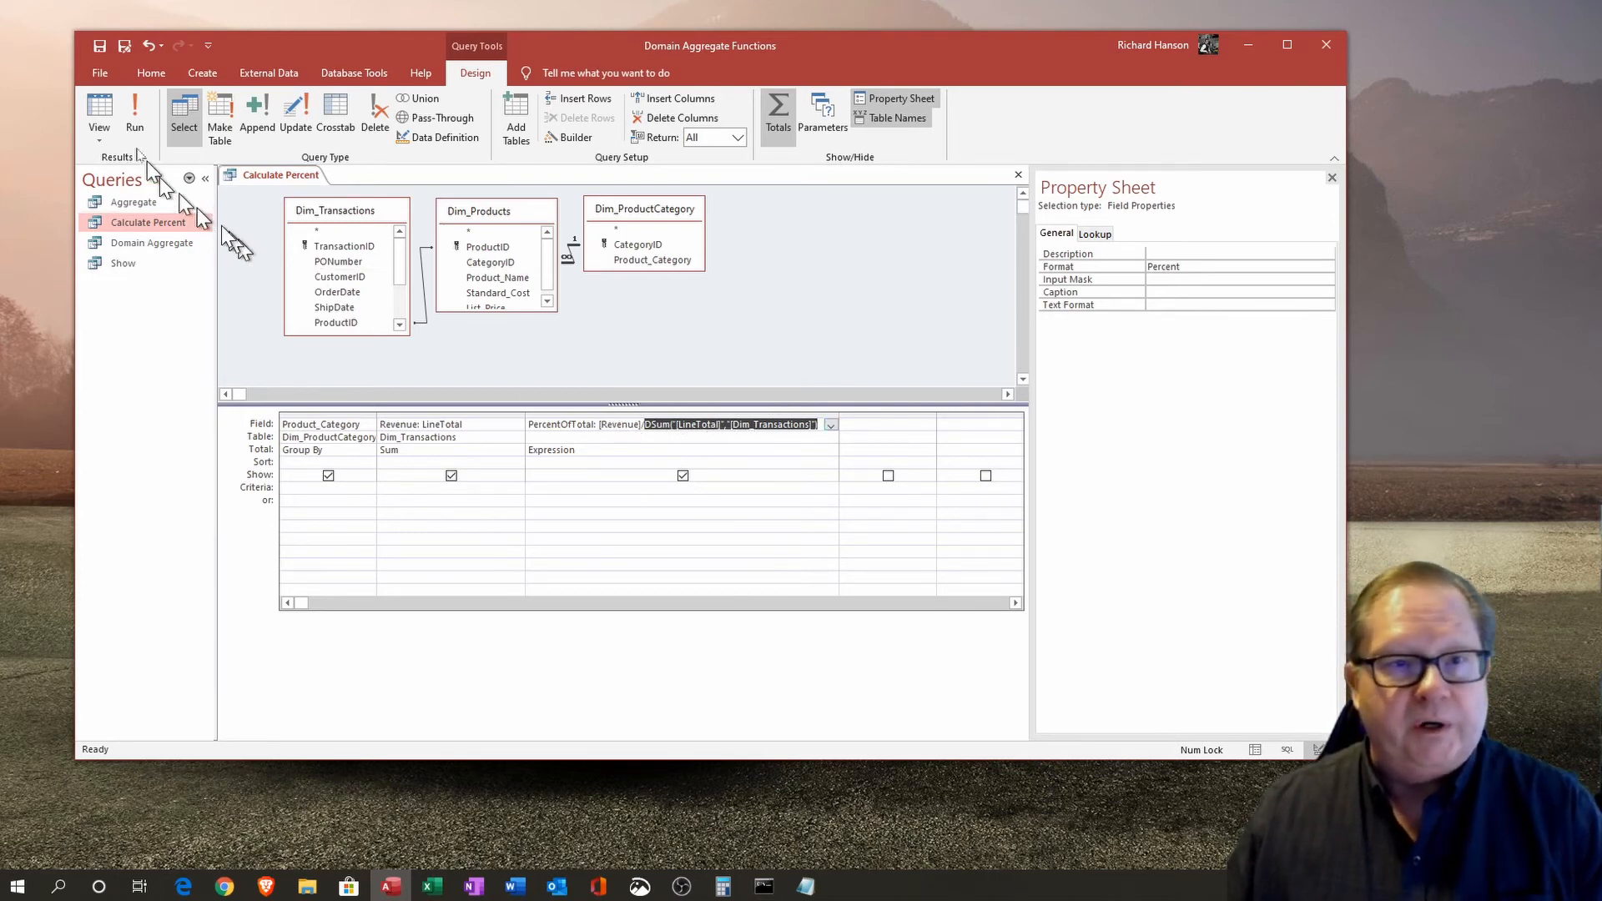
- Run Calculate Percent and review category percentages, e.g., Ovens and Ranges at 35.49%
{"action": "left_click", "coordinate": [134, 113]}
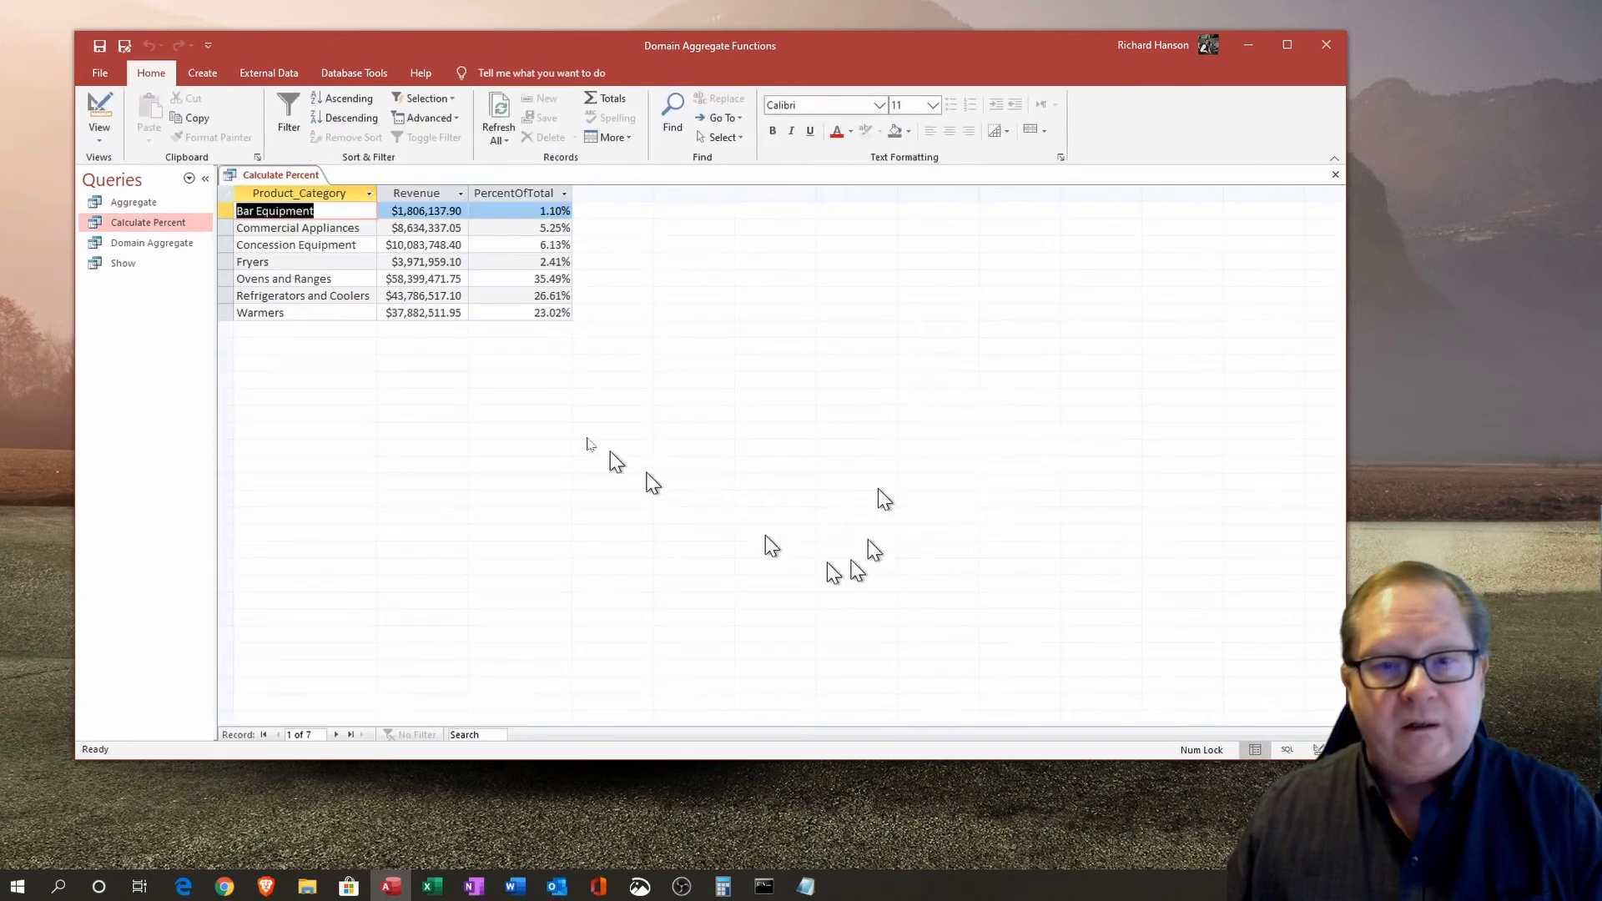
{"action": "left_click", "coordinate": [515, 192]}
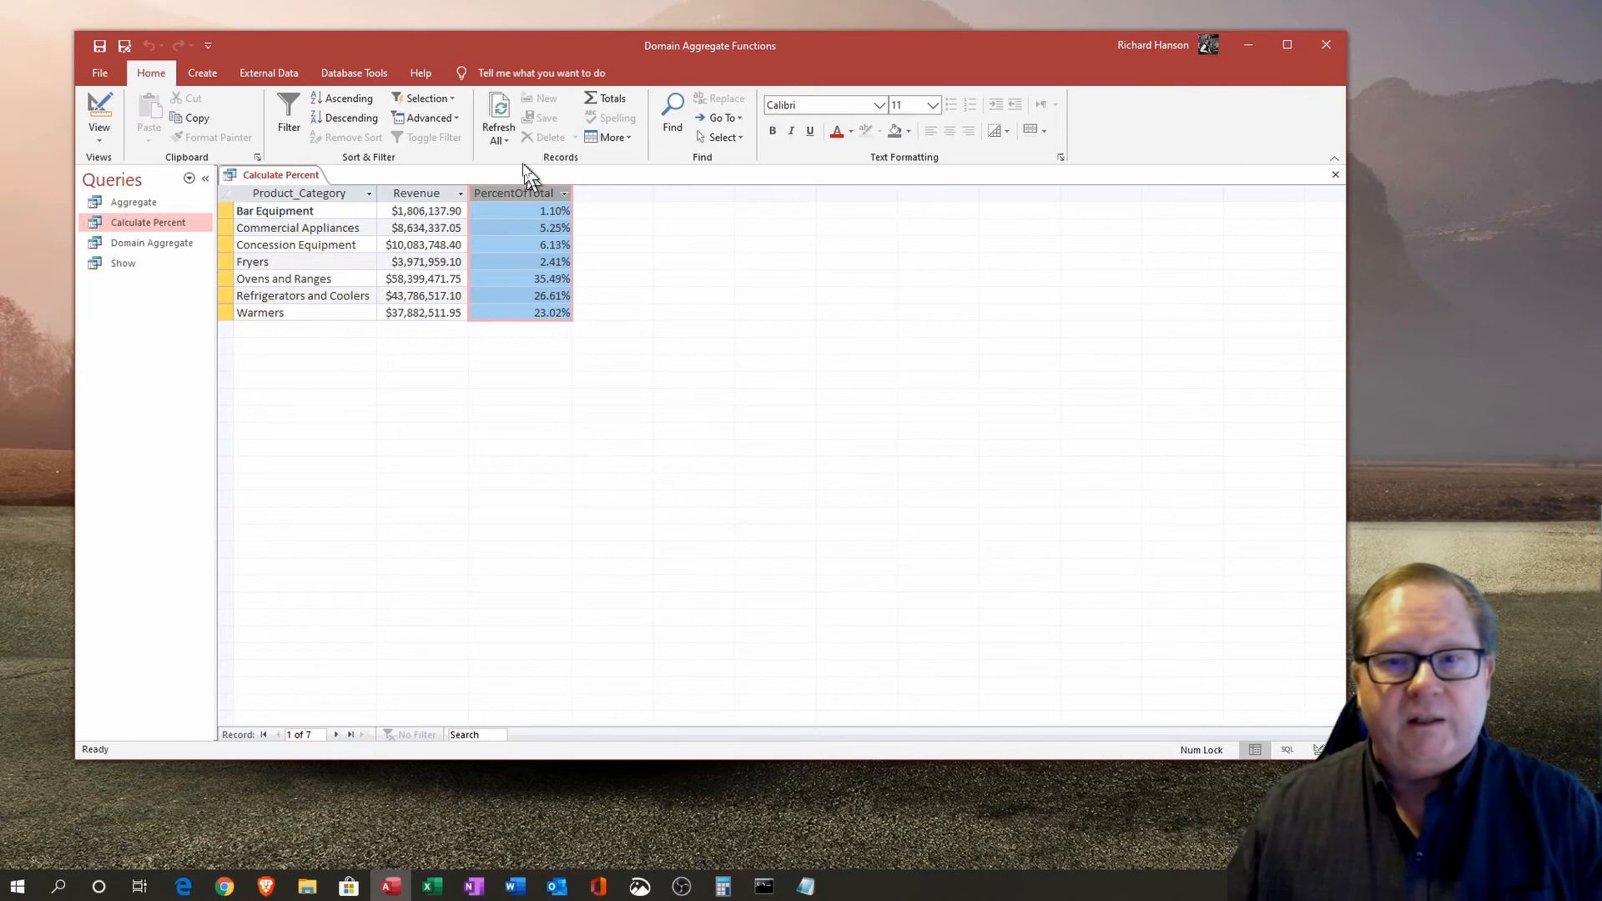
{"action": "left_click", "coordinate": [99, 113]}
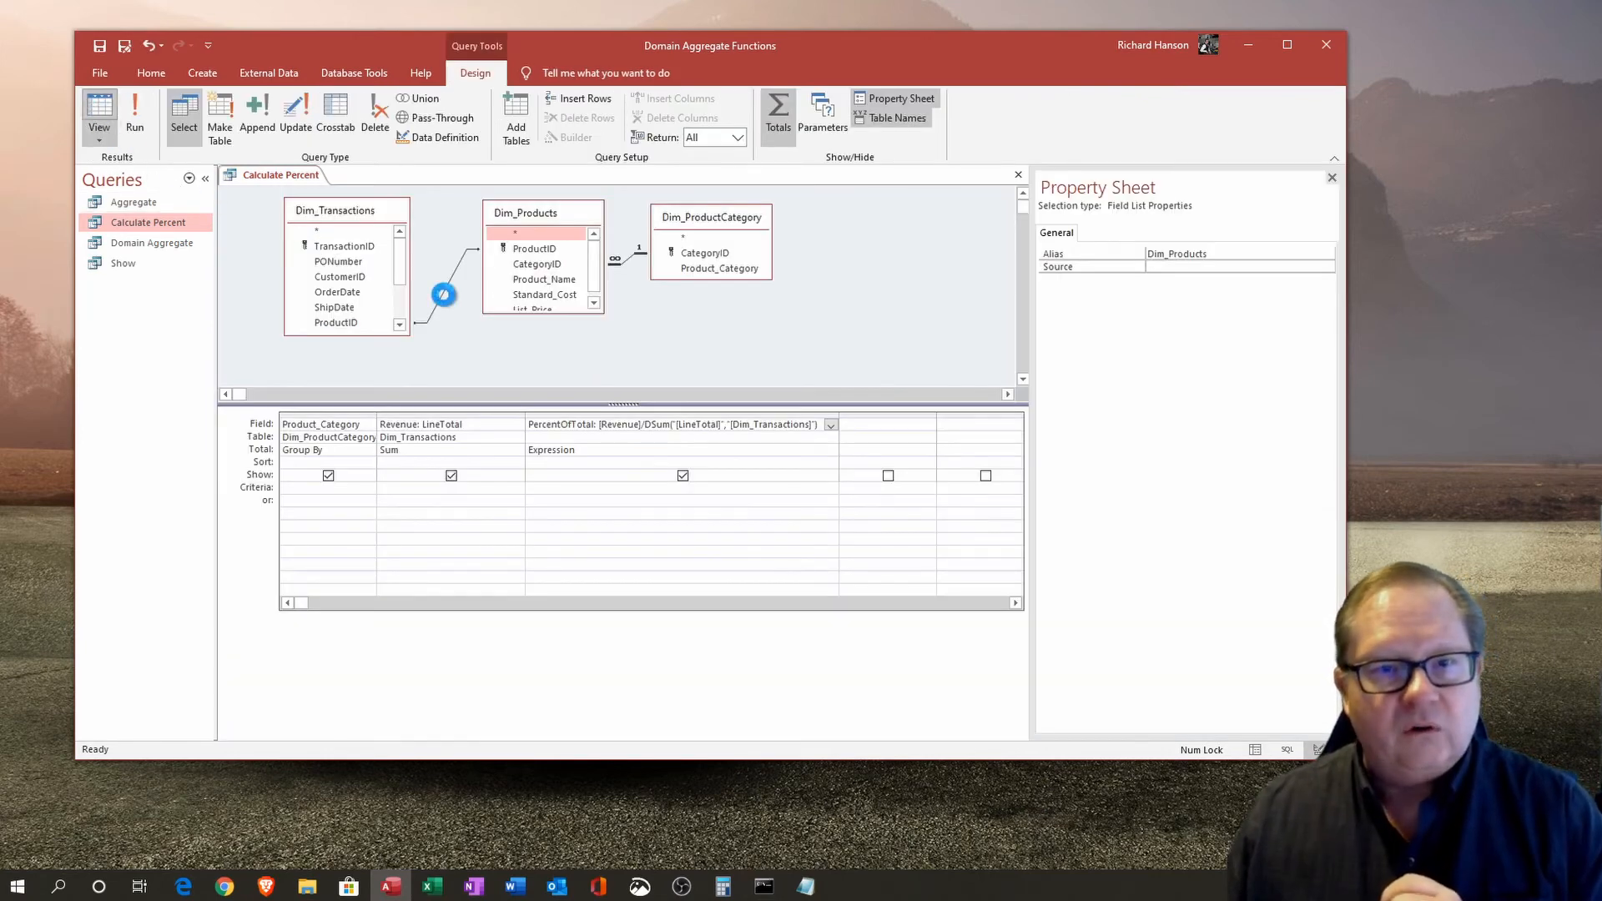
{"action": "left_click", "coordinate": [99, 113]}
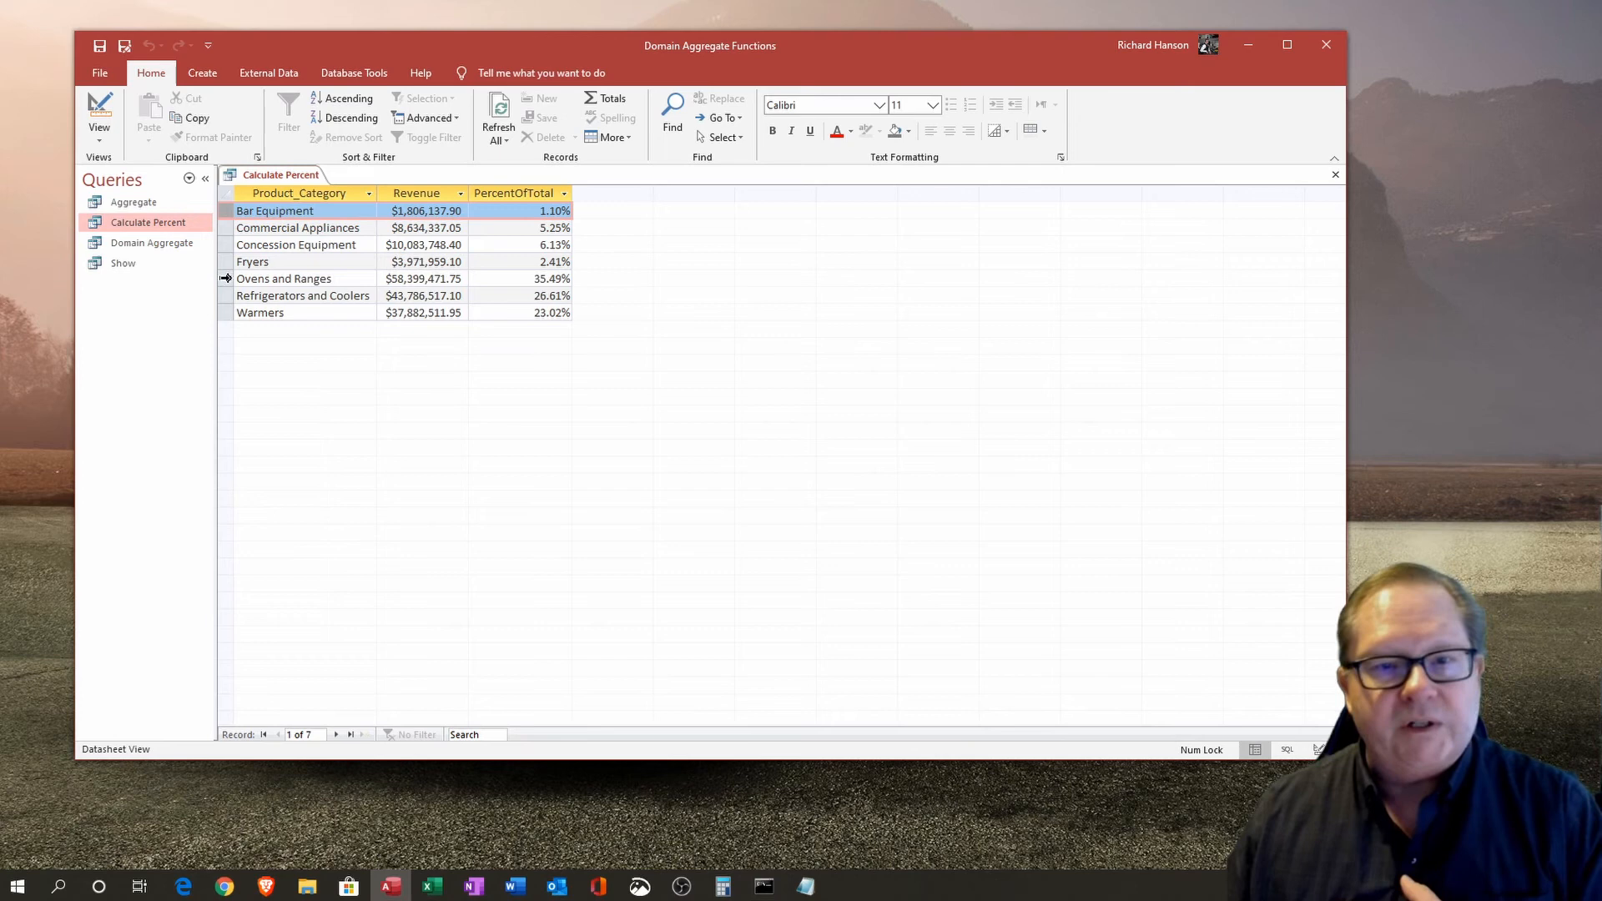
{"action": "left_click", "coordinate": [284, 277]}
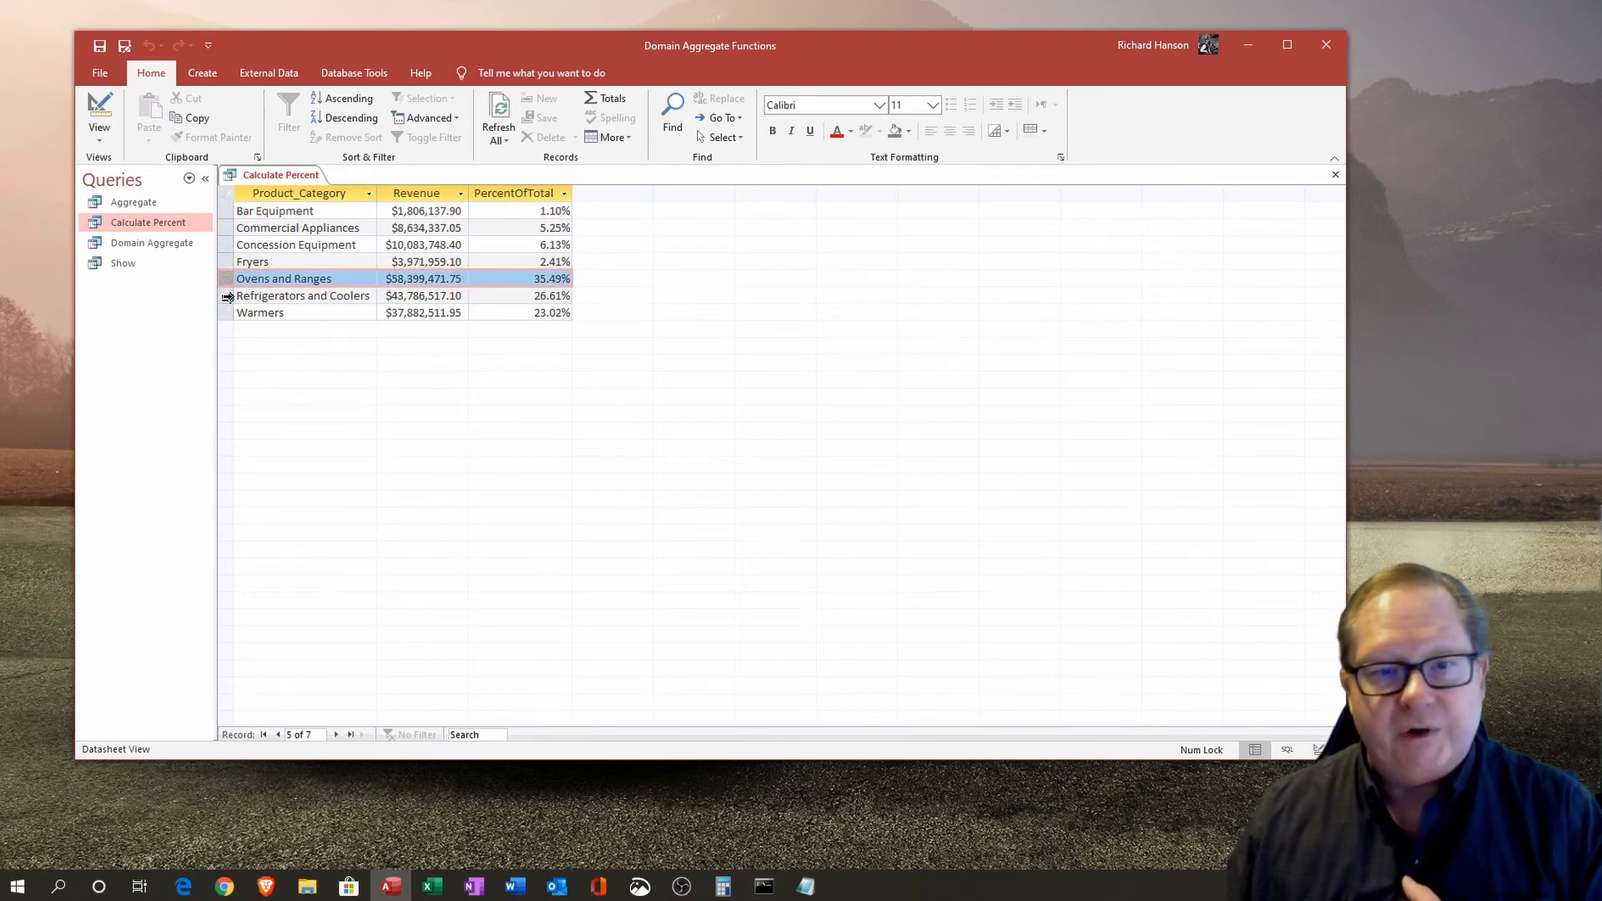
{"action": "left_click", "coordinate": [260, 313]}
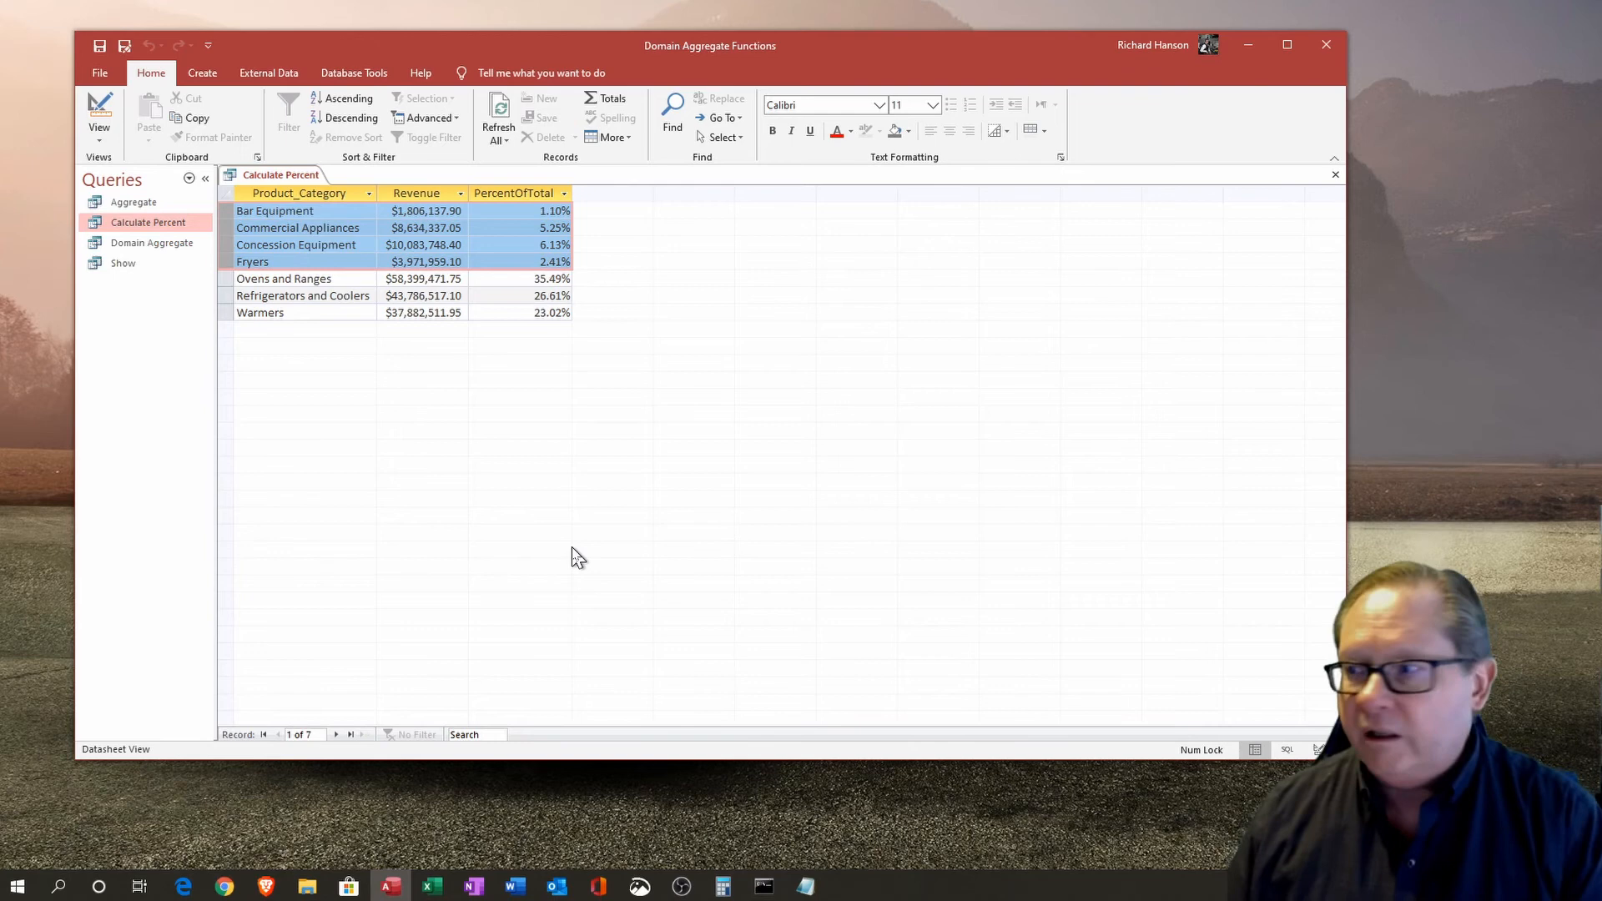
{"action": "mouse_move", "coordinate": [755, 481]}
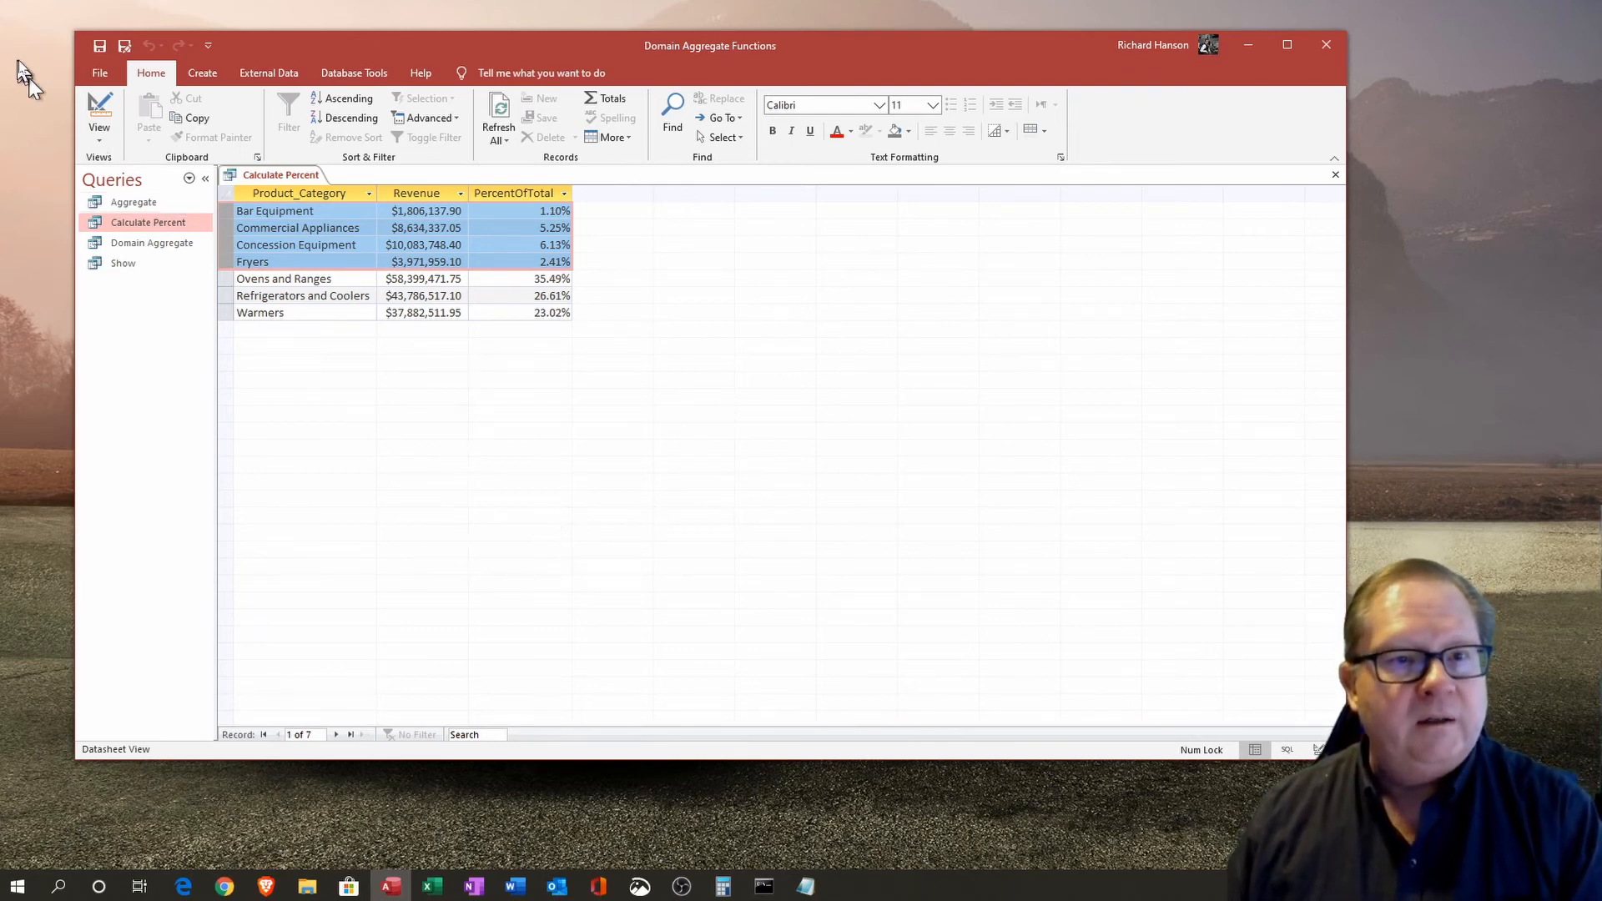
- Replace Product_Category with Year from Dim_Dates, showing 2013 at 37.54%
{"action": "right_click", "coordinate": [151, 242]}
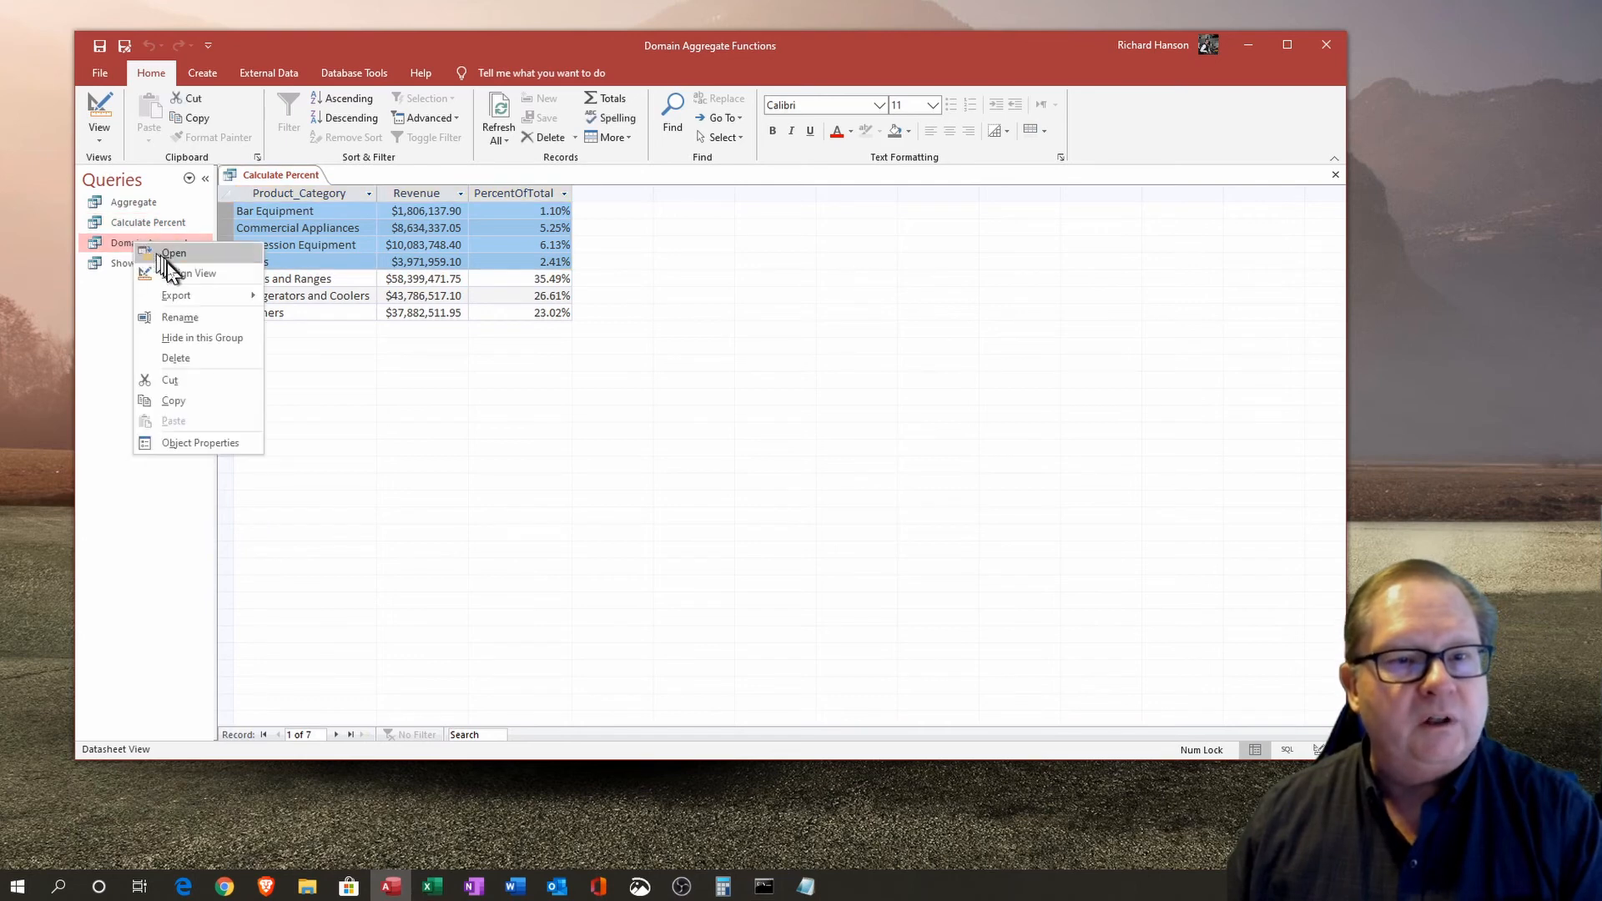
{"action": "left_click", "coordinate": [190, 273]}
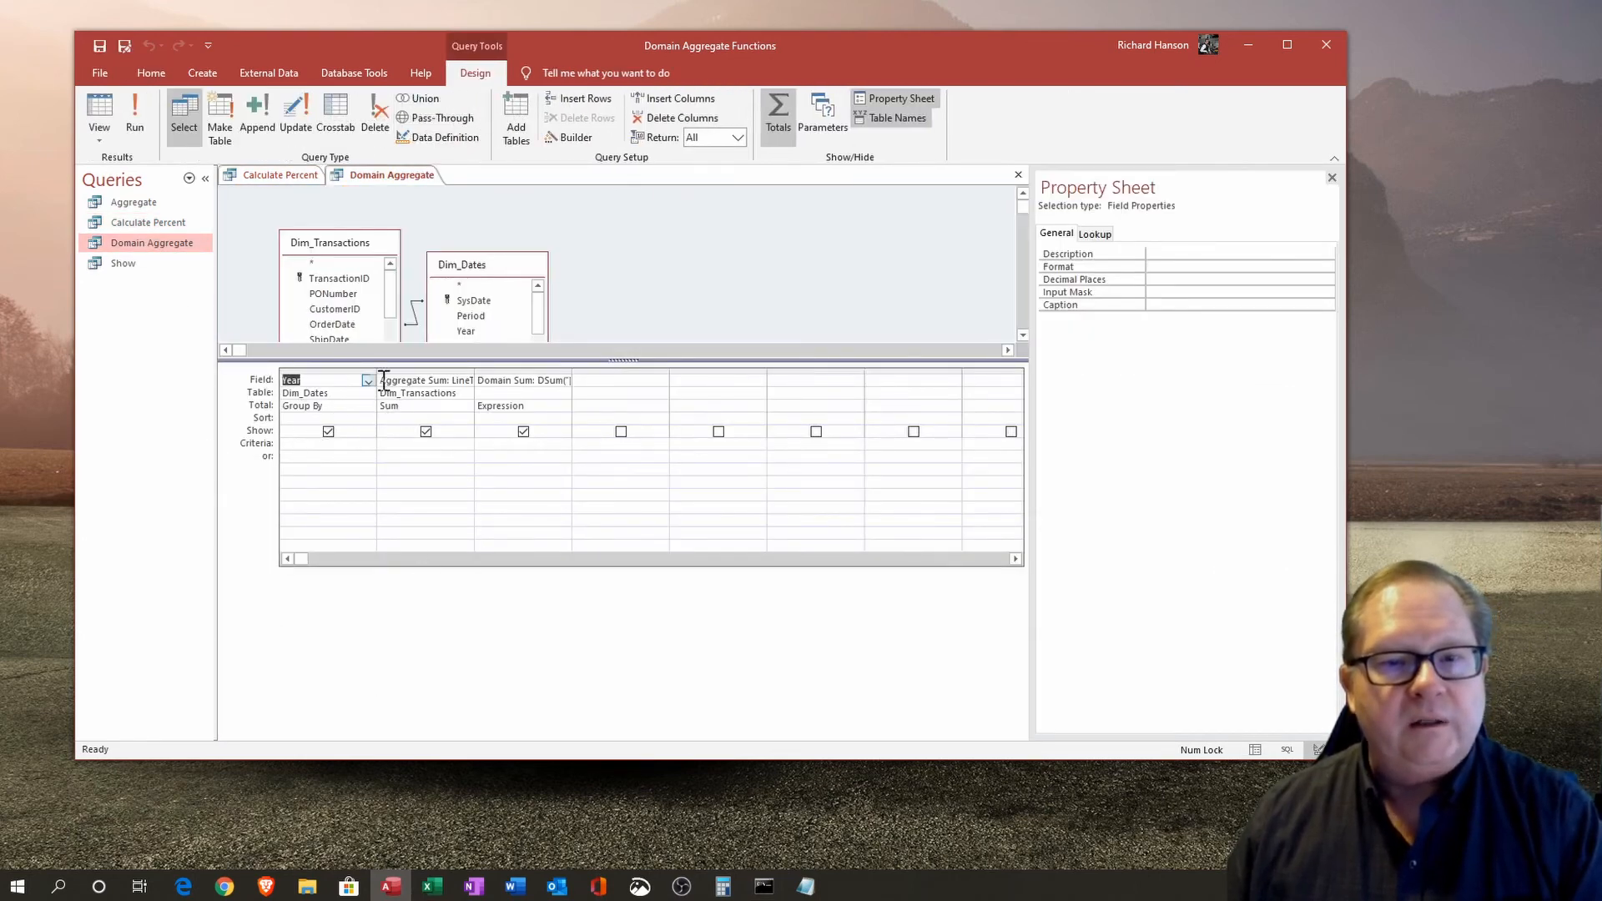
{"action": "left_click", "coordinate": [279, 174]}
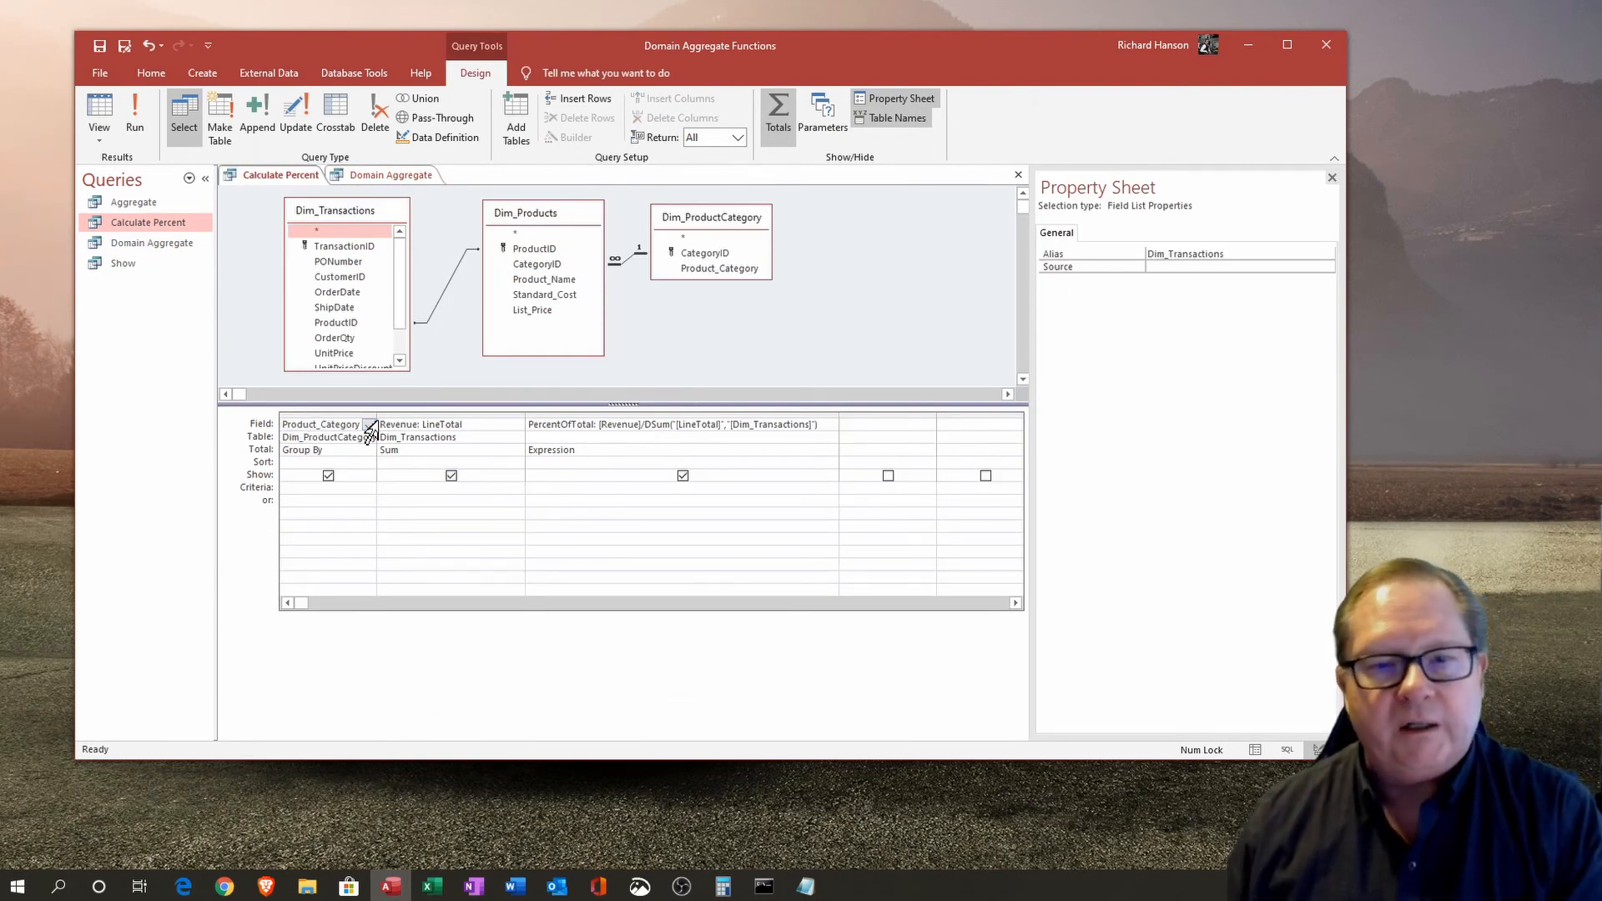
{"action": "left_click", "coordinate": [319, 424]}
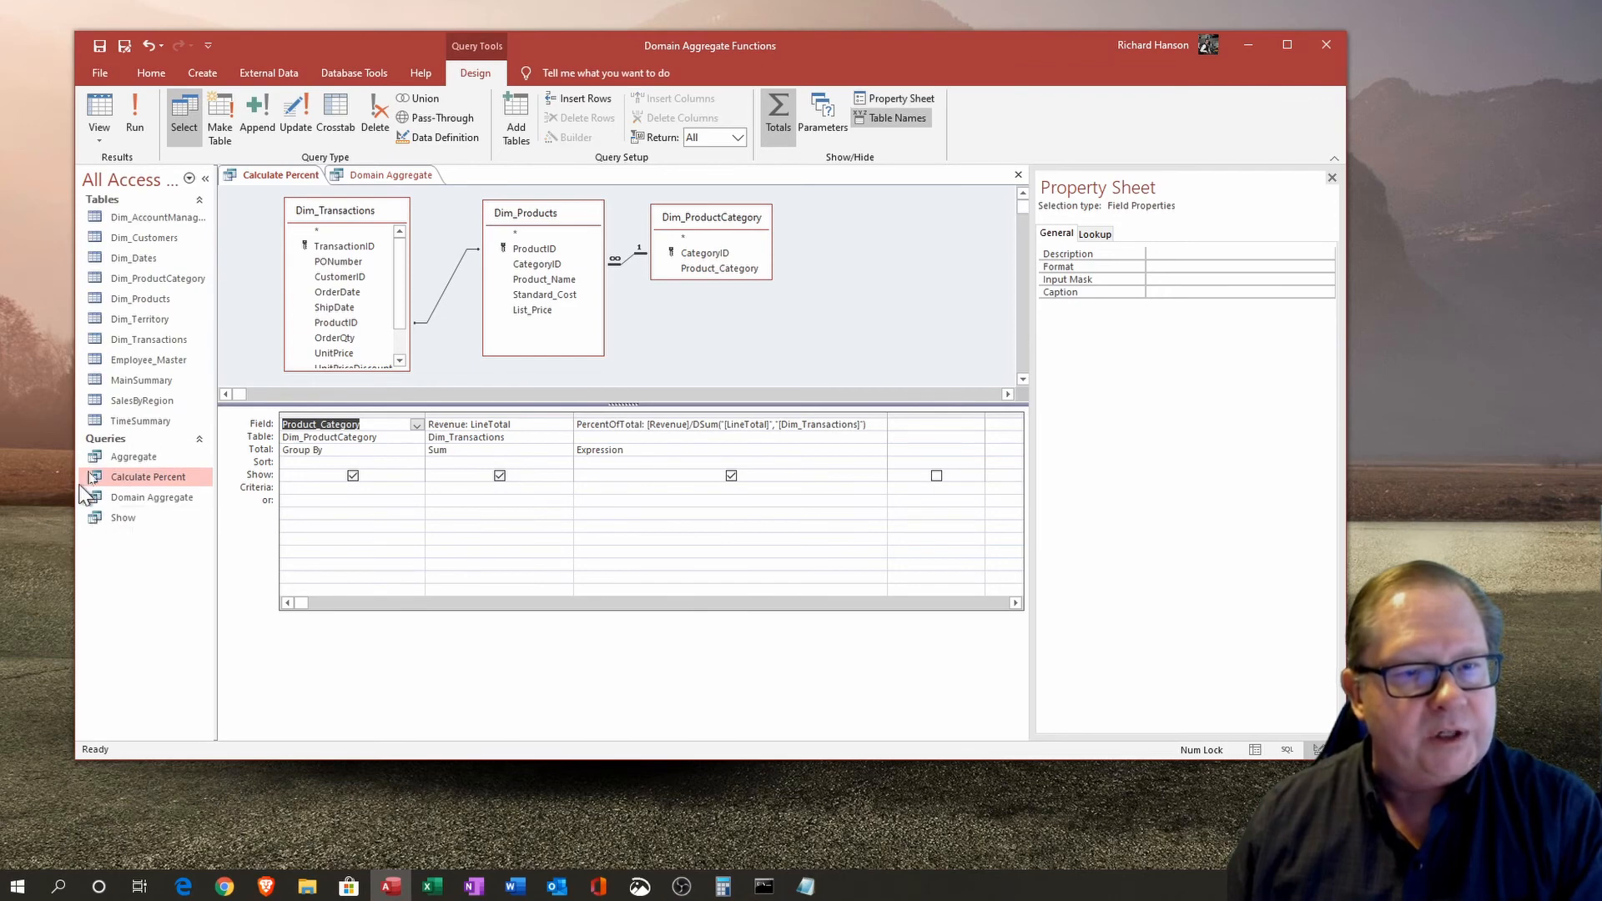
{"action": "mouse_move", "coordinate": [142, 258]}
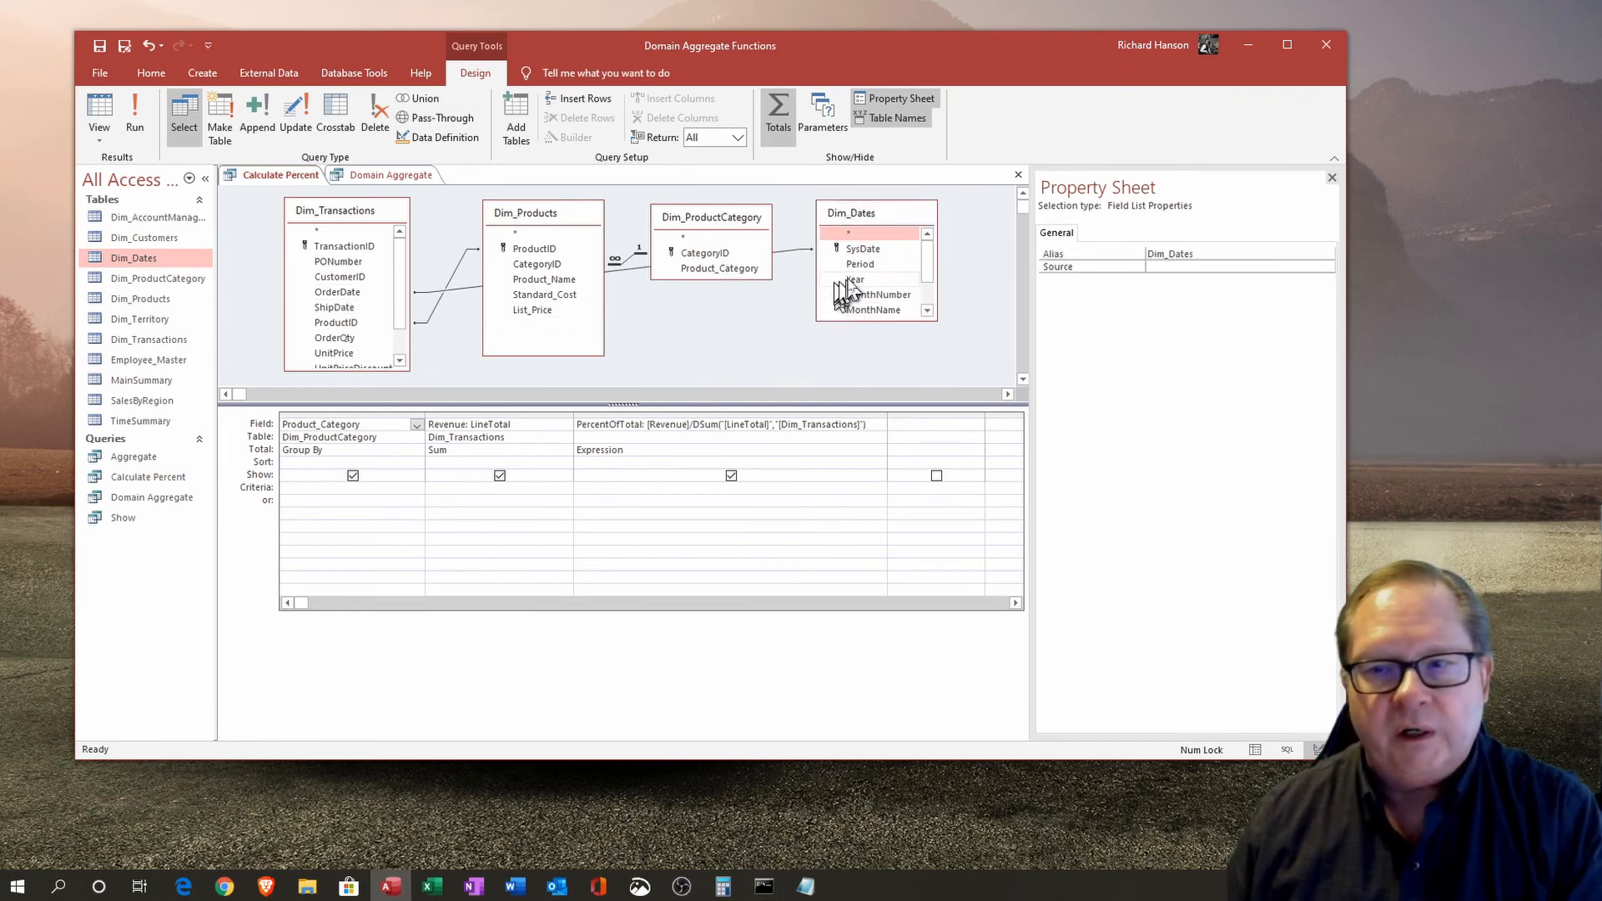
{"action": "left_click_drag", "start_coordinate": [852, 278], "coordinate": [327, 424]}
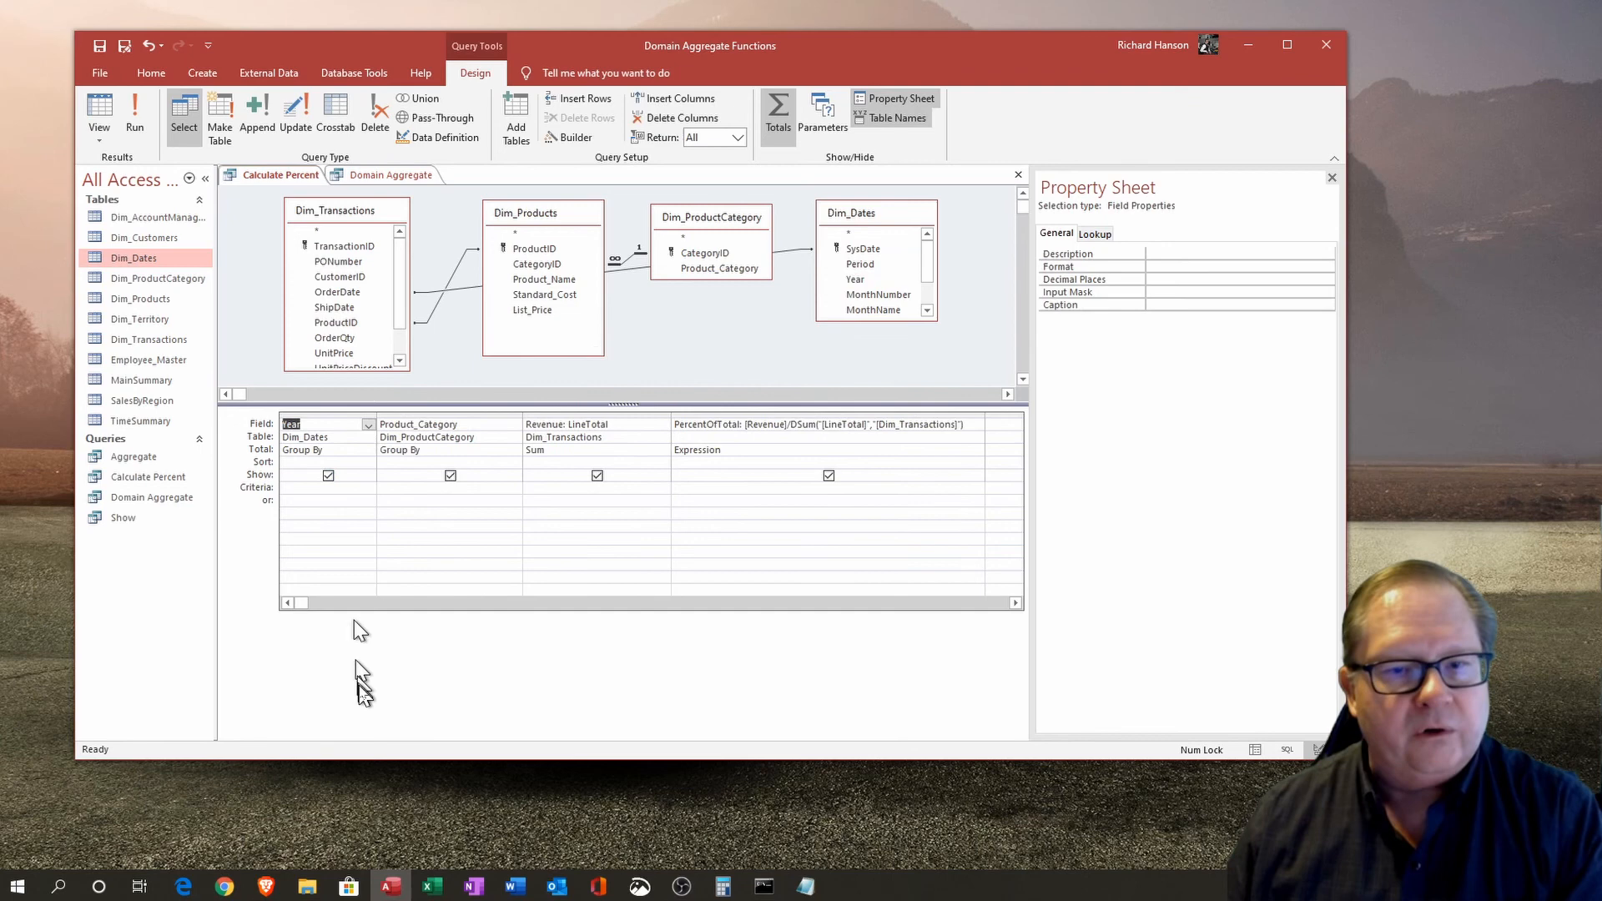
{"action": "left_click", "coordinate": [450, 423]}
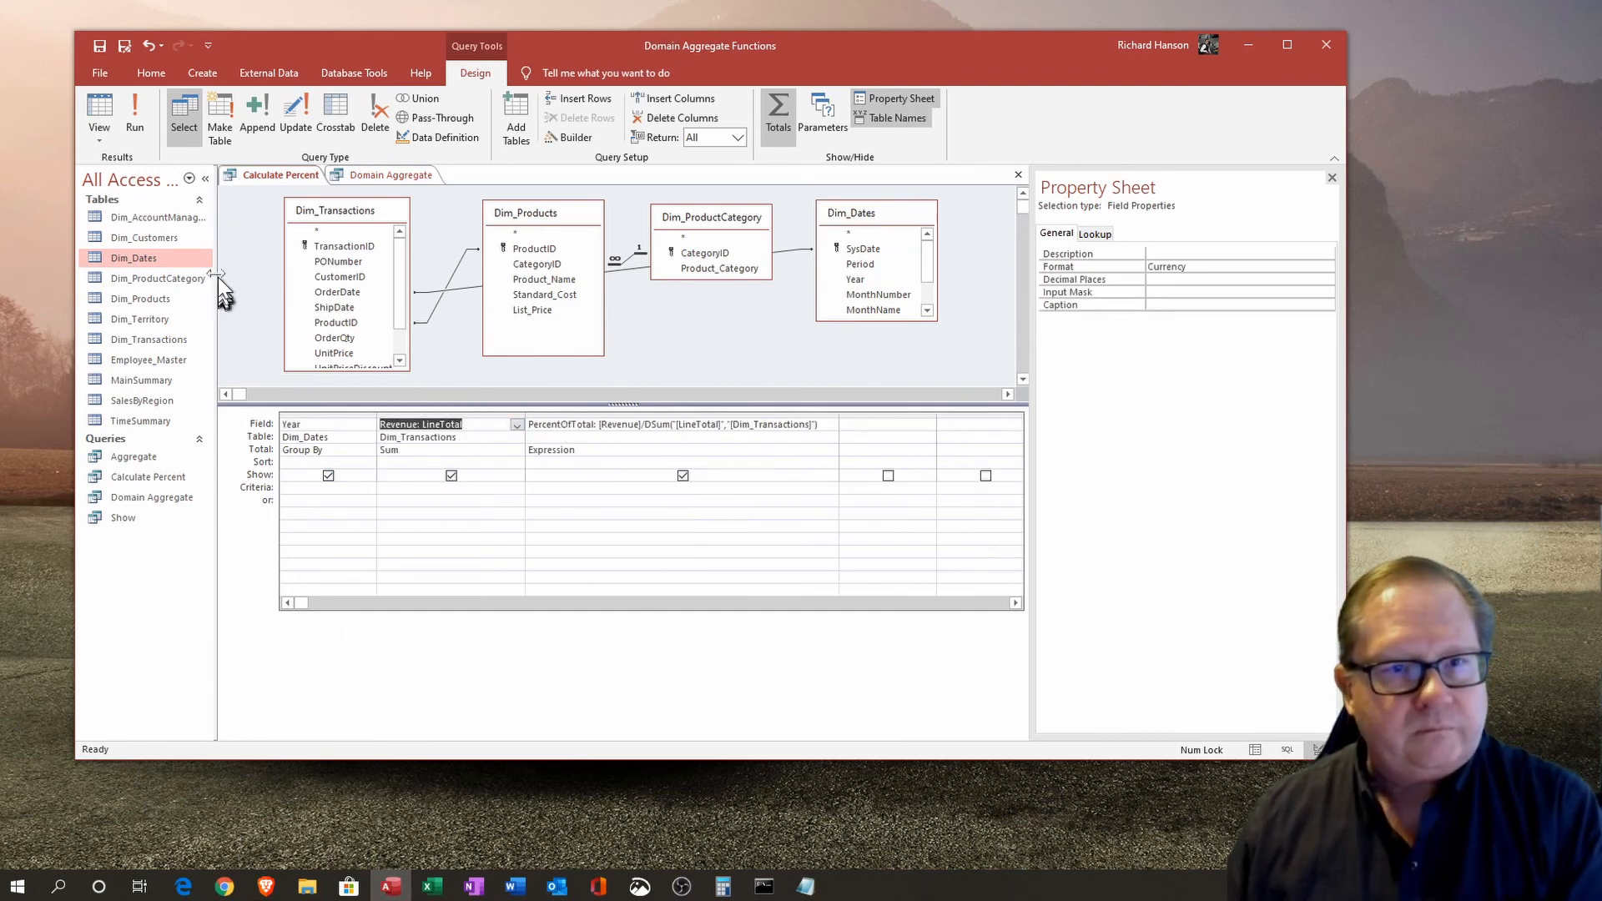
{"action": "left_click", "coordinate": [133, 112]}
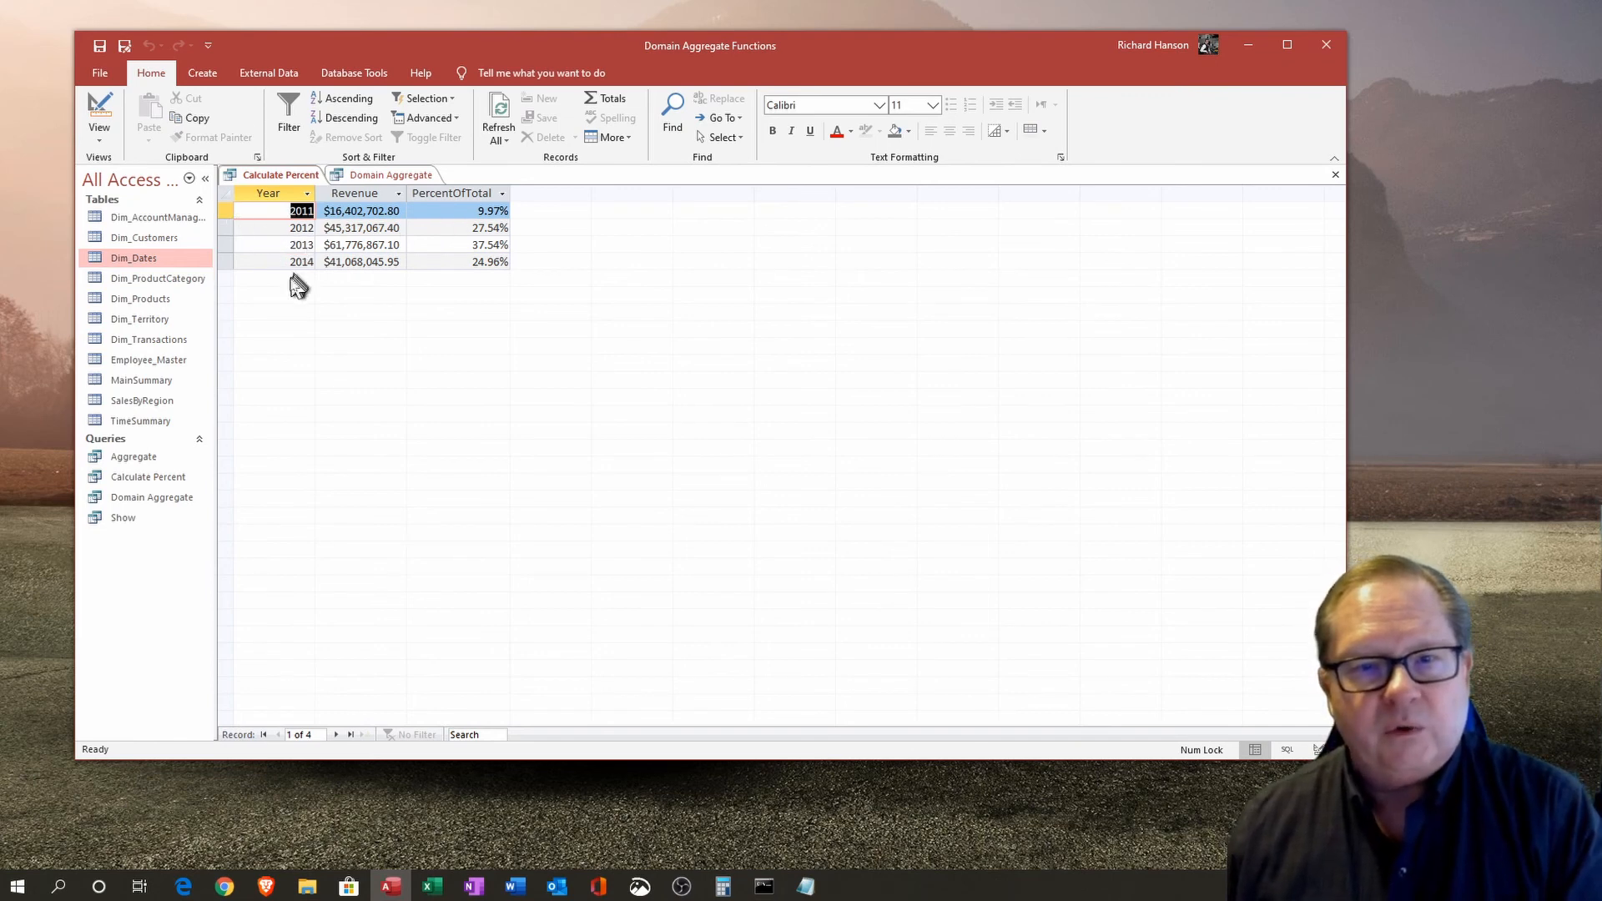
{"action": "mouse_move", "coordinate": [373, 295]}
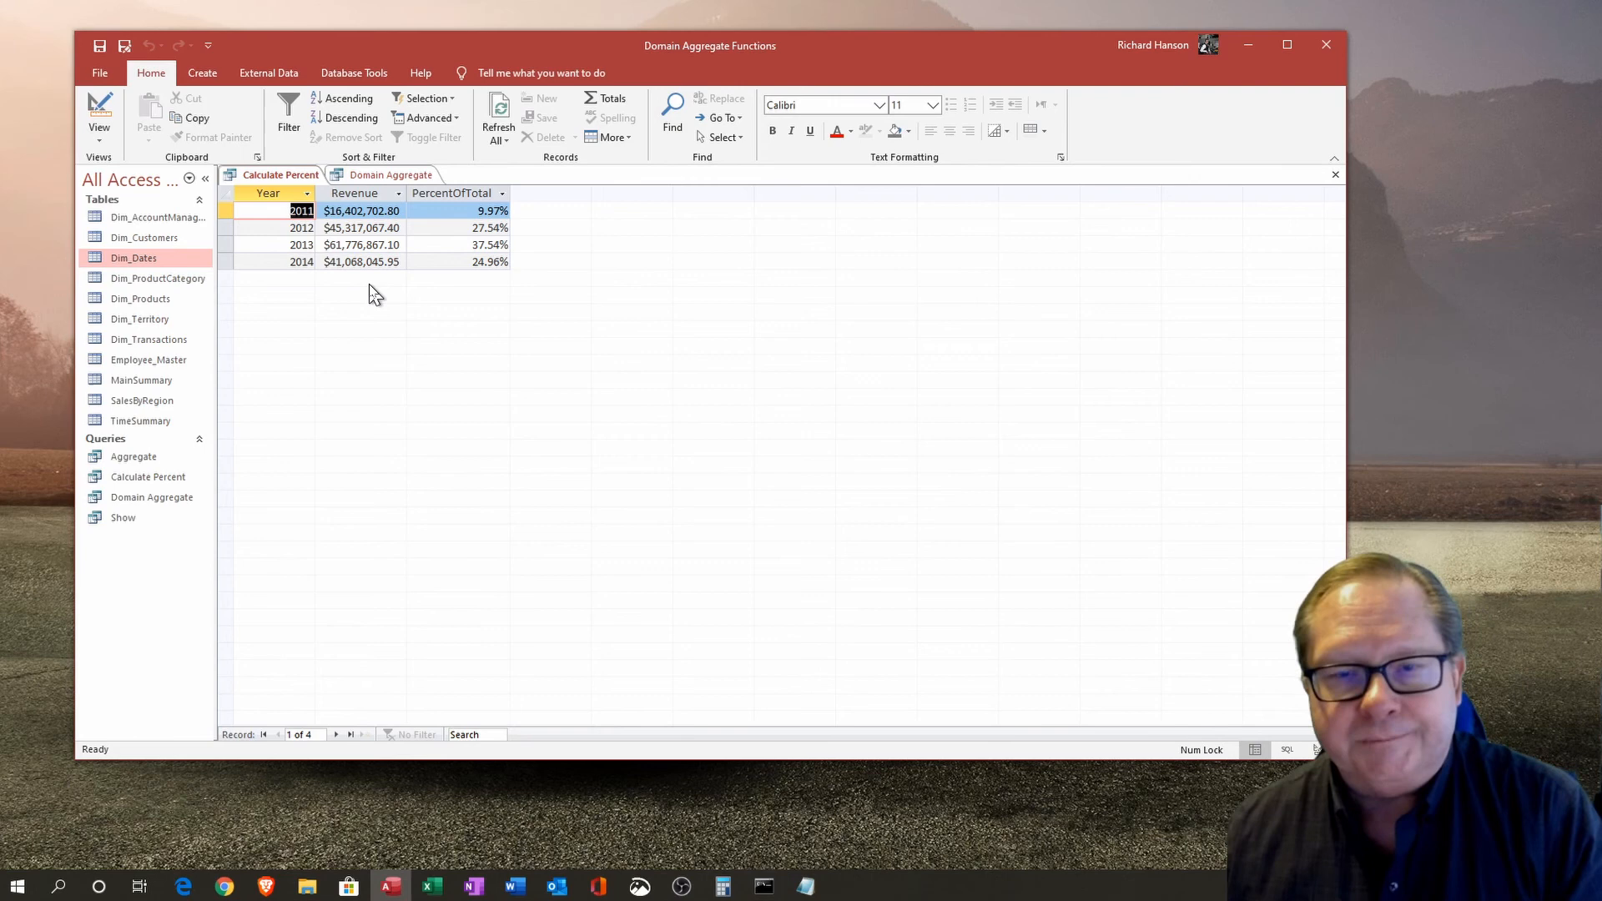
{"action": "mouse_move", "coordinate": [425, 374]}
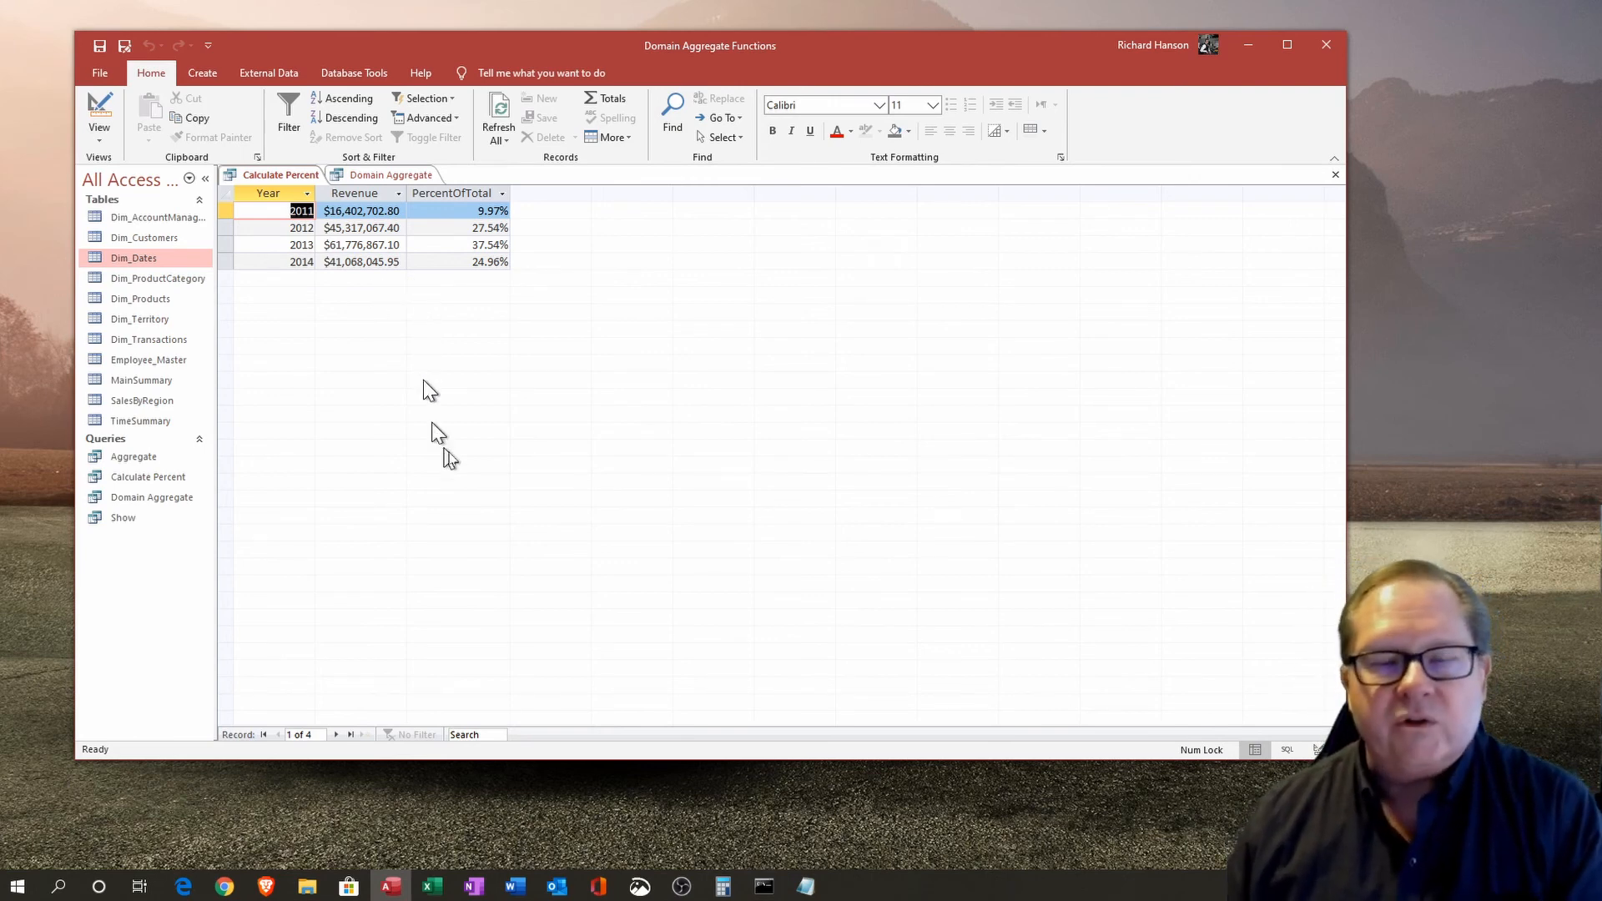
{"action": "mouse_move", "coordinate": [511, 460]}
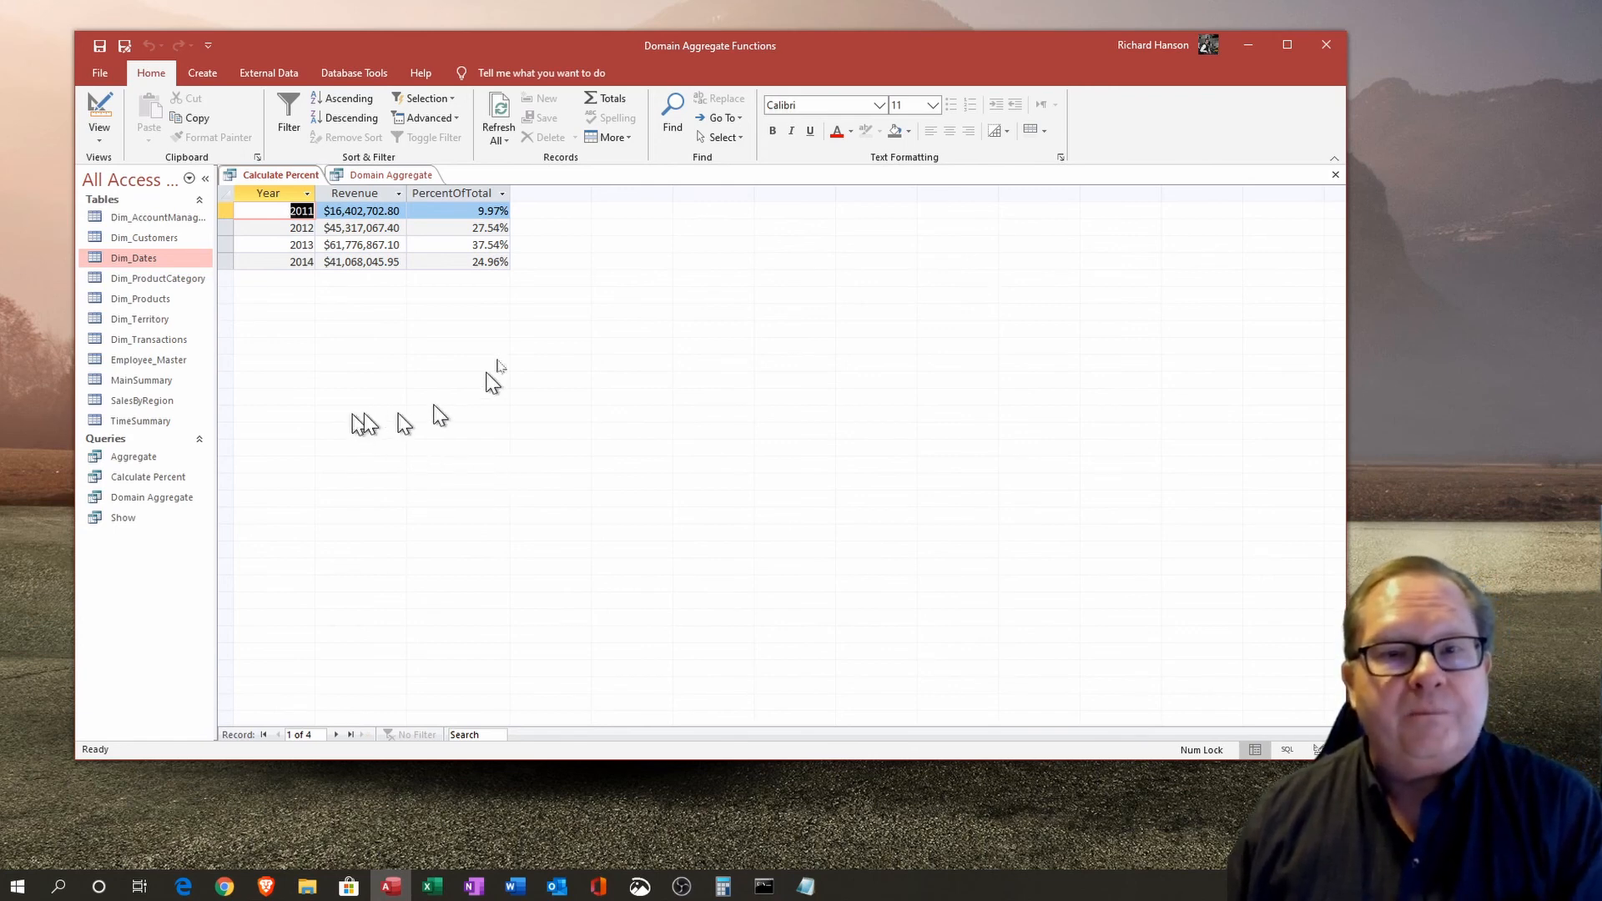
{"action": "mouse_move", "coordinate": [373, 363]}
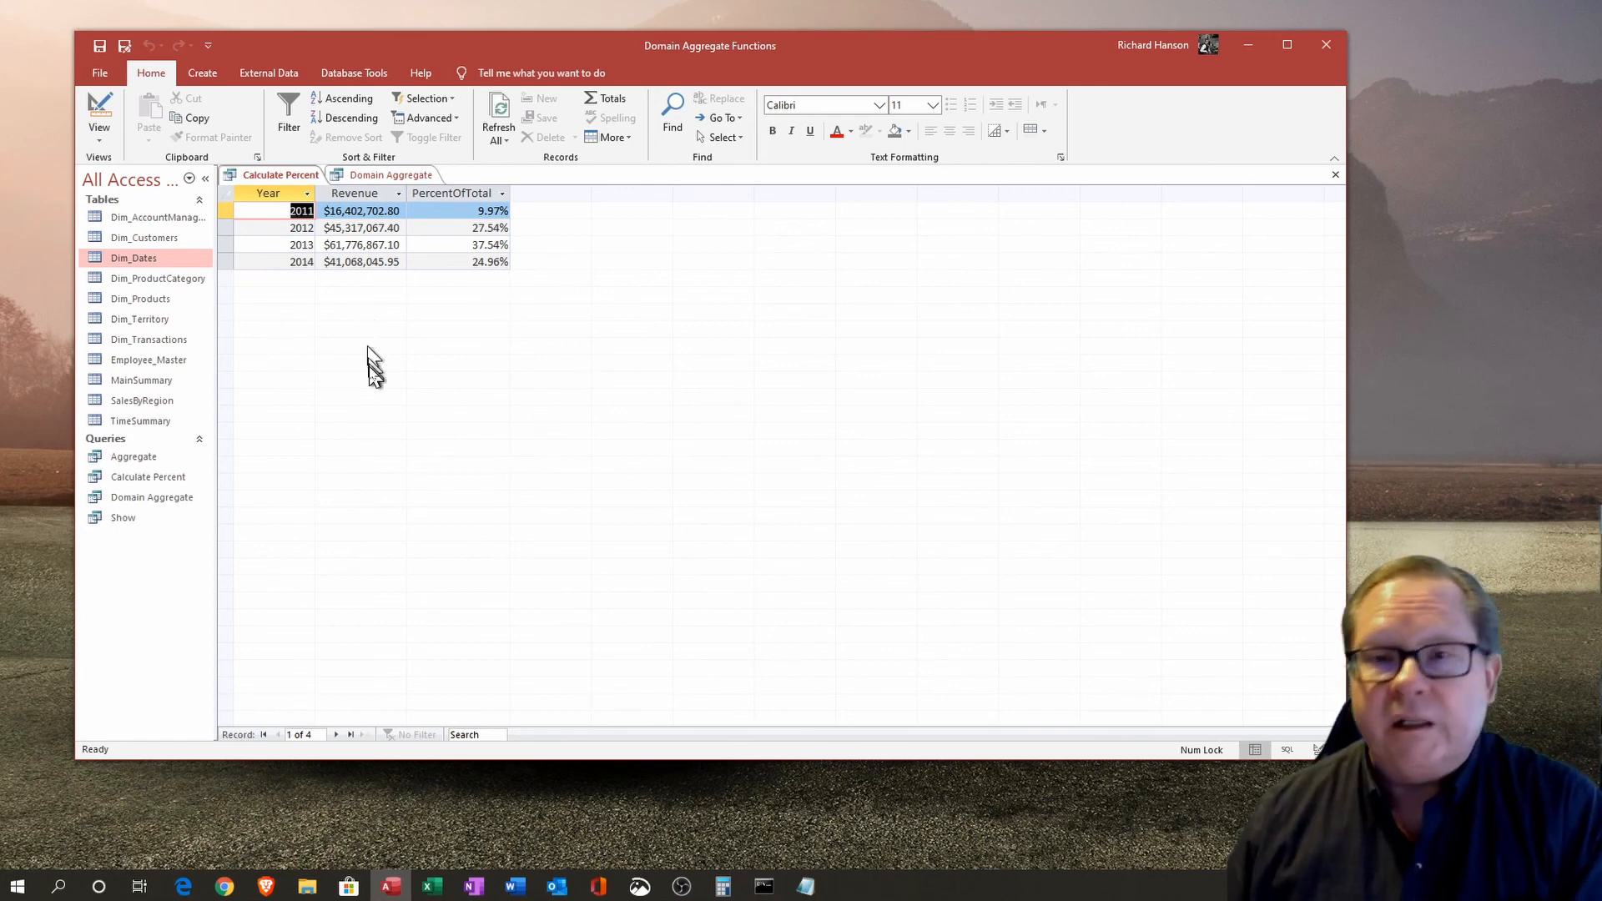
{"action": "mouse_move", "coordinate": [391, 461]}
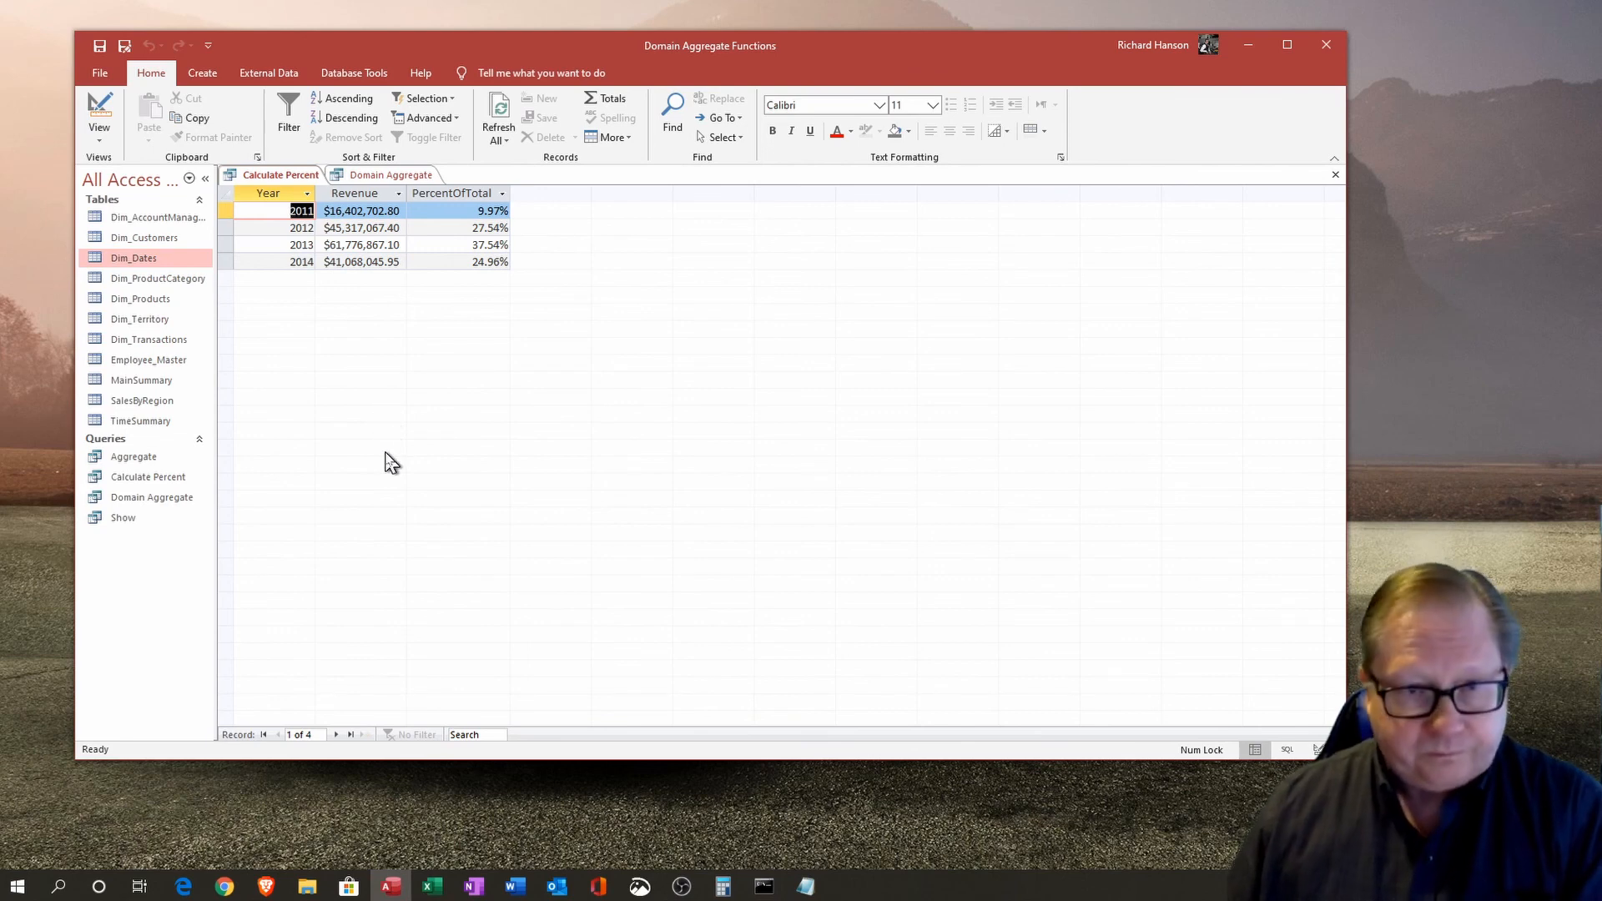
{"action": "mouse_move", "coordinate": [524, 426]}
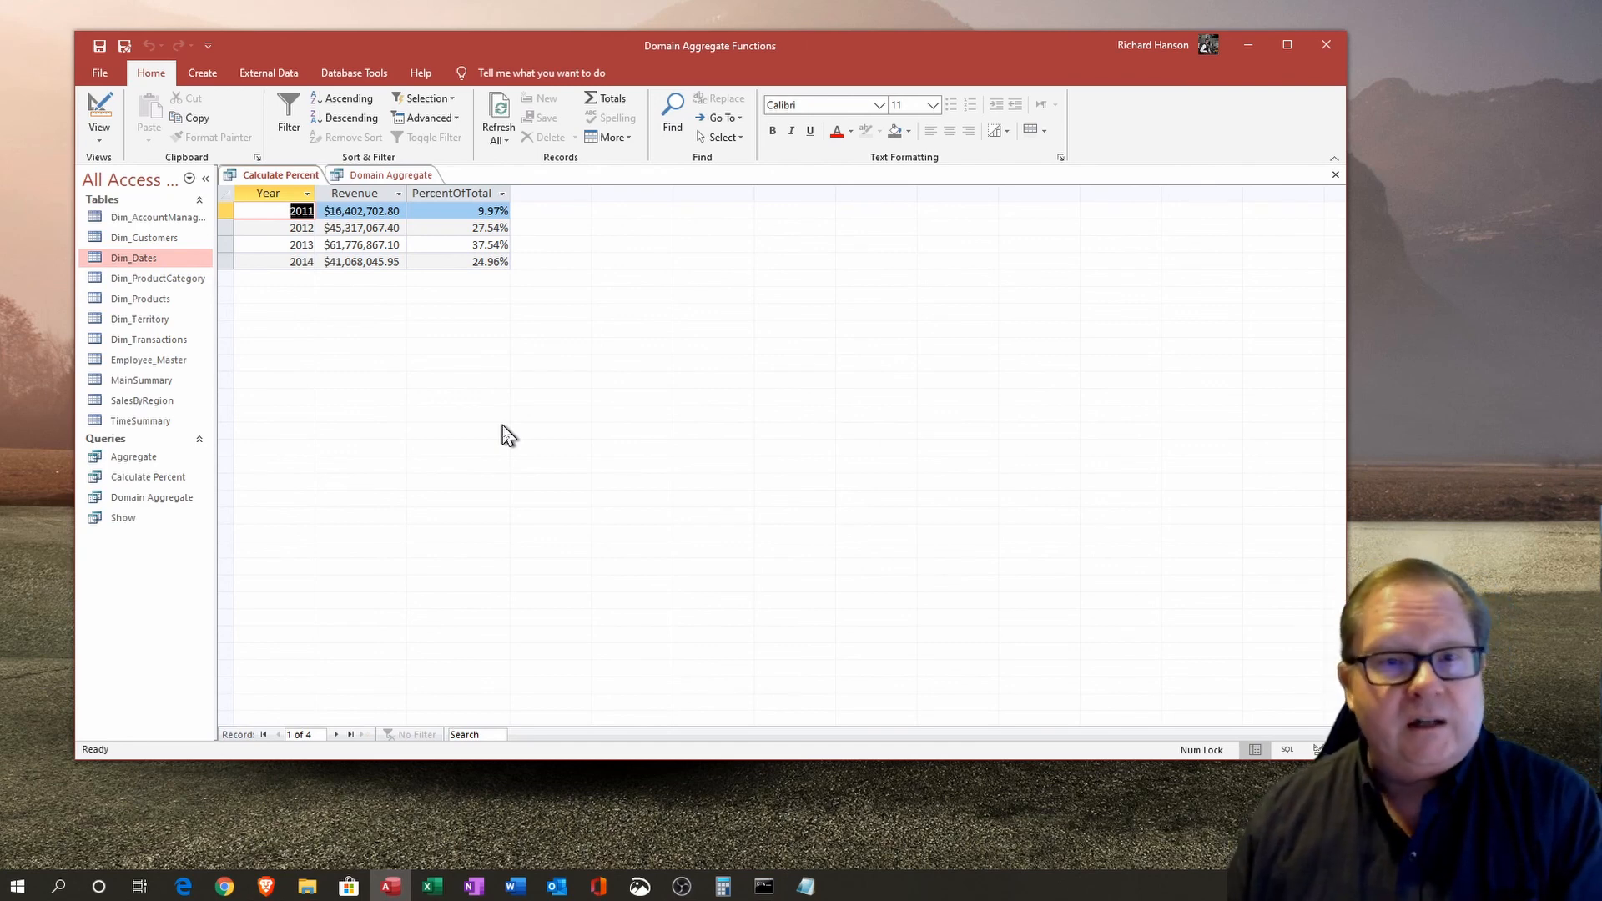
{"action": "mouse_move", "coordinate": [493, 449]}
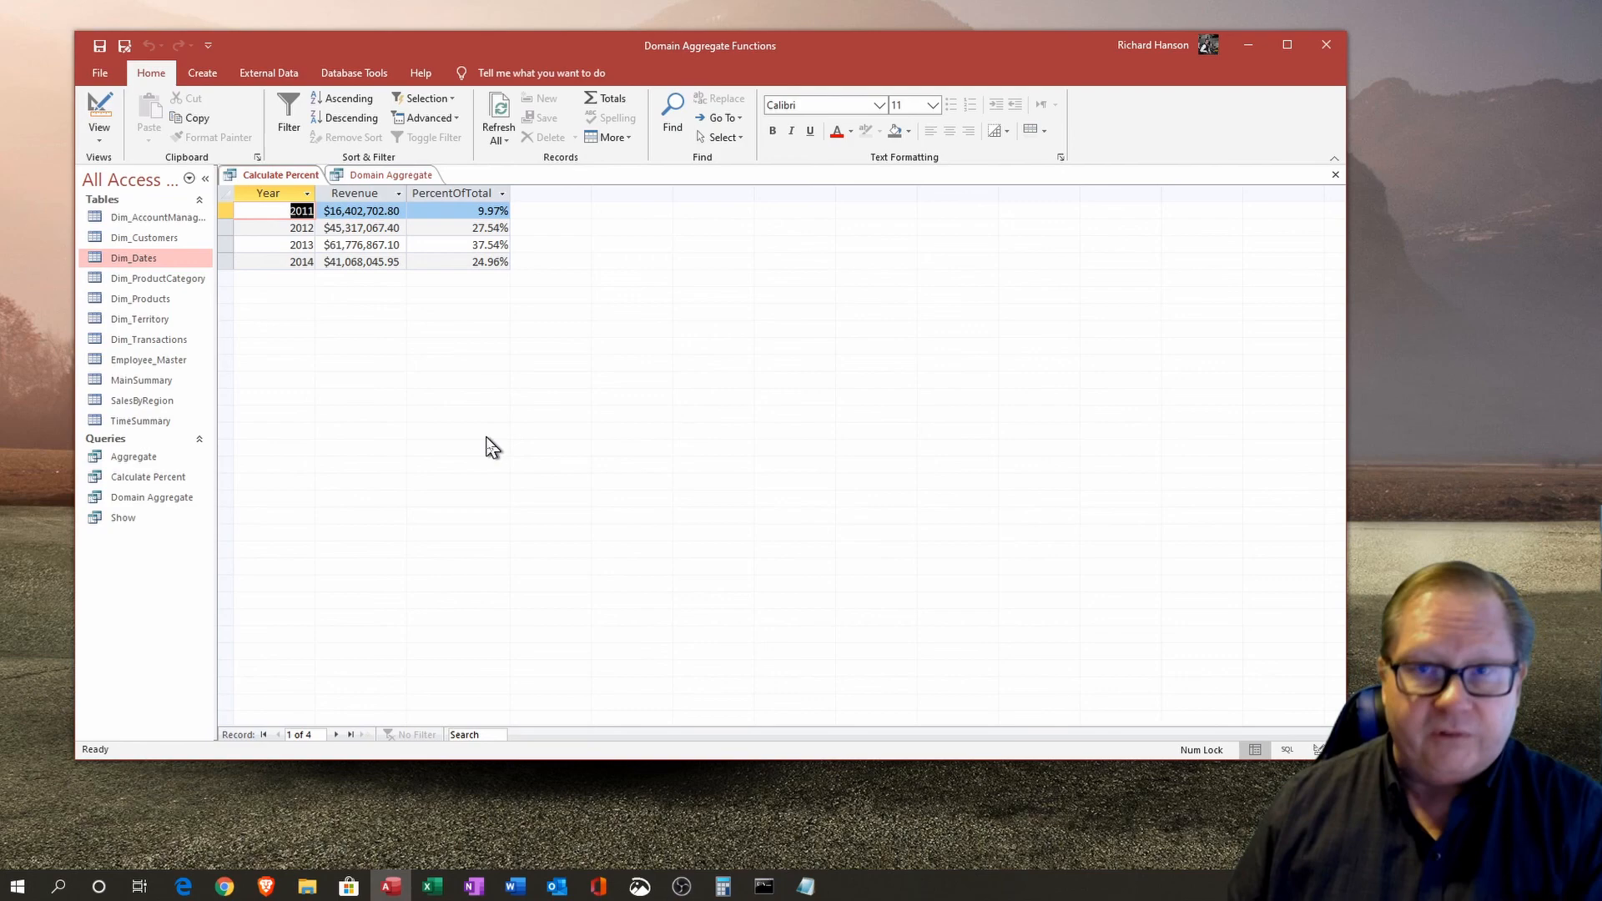